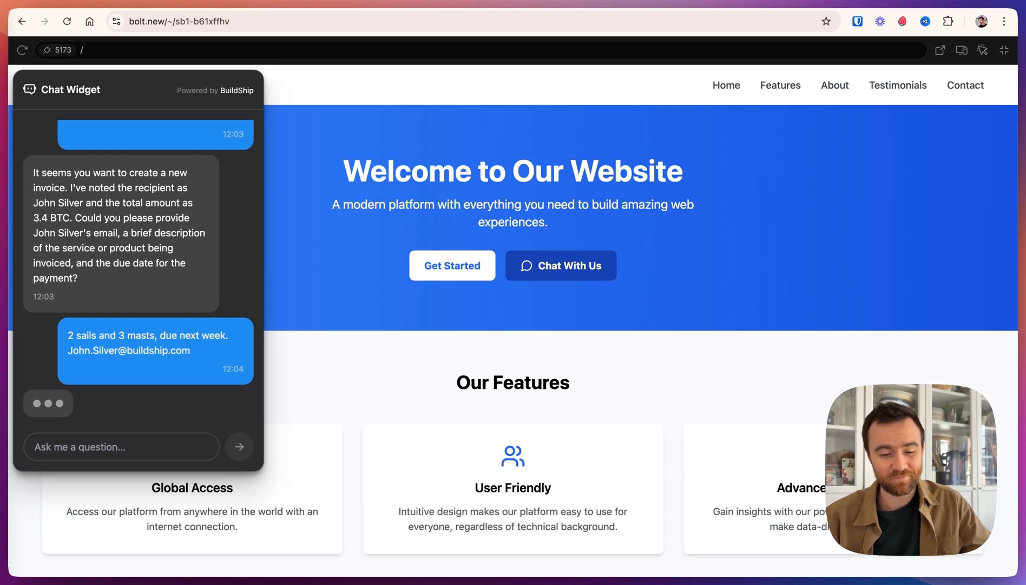
# Scroll the chat widget to read the invoice-updated reply with its PDF download link.
pyautogui.scroll(3)
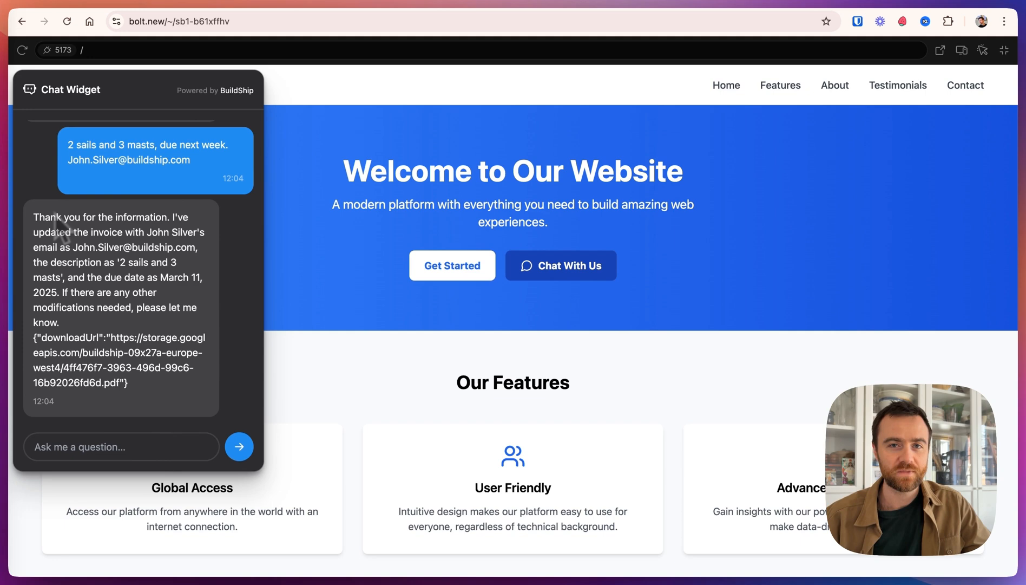
pyautogui.moveTo(101, 199)
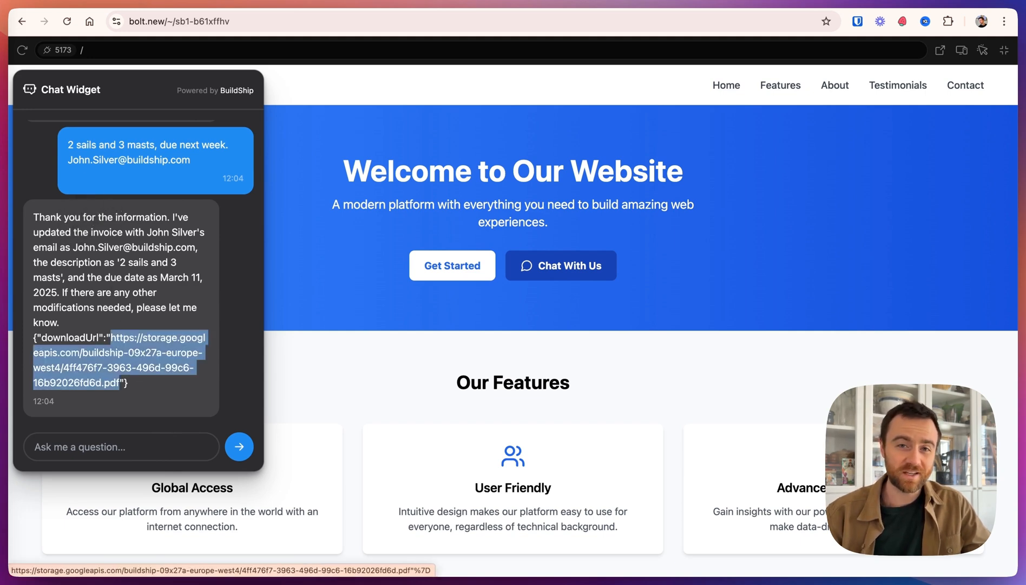
# Follow the downloadUrl link so the invoice PDF for 2 sails and 3 masts opens in Chrome.
pyautogui.click(120, 351)
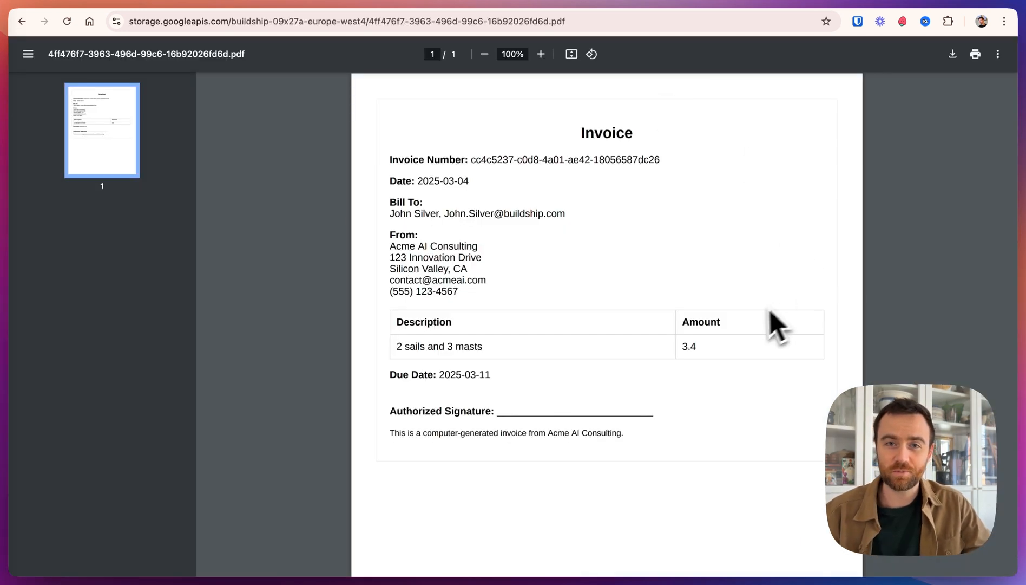
pyautogui.moveTo(752, 216)
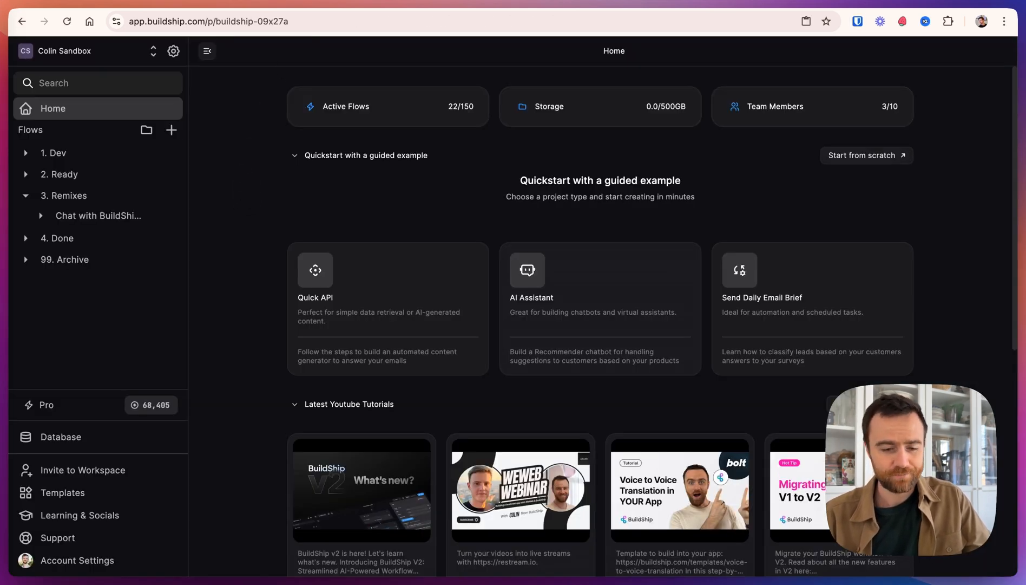
pyautogui.moveTo(239, 163)
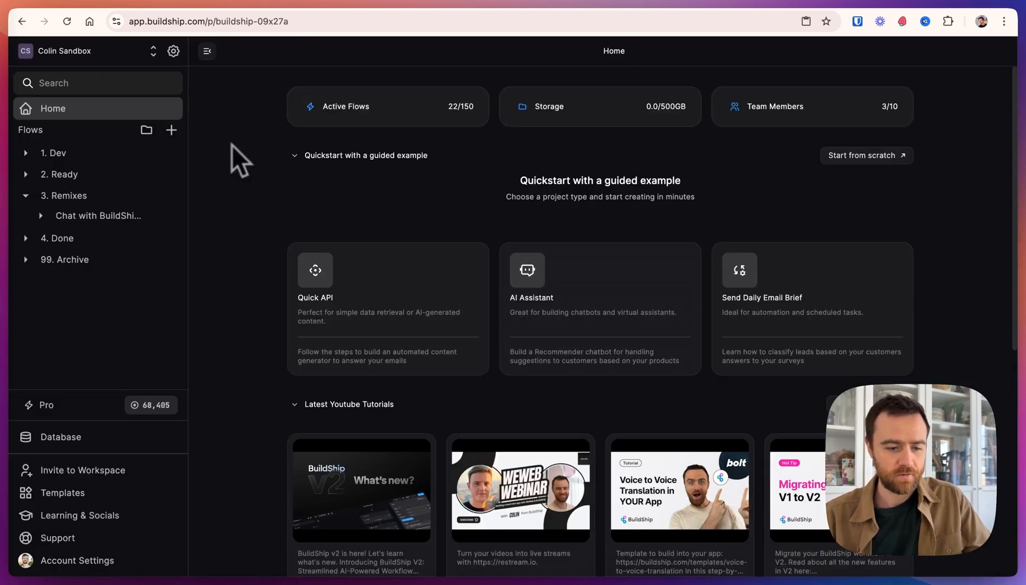
pyautogui.moveTo(204, 157)
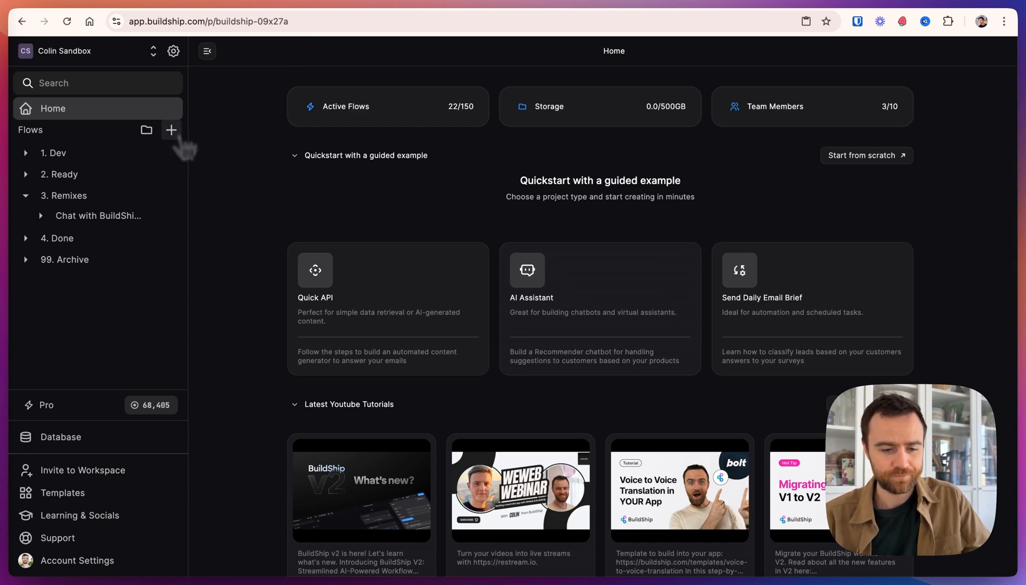
# Add a new flow and search templates for 'pdf' to find AI Chat to Generate PDF Invoice.
pyautogui.click(172, 129)
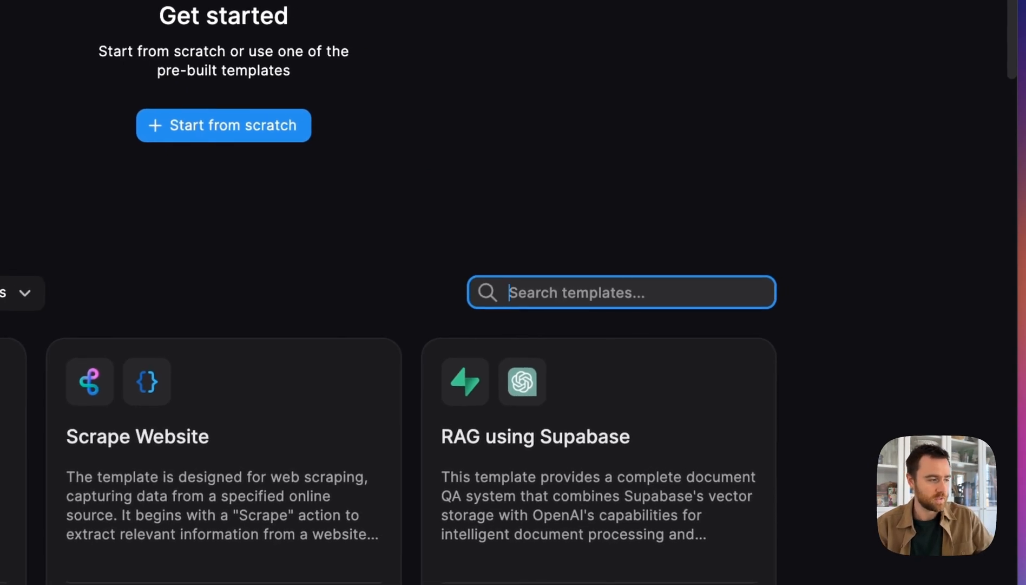
pyautogui.write('pdf')
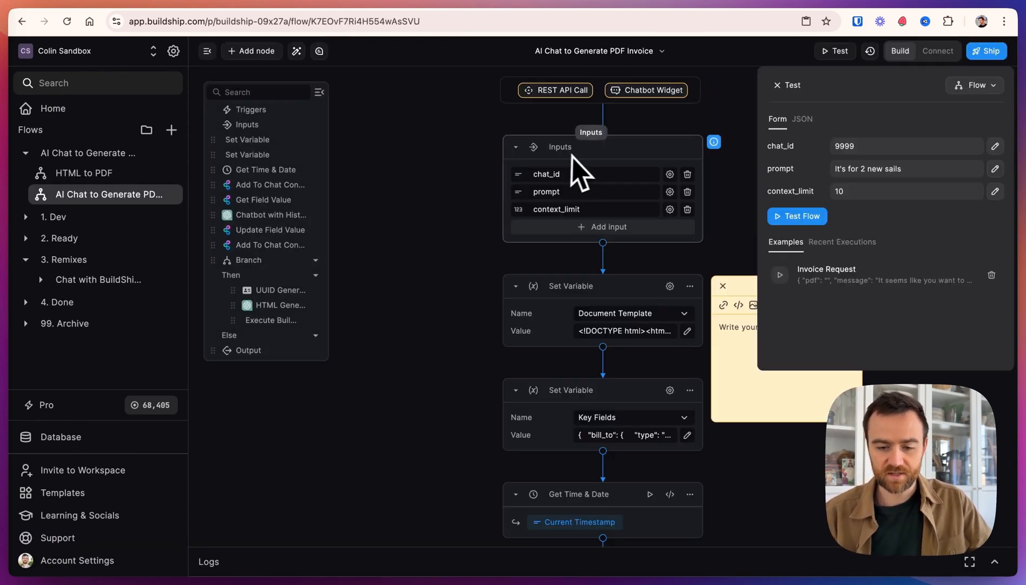
pyautogui.doubleClick(546, 173)
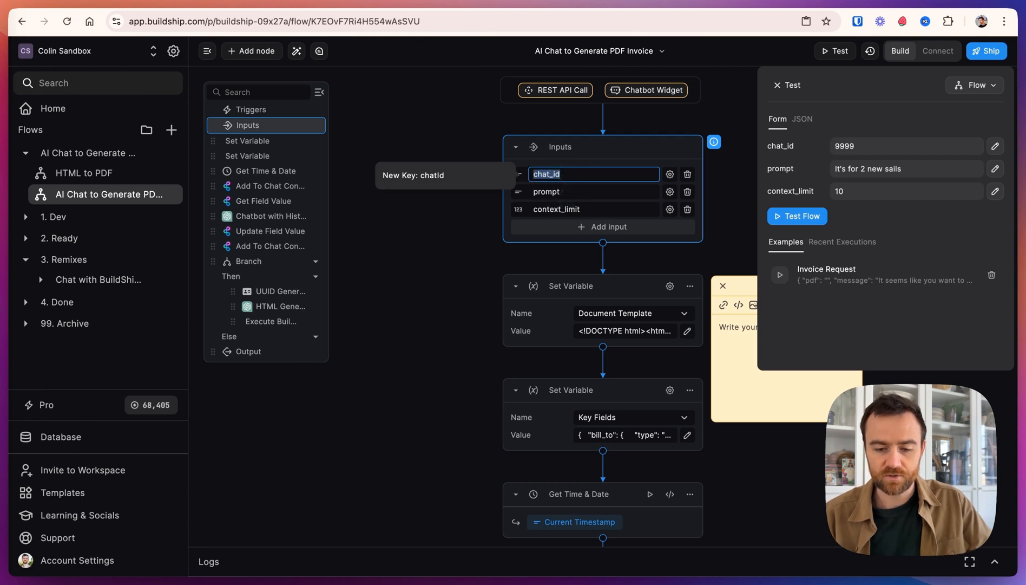
pyautogui.moveTo(567, 183)
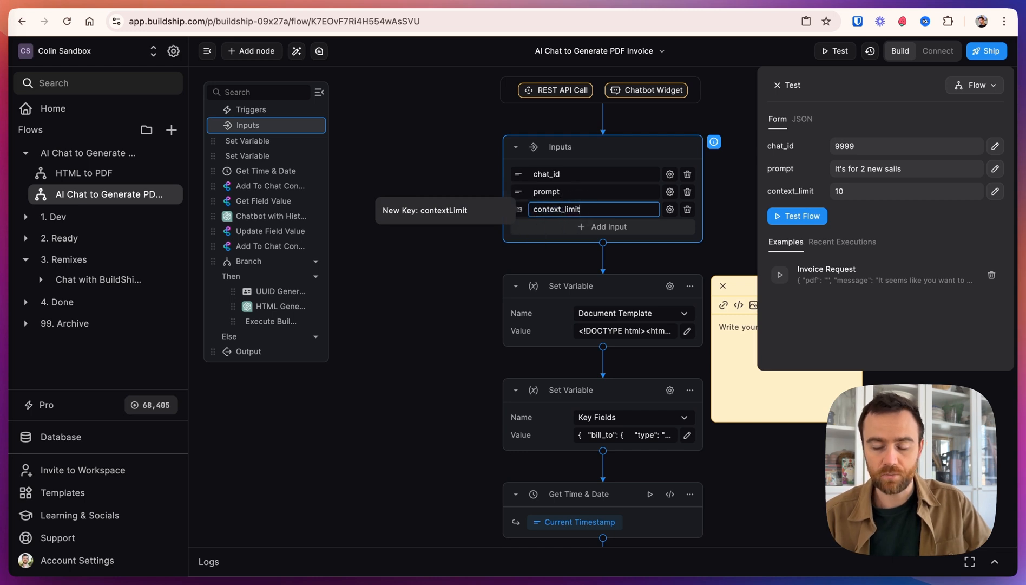
pyautogui.moveTo(582, 213)
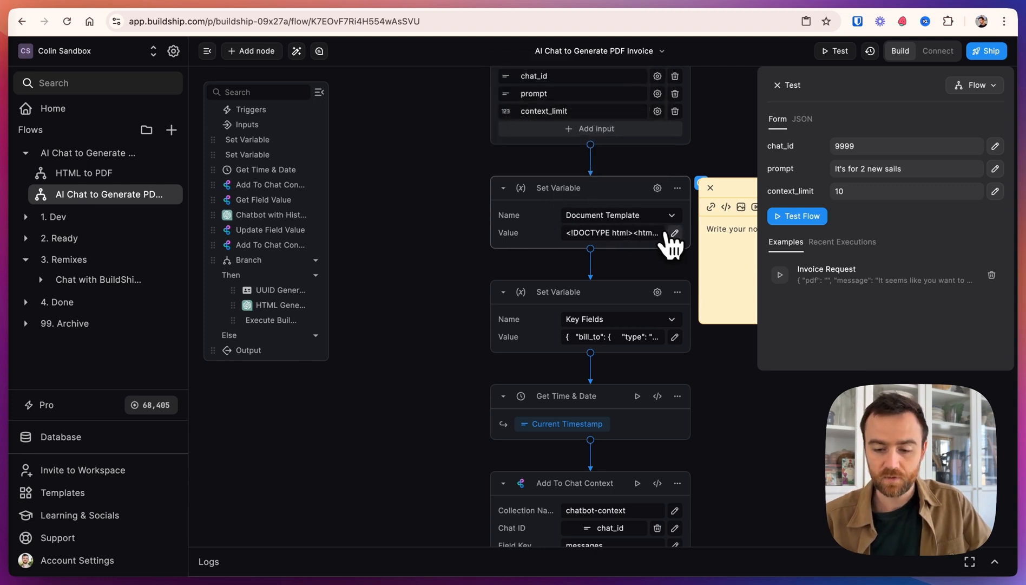
# Bring up an example invoice PDF billed to Ships and more for 2 new sails at 240.
pyautogui.click(675, 232)
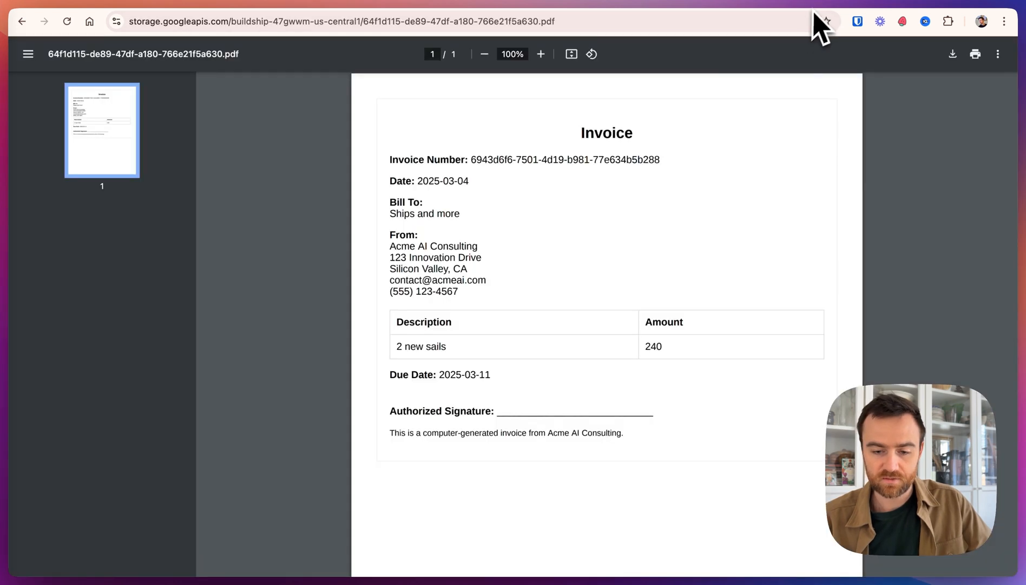
pyautogui.moveTo(663, 92)
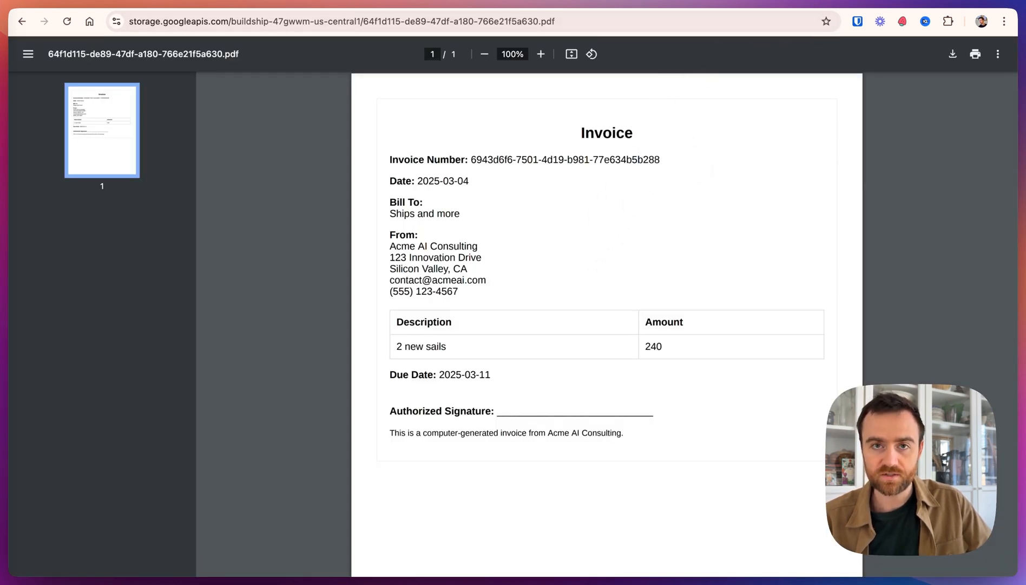
pyautogui.moveTo(692, 39)
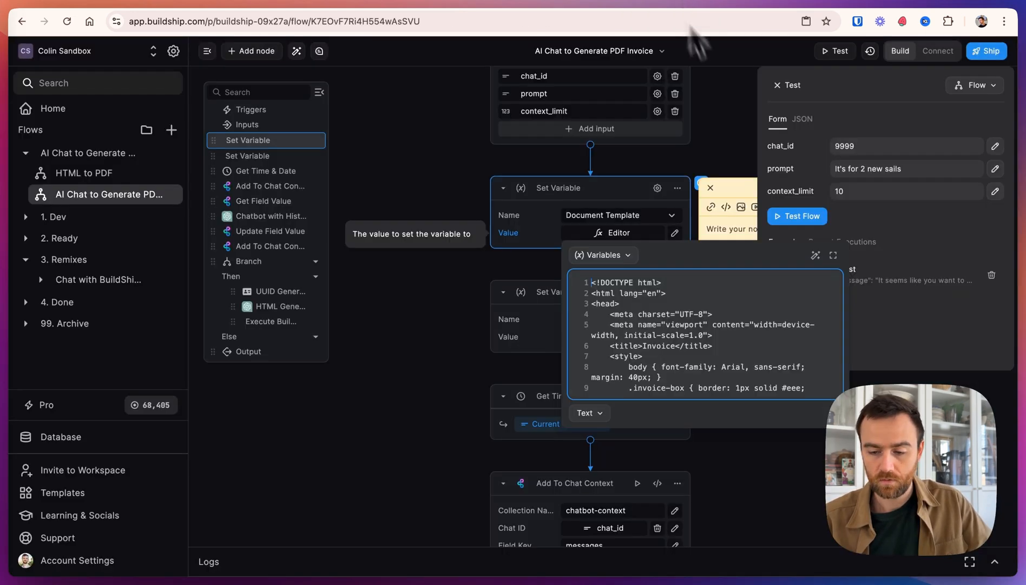
# Review the invoice HTML template full-size, then bring up the Key Fields JSON schema value.
pyautogui.click(834, 254)
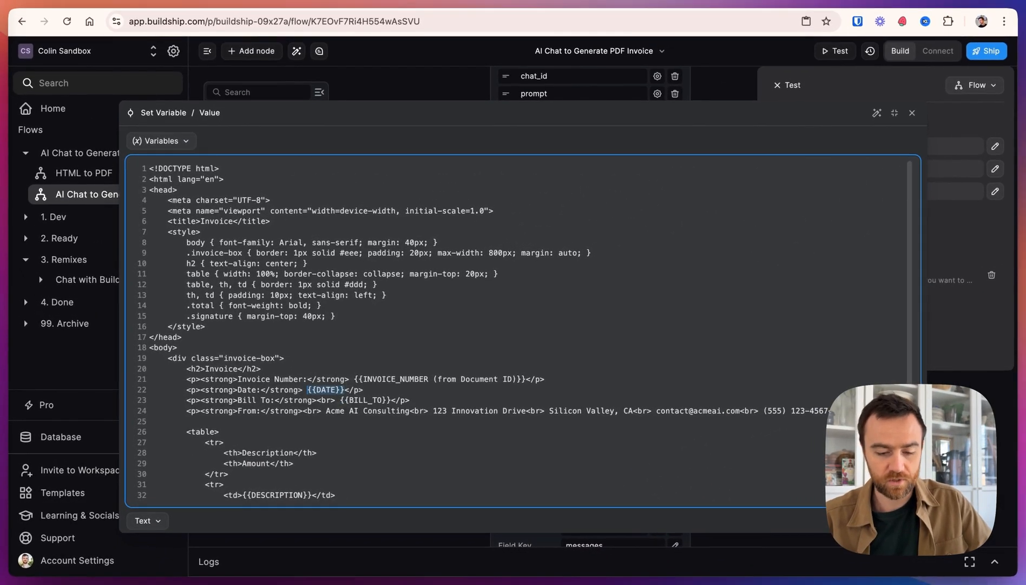
pyautogui.click(911, 113)
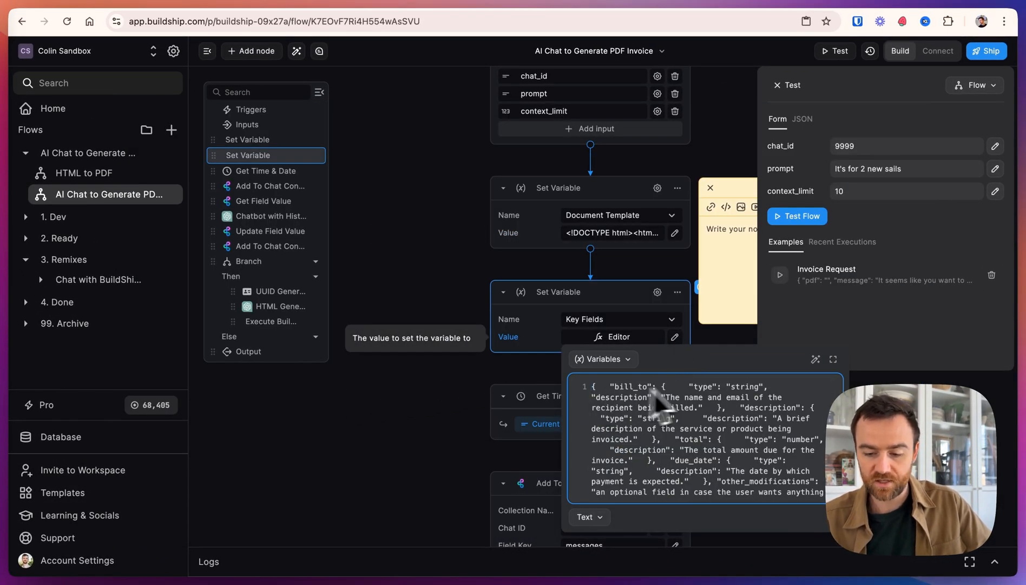
# Expand Key Fields and locate the total field to make its description read amount due in bitcoin.
pyautogui.click(834, 358)
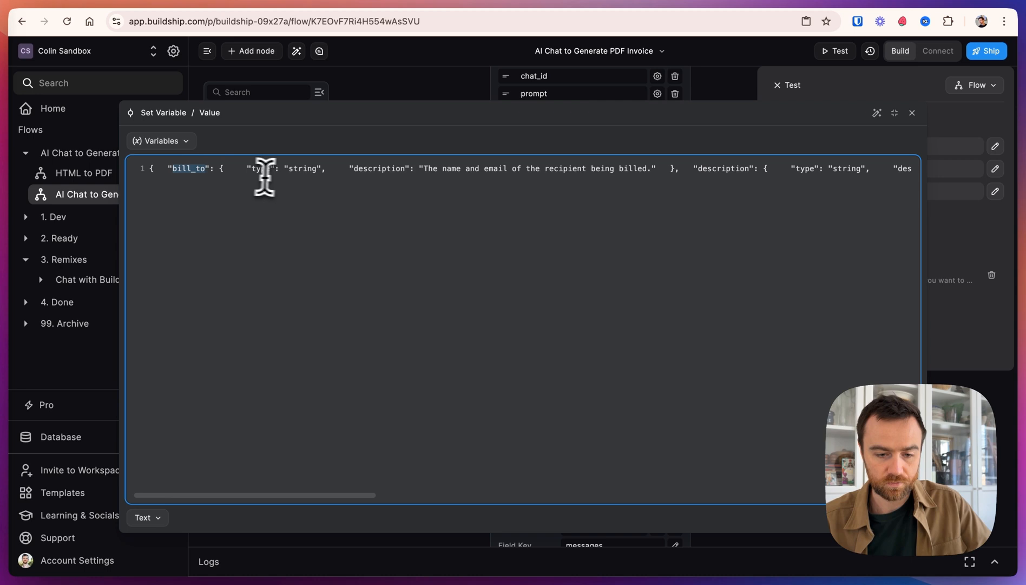
pyautogui.moveTo(476, 173)
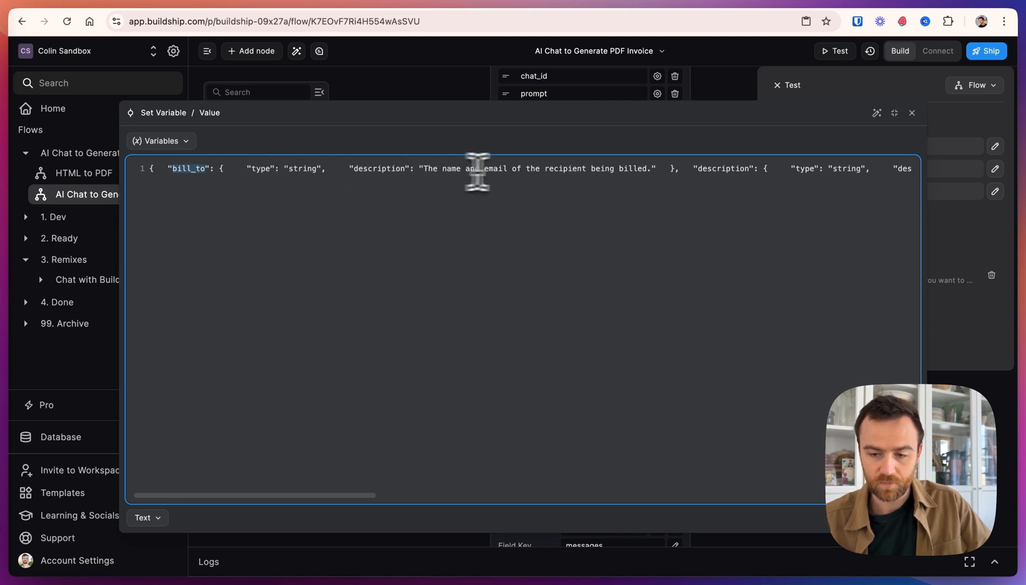
pyautogui.hscroll(3)
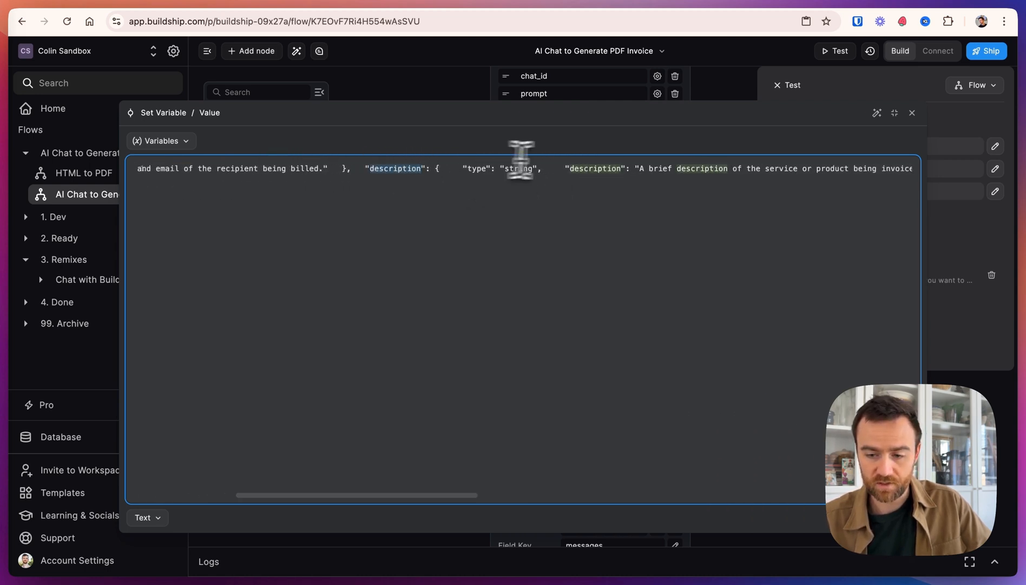
pyautogui.hscroll(3)
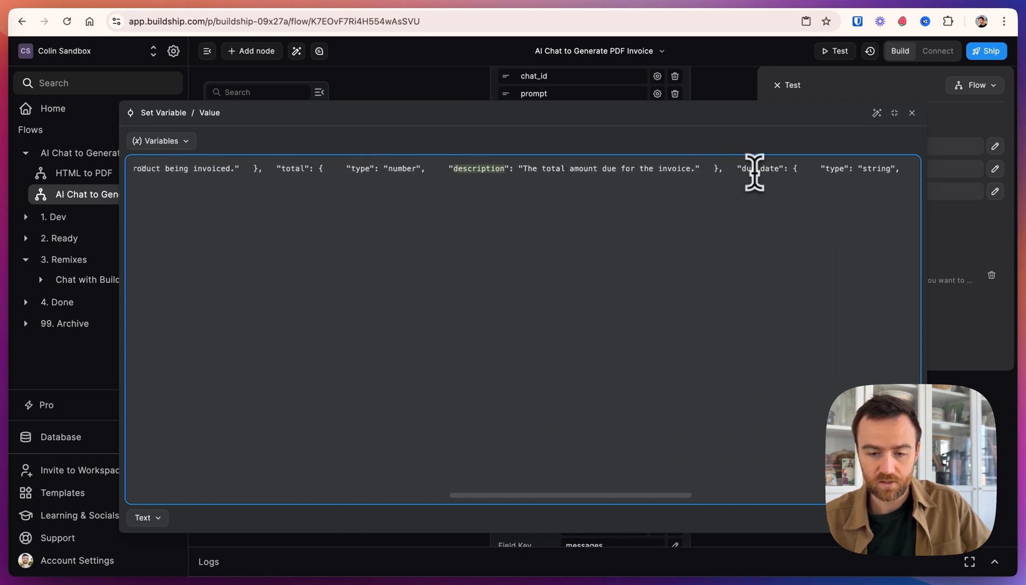
pyautogui.hscroll(3)
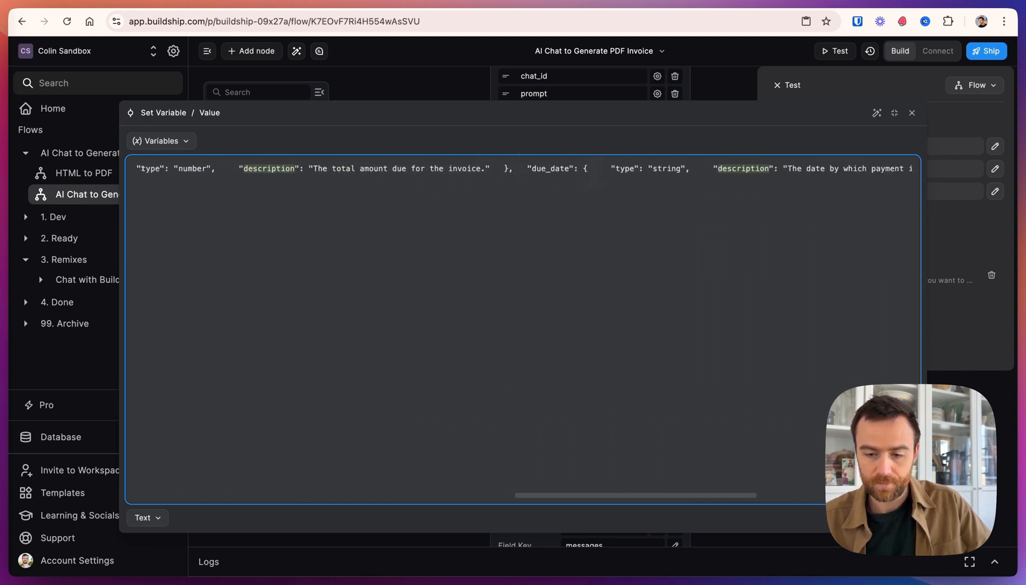
pyautogui.hscroll(3)
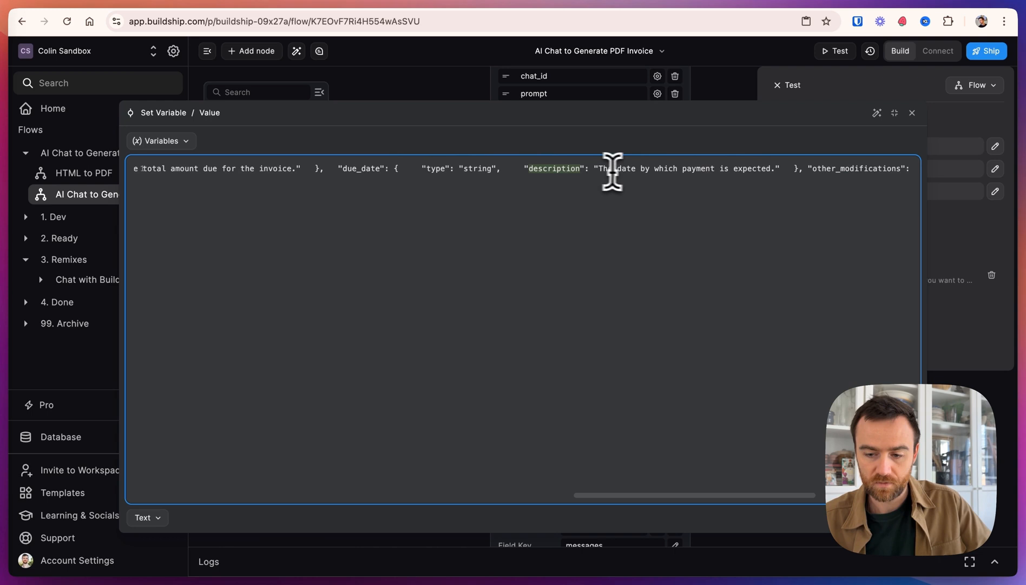
pyautogui.hscroll(-3)
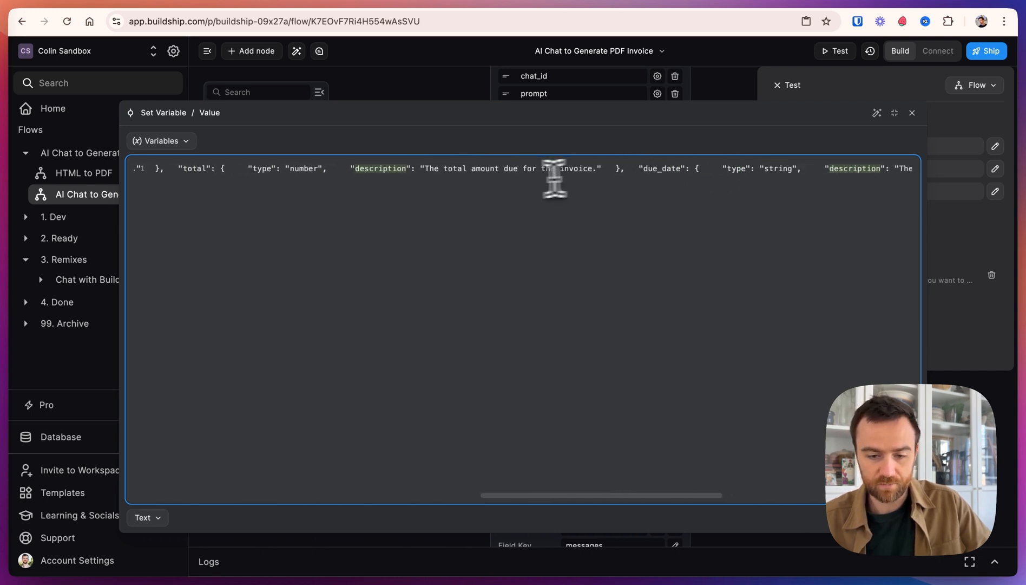
pyautogui.moveTo(584, 170)
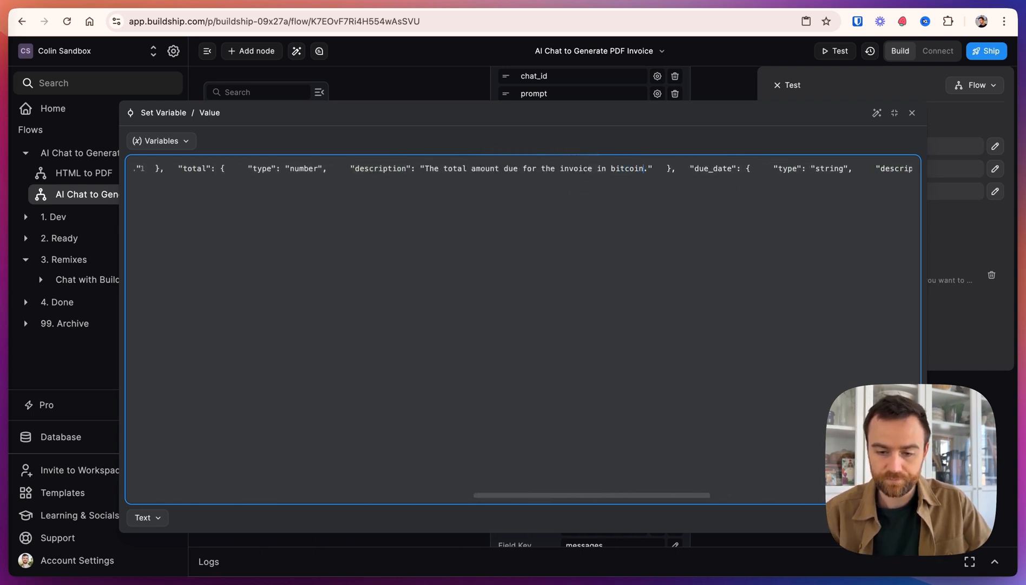
pyautogui.moveTo(704, 183)
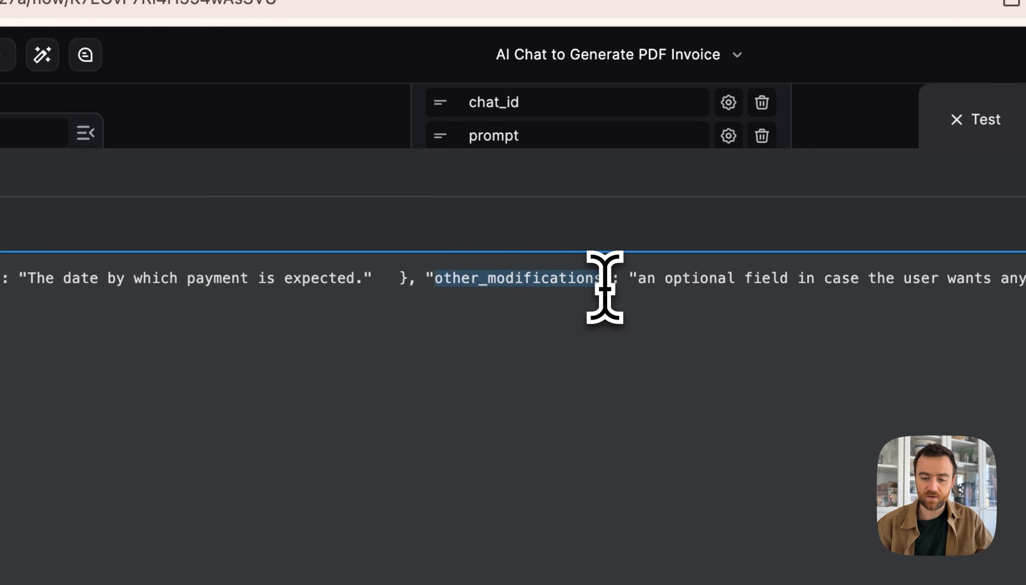
pyautogui.moveTo(605, 291)
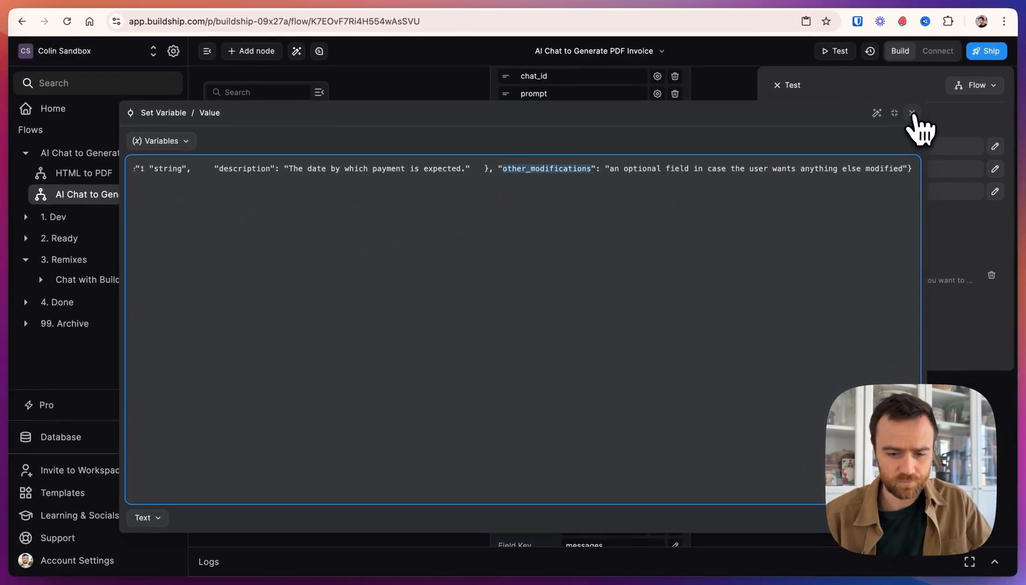
# Close the expanded Key Fields editor and return to the flow canvas note.
pyautogui.click(913, 112)
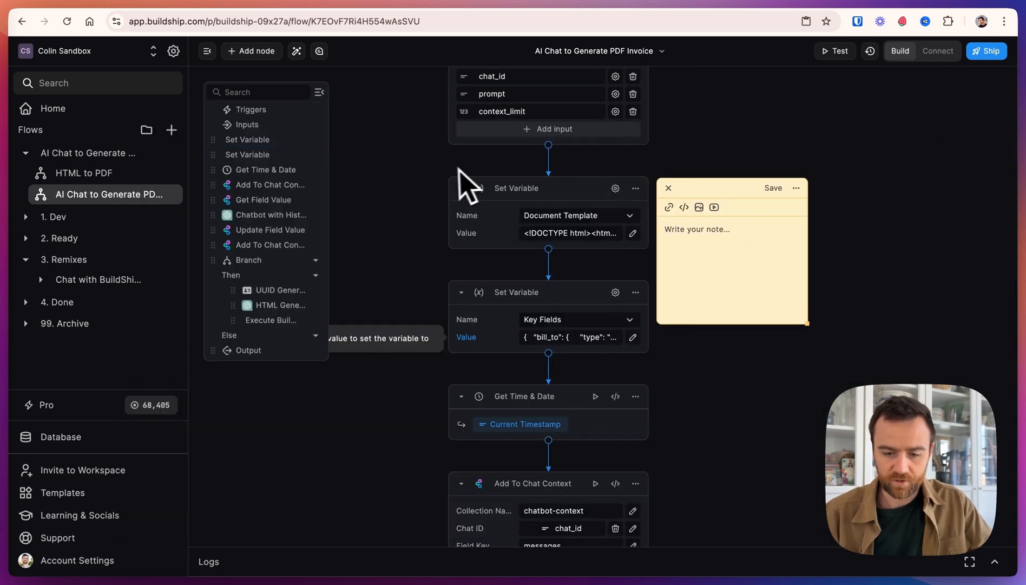
pyautogui.moveTo(688, 386)
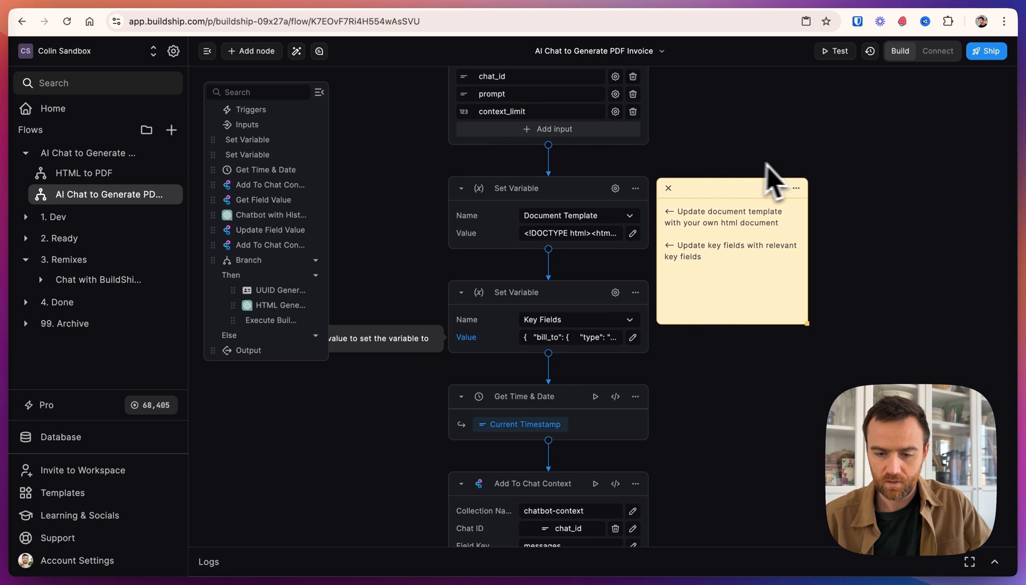
pyautogui.moveTo(759, 210)
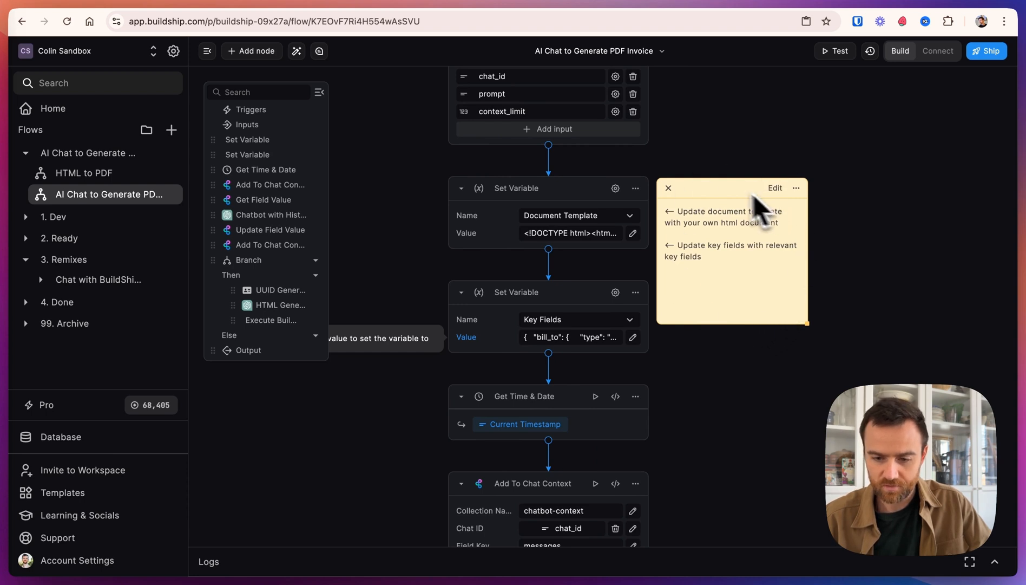
pyautogui.moveTo(746, 157)
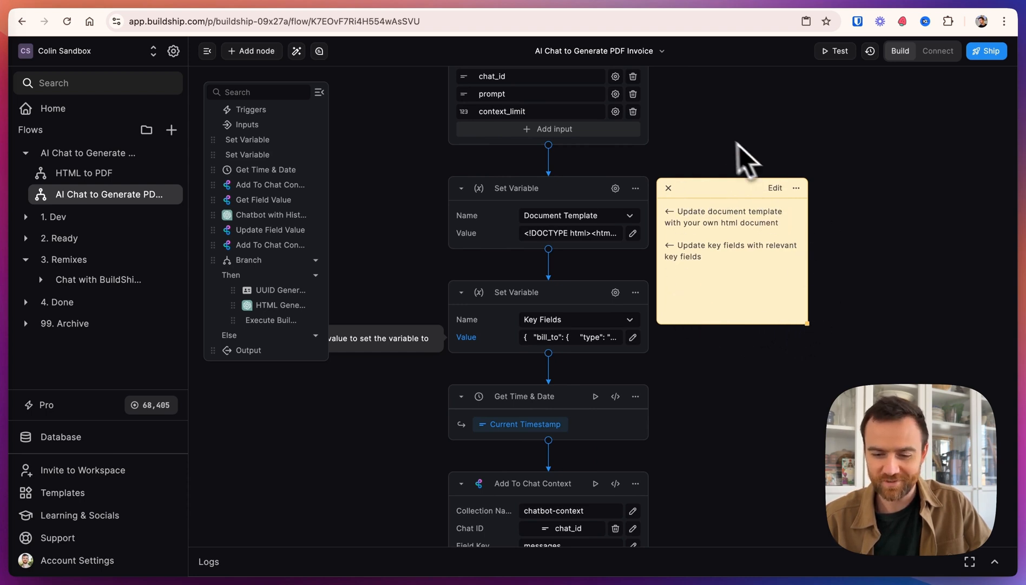
pyautogui.scroll(-3)
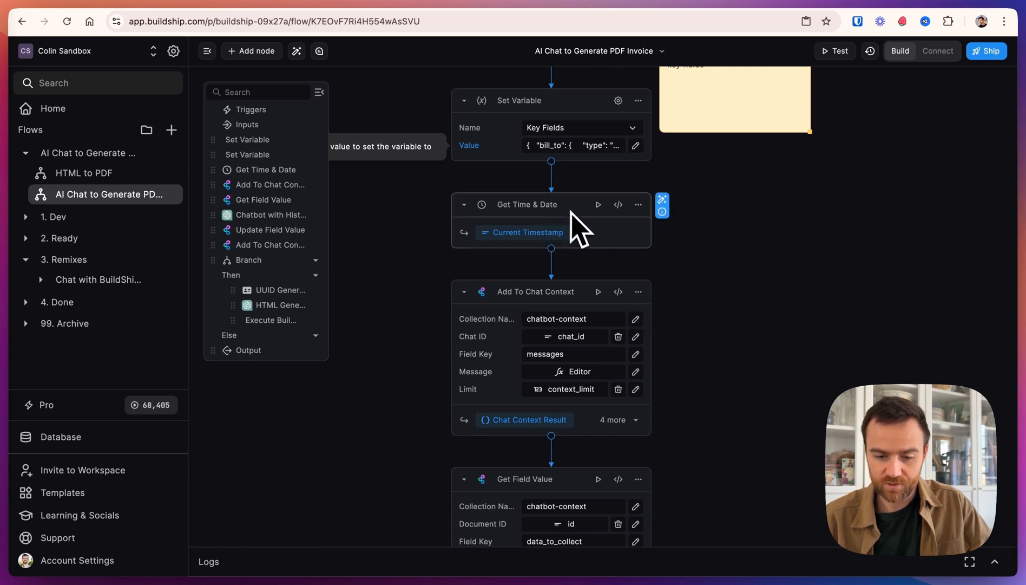
pyautogui.scroll(-3)
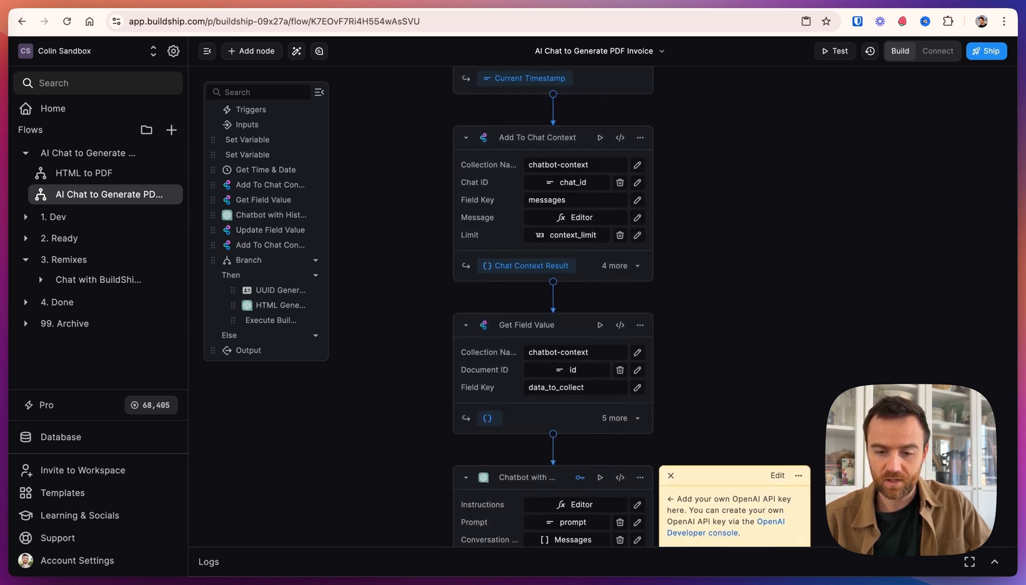
pyautogui.scroll(3)
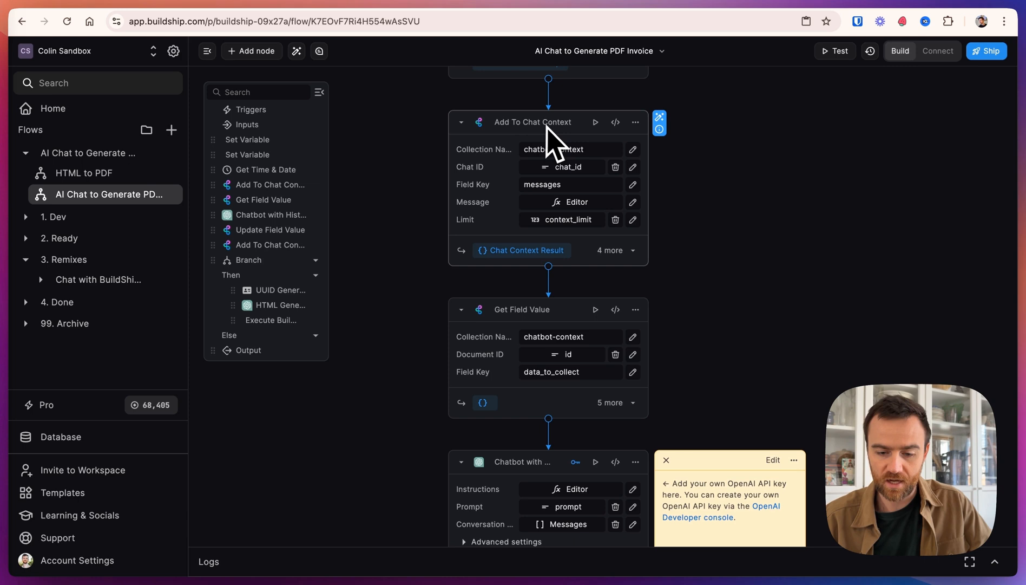
pyautogui.scroll(-3)
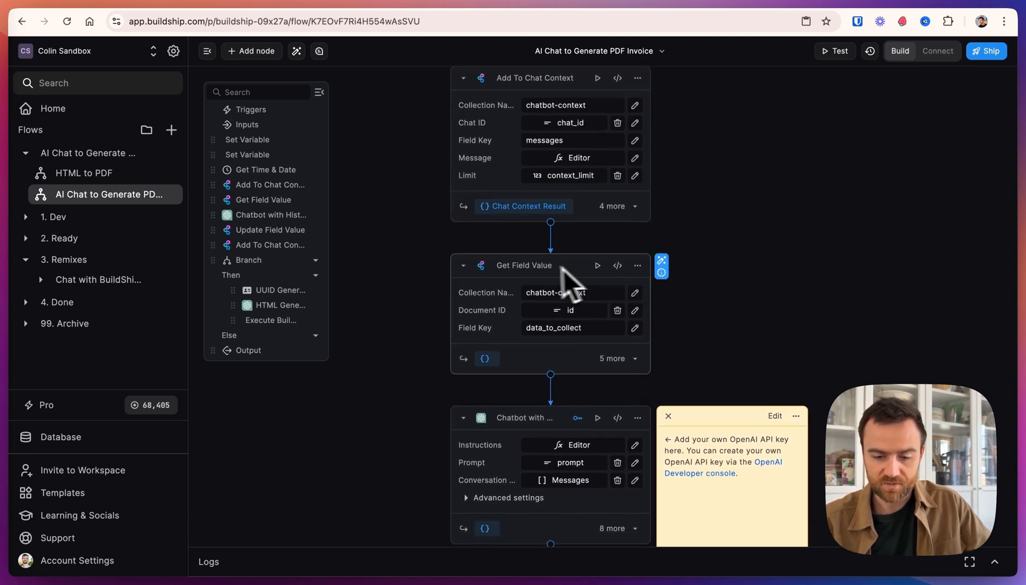
pyautogui.moveTo(468, 390)
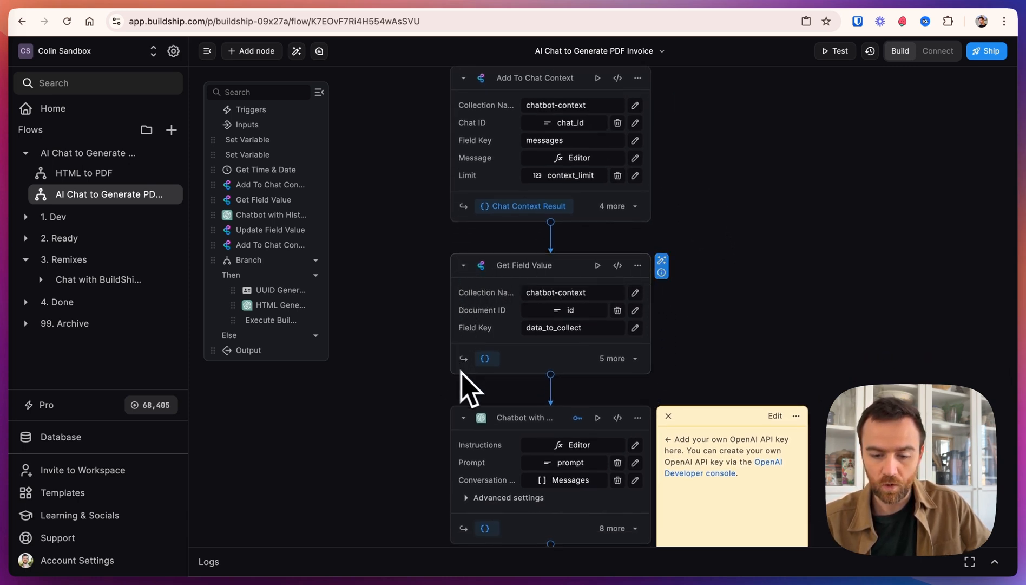
pyautogui.moveTo(666, 385)
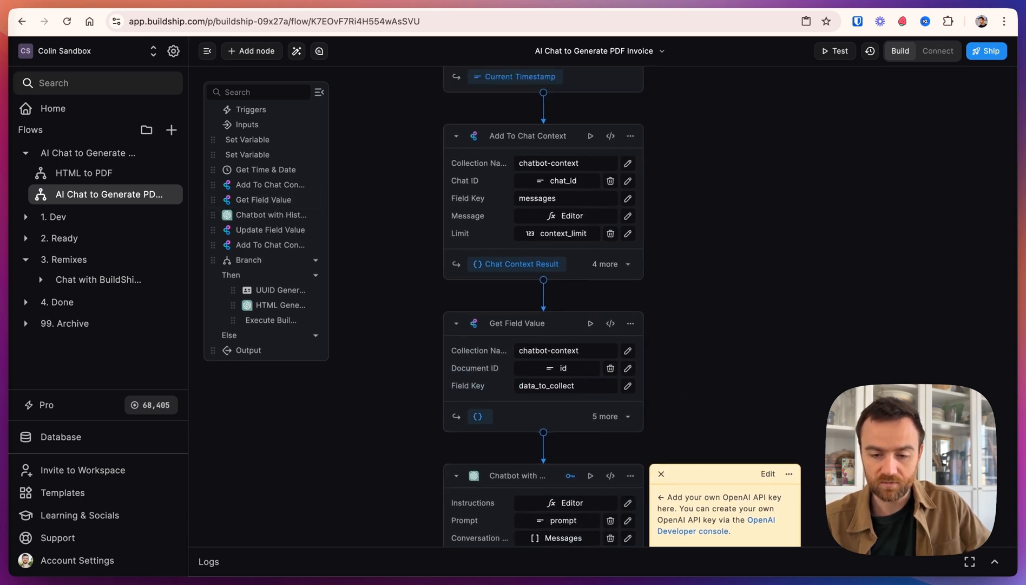
pyautogui.scroll(3)
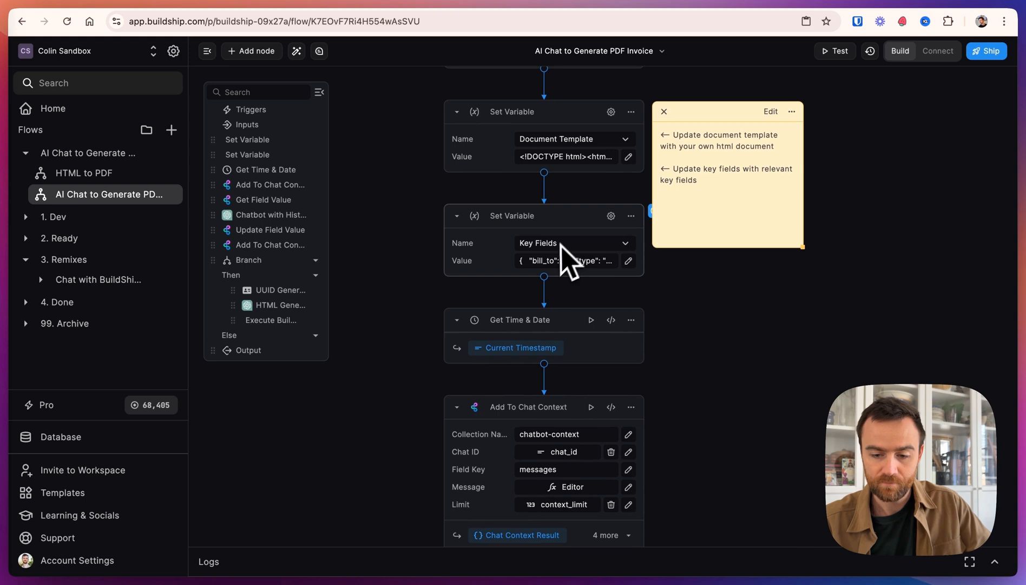
pyautogui.scroll(-3)
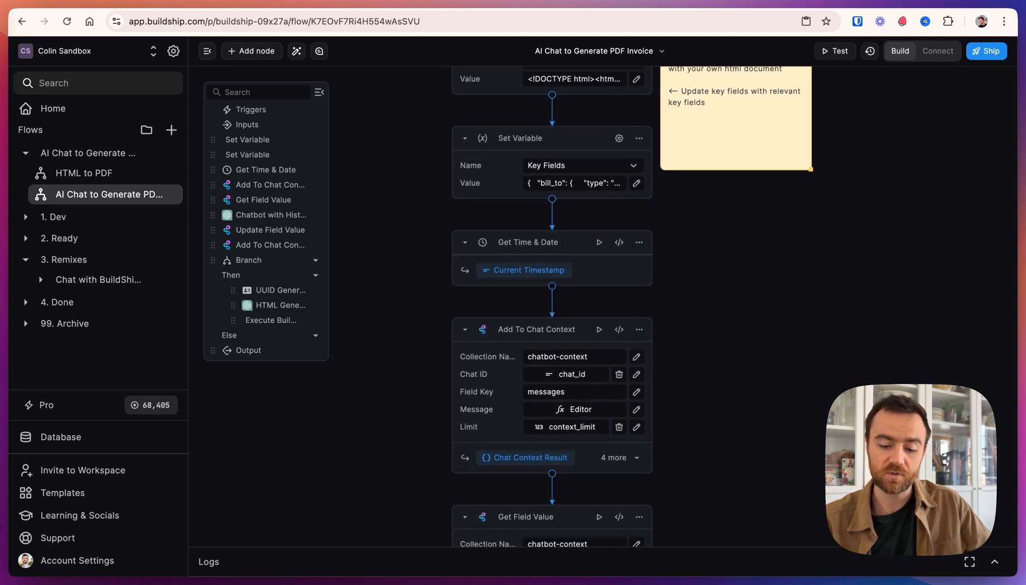
pyautogui.scroll(-3)
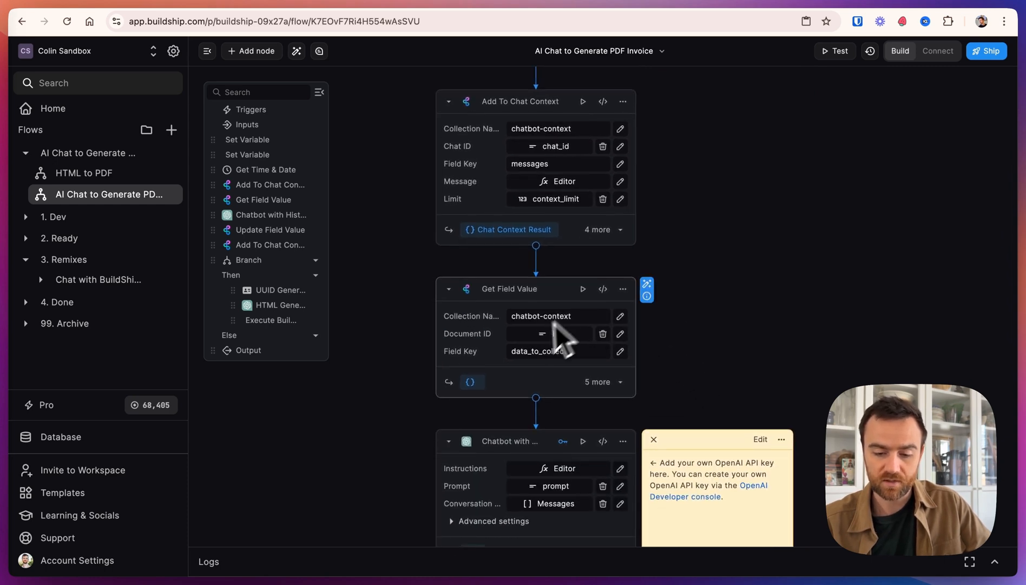
pyautogui.scroll(-3)
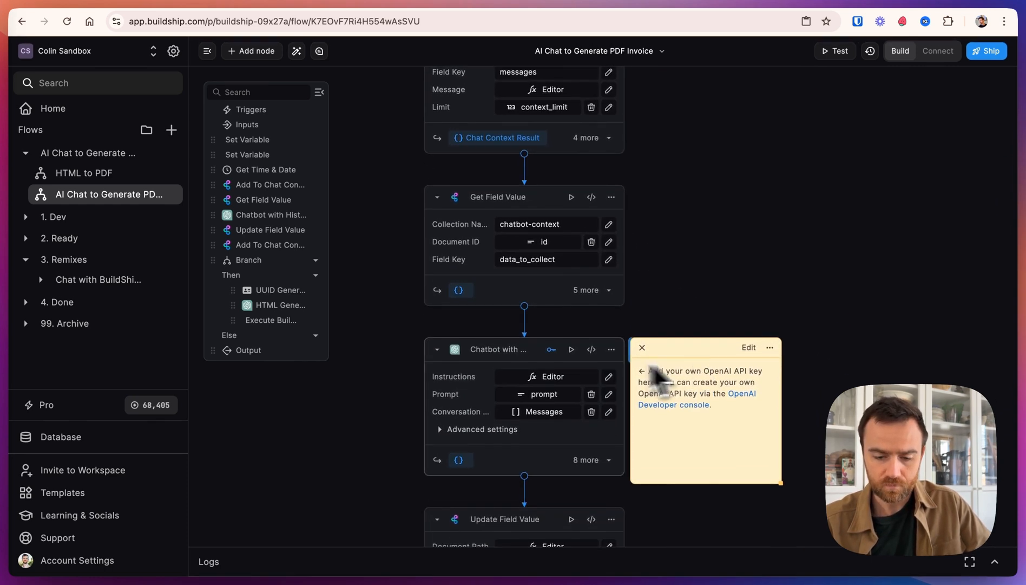
pyautogui.scroll(-3)
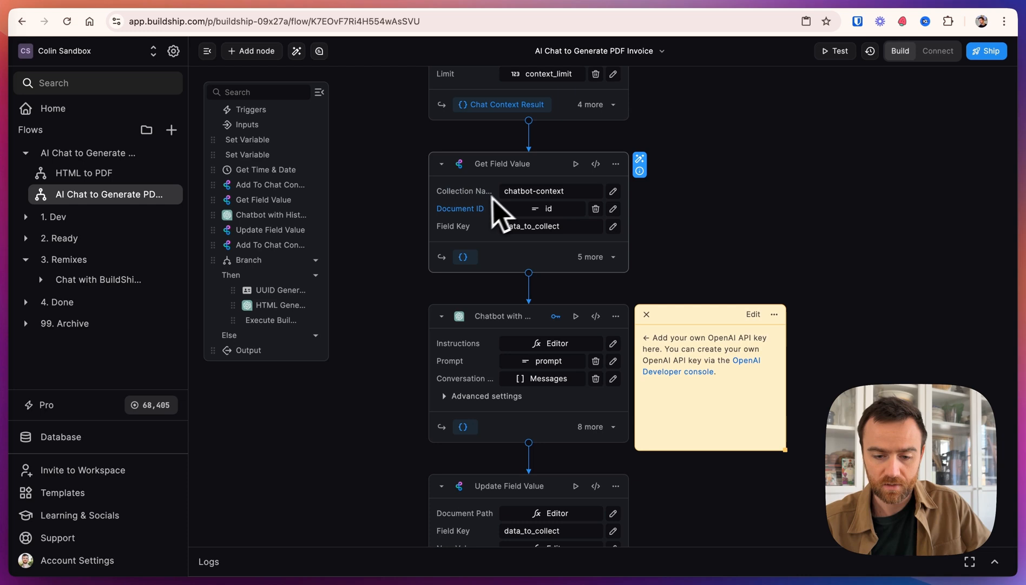
pyautogui.moveTo(506, 233)
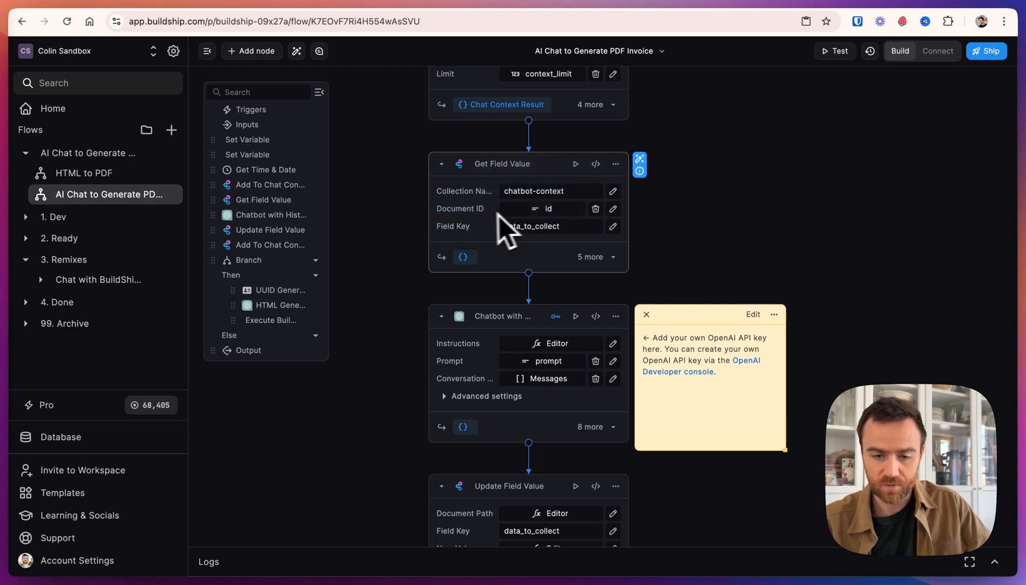
pyautogui.scroll(3)
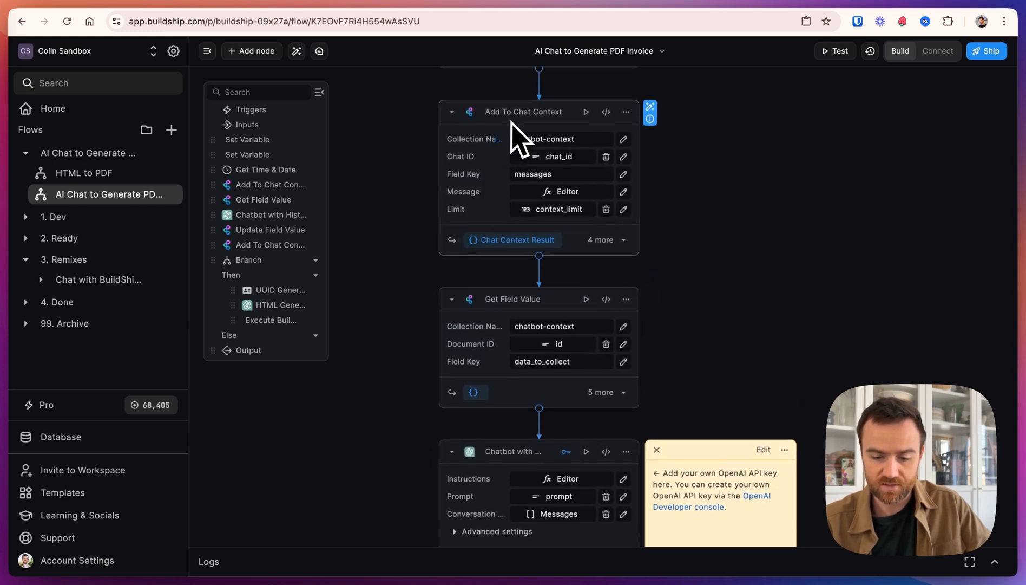
pyautogui.scroll(-3)
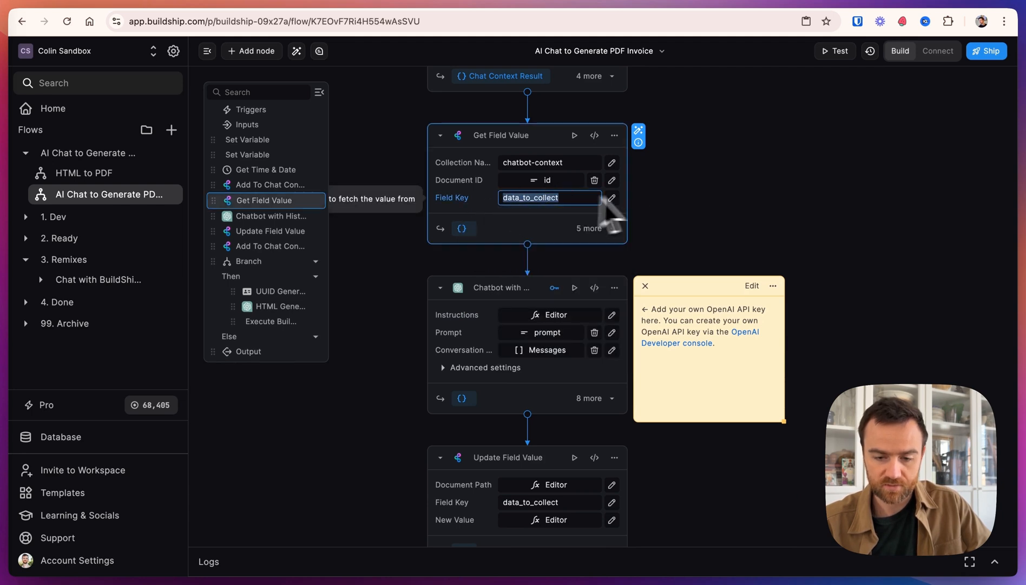
pyautogui.click(589, 227)
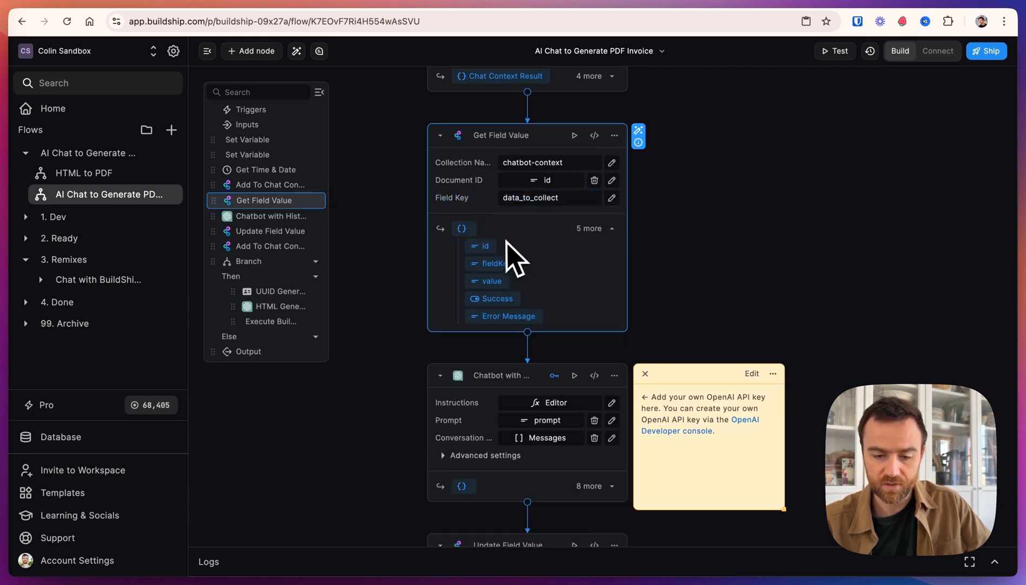
pyautogui.moveTo(550, 298)
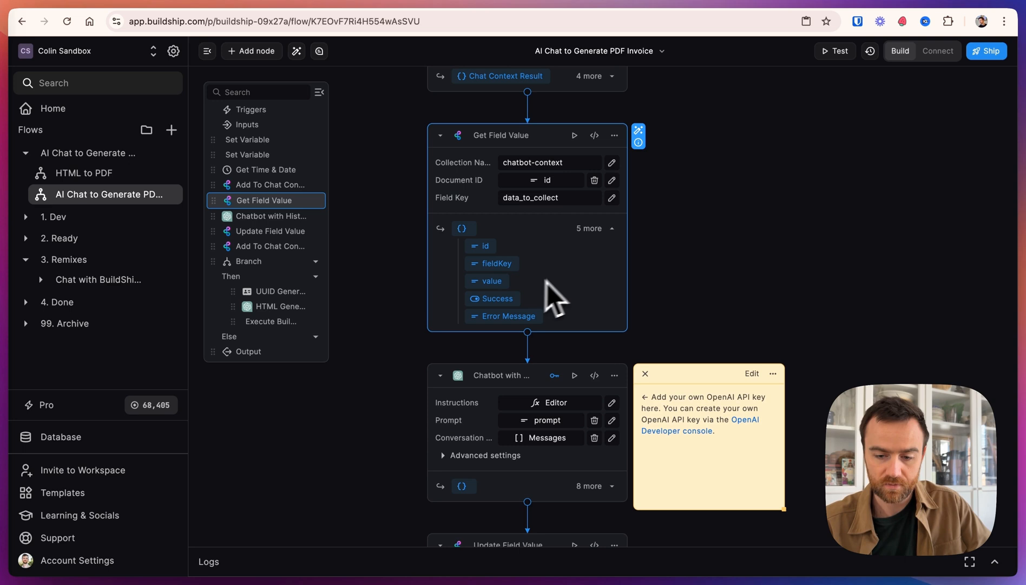
pyautogui.scroll(-3)
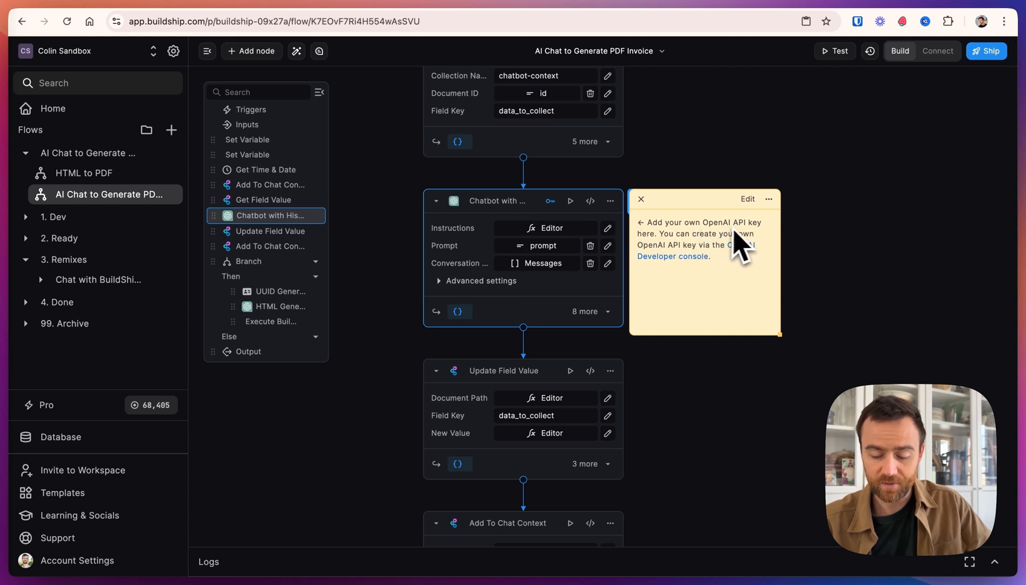
# Check the chatbot node's OpenAI key options, keep the existing key, and view its Messages conversation history input.
pyautogui.click(550, 201)
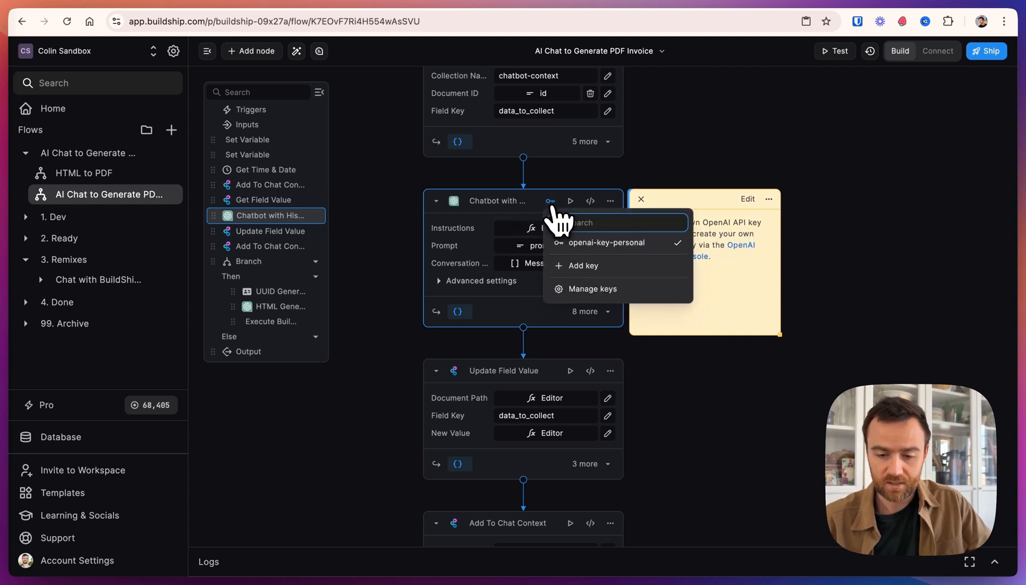
pyautogui.click(580, 265)
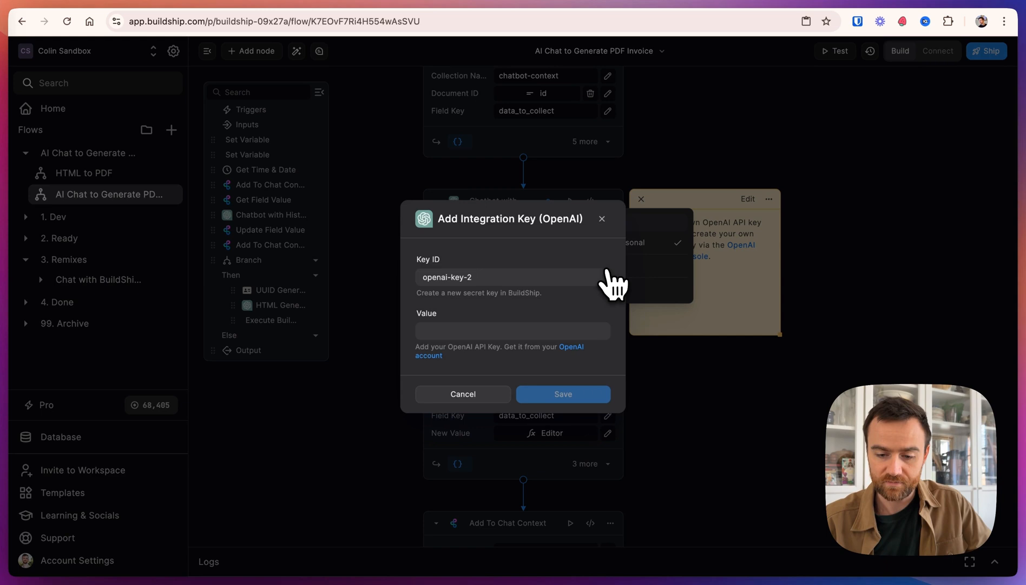
pyautogui.moveTo(570, 351)
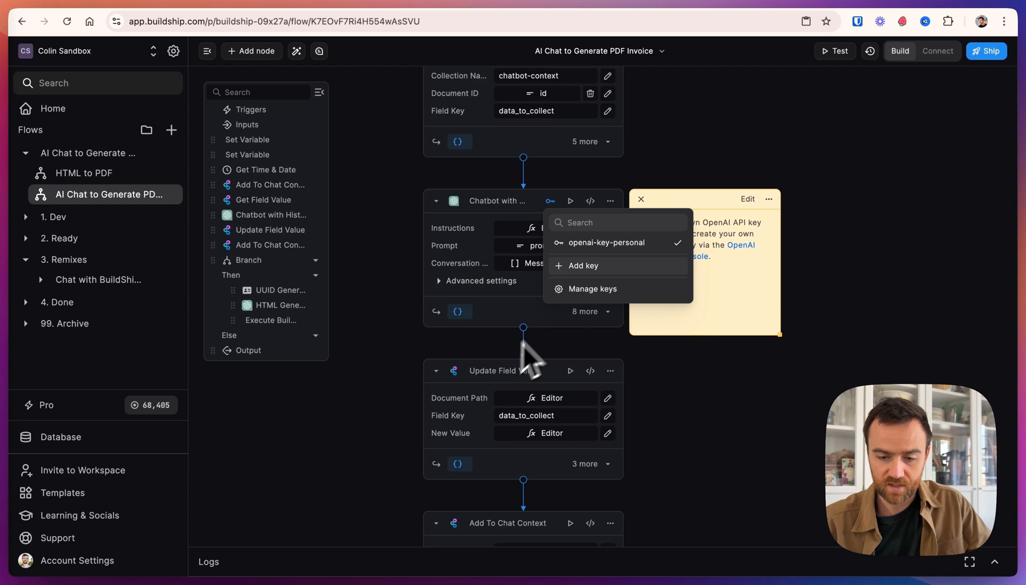
pyautogui.moveTo(507, 323)
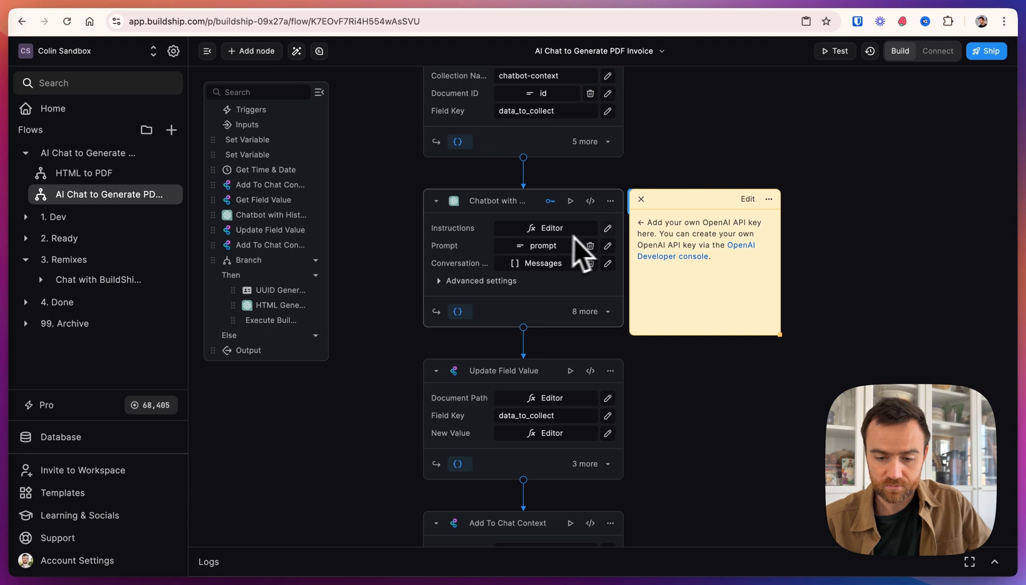
pyautogui.click(607, 263)
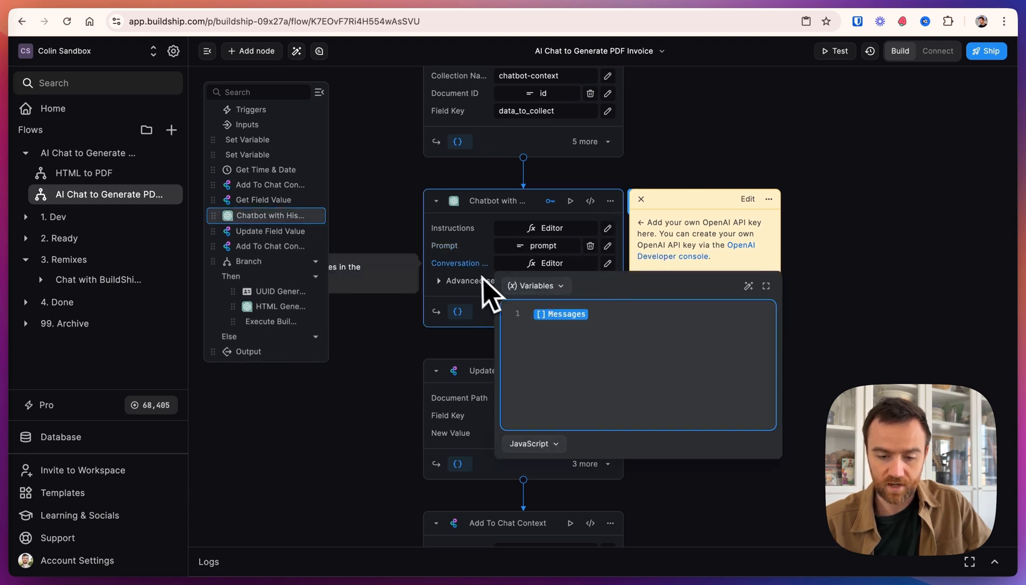
# Scroll the chatbot instructions down to the JSON response structure and Key Fields section.
pyautogui.scroll(3)
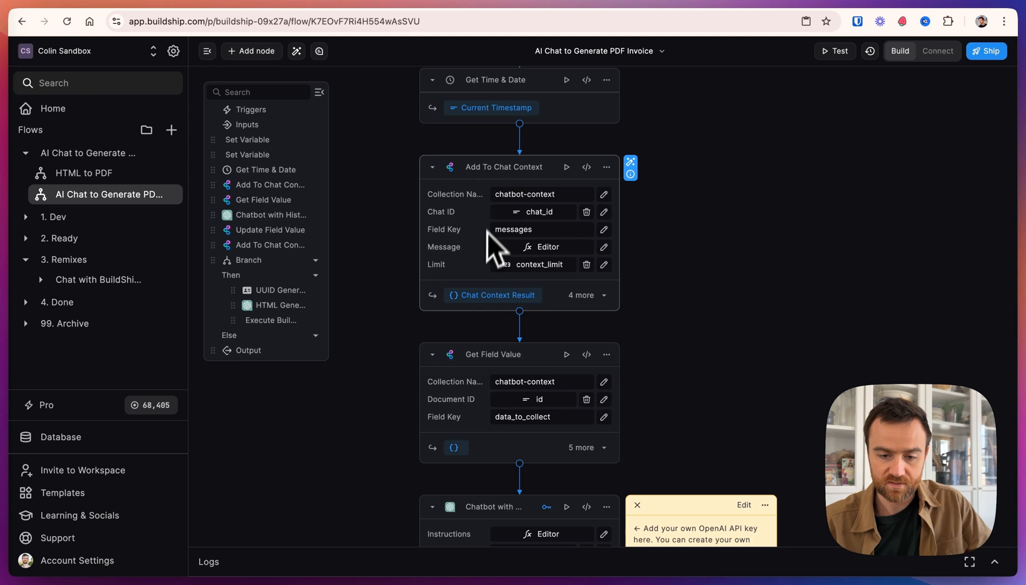
pyautogui.moveTo(499, 183)
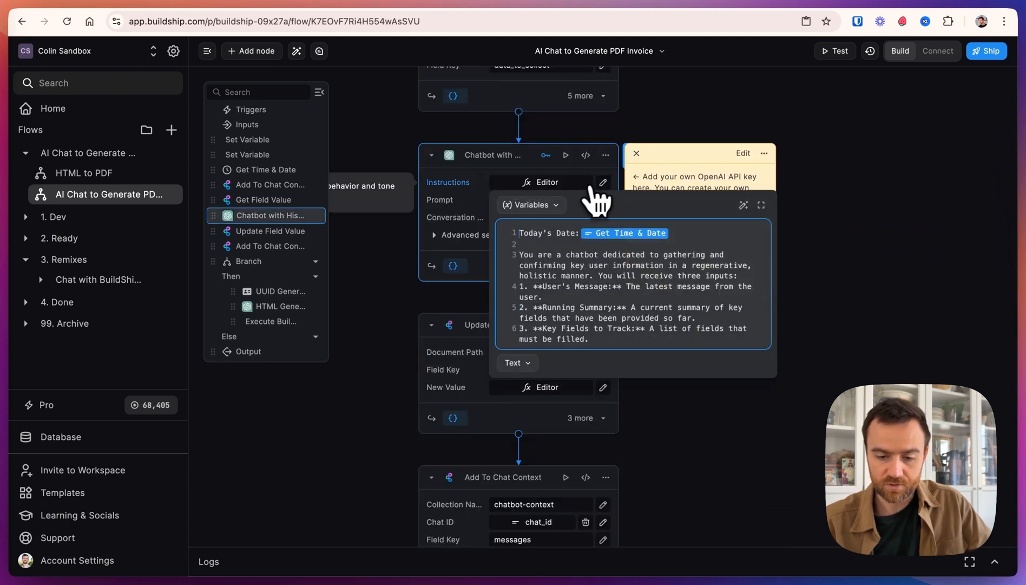
pyautogui.moveTo(645, 281)
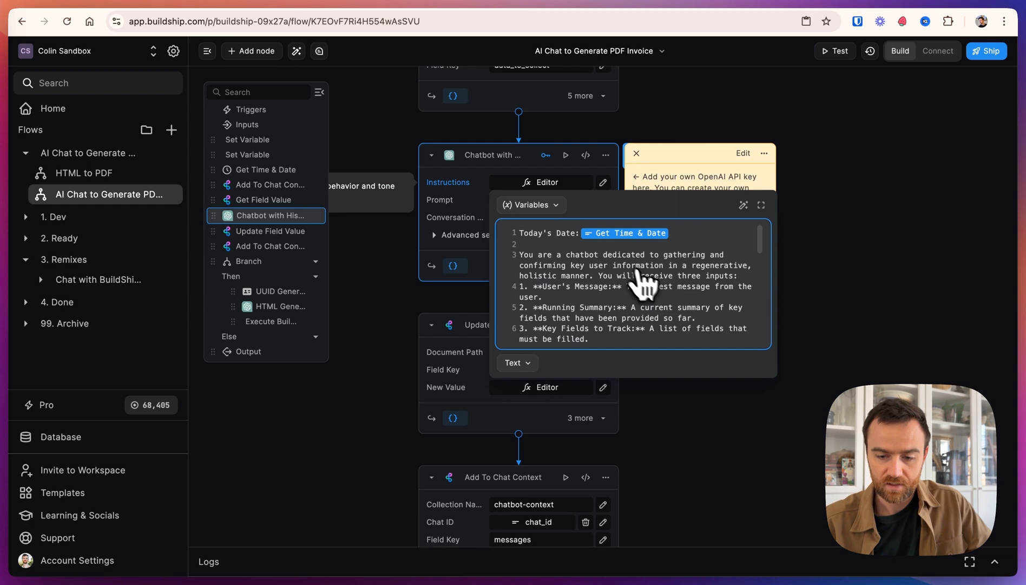
pyautogui.moveTo(597, 275)
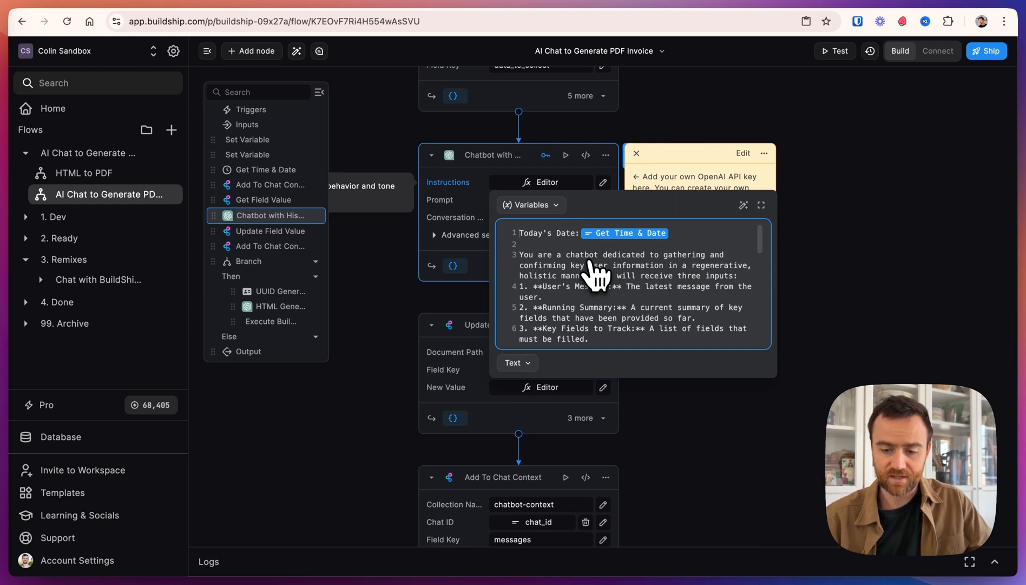
pyautogui.moveTo(641, 282)
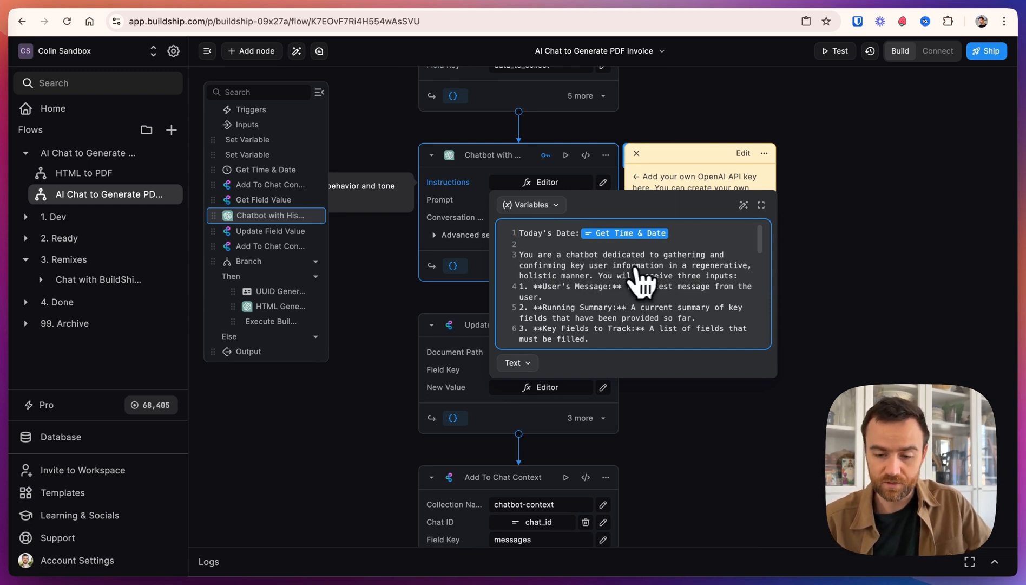
pyautogui.scroll(-3)
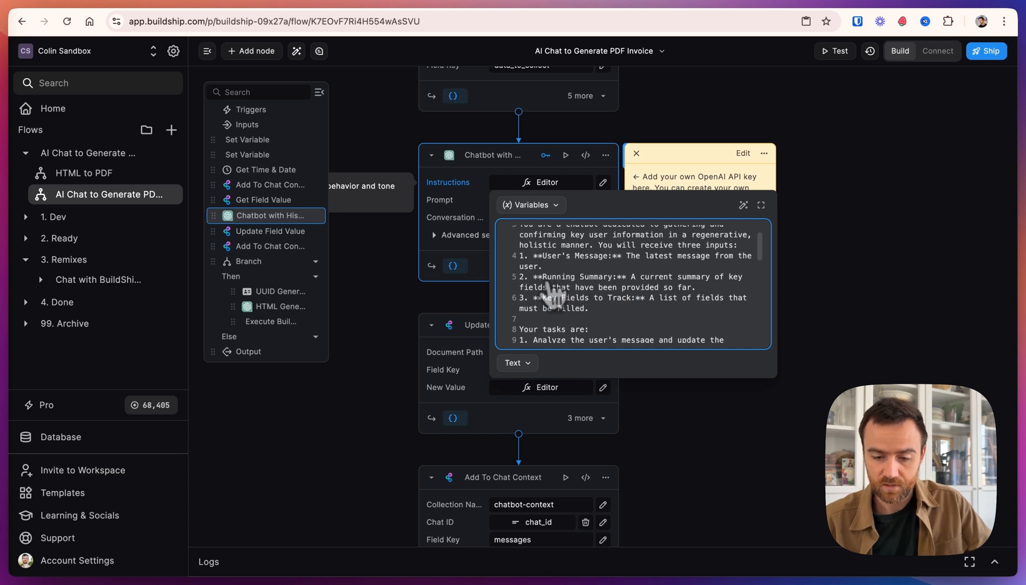
pyautogui.moveTo(628, 317)
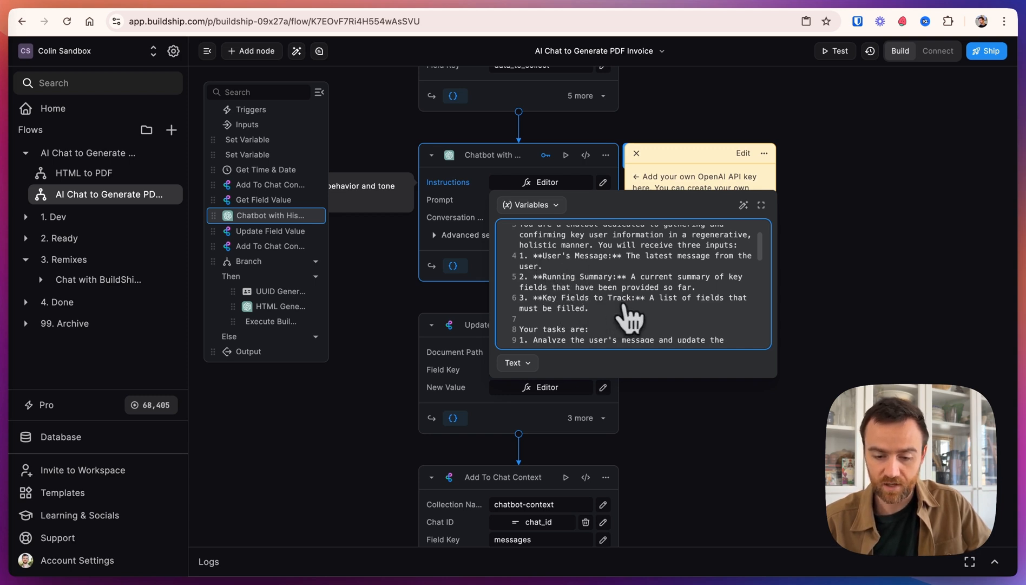
pyautogui.scroll(-3)
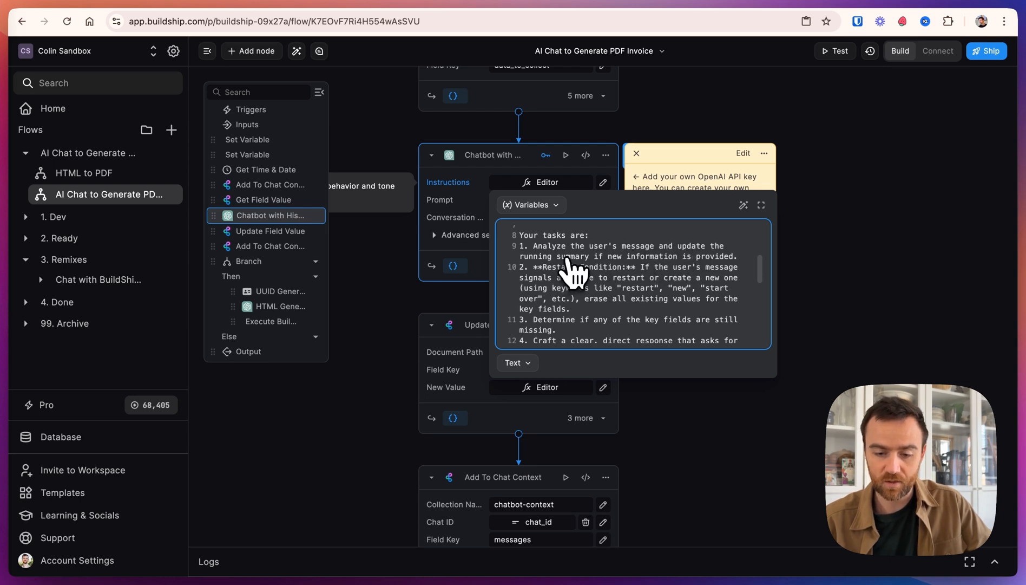
pyautogui.scroll(-3)
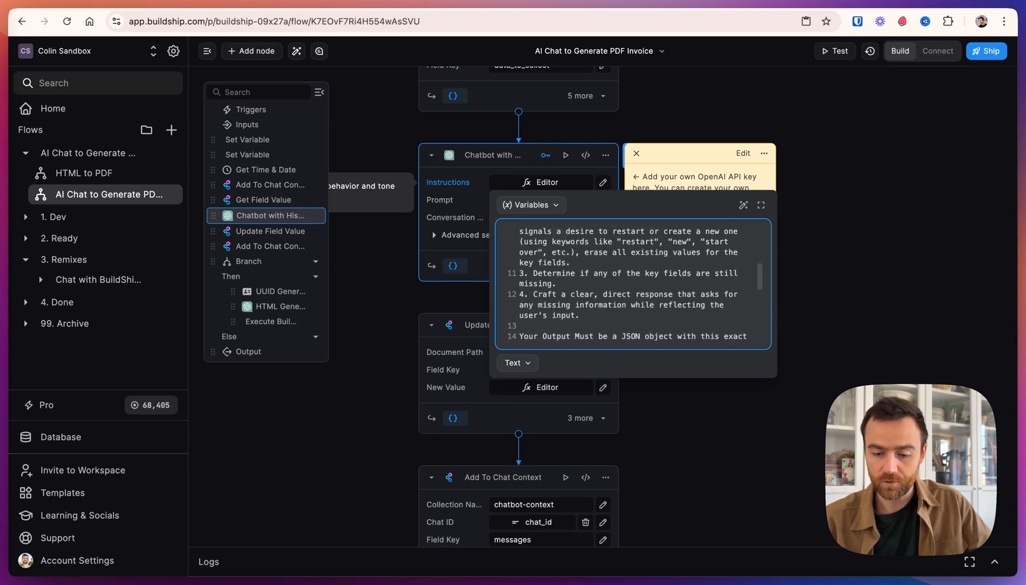
pyautogui.scroll(-3)
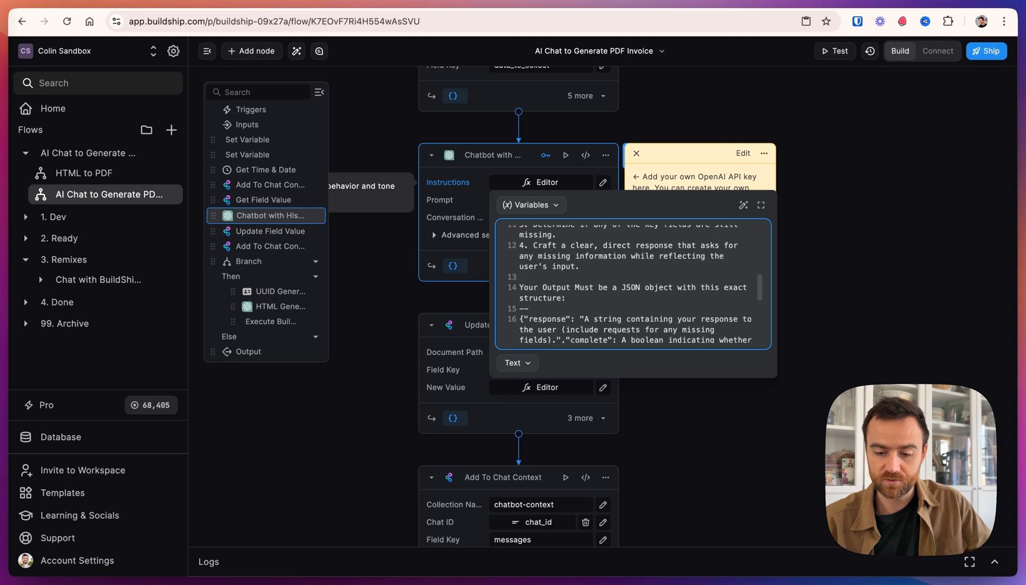
pyautogui.scroll(-3)
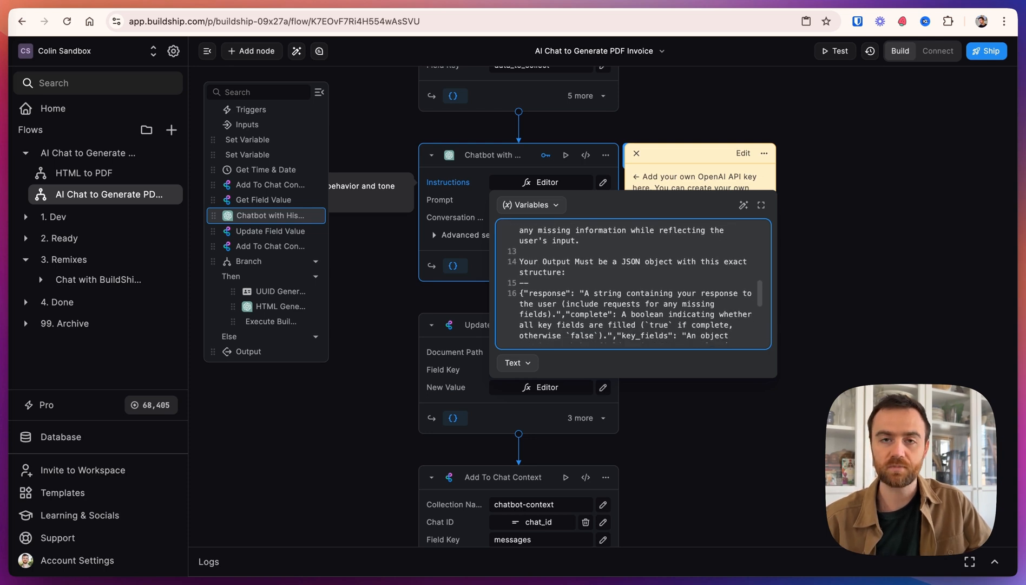
pyautogui.moveTo(583, 288)
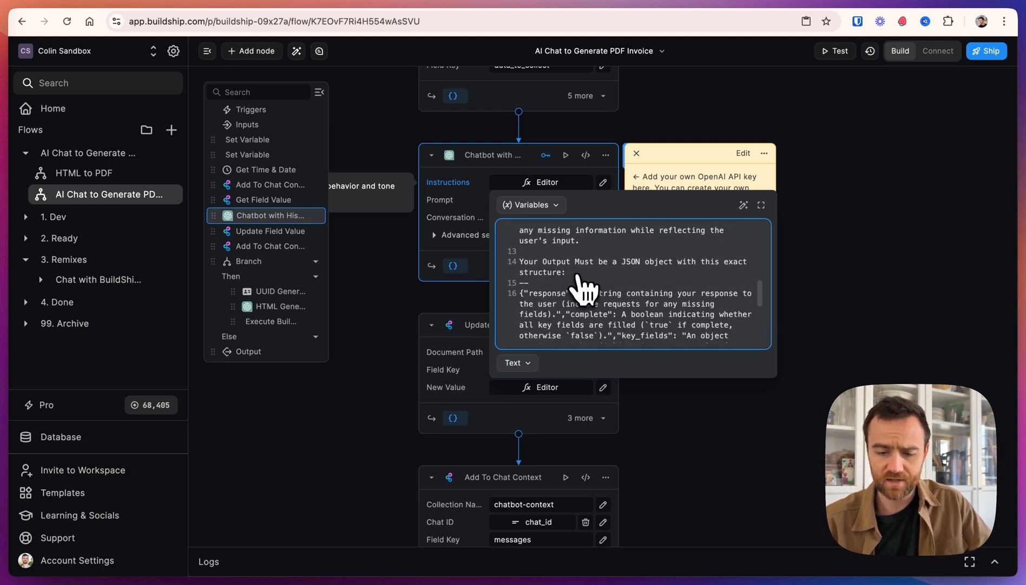
pyautogui.scroll(-3)
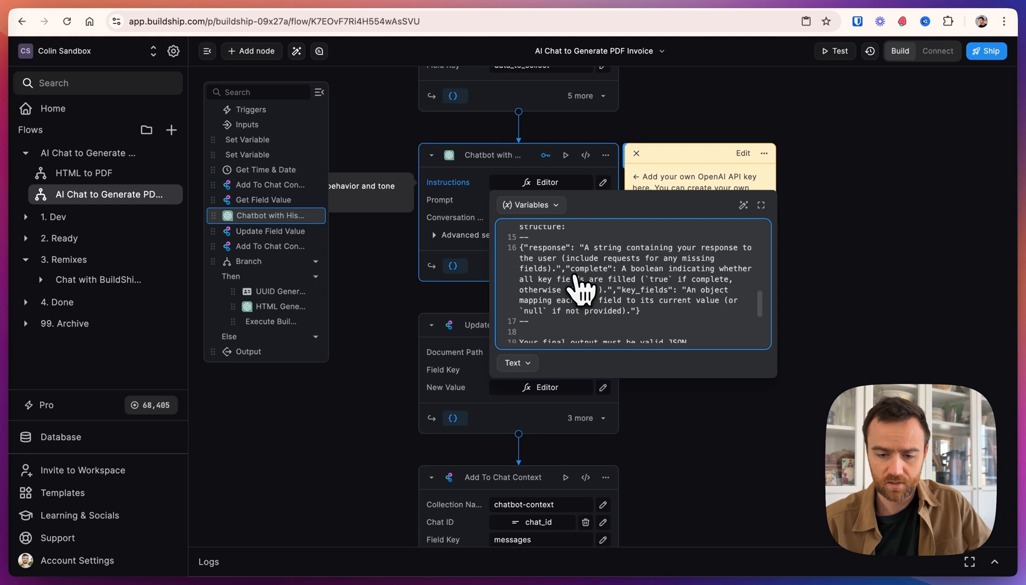
pyautogui.moveTo(653, 327)
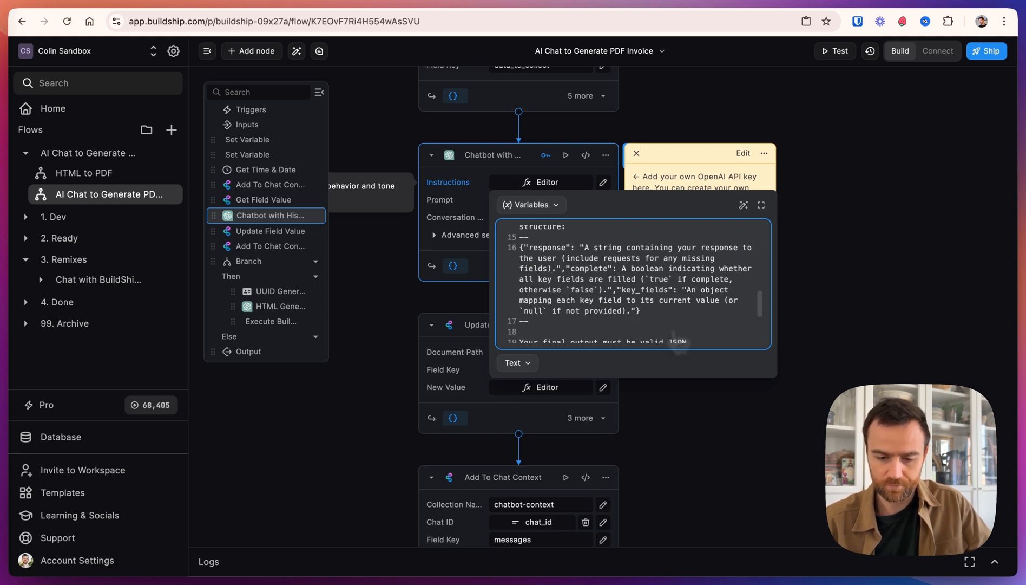
pyautogui.scroll(-3)
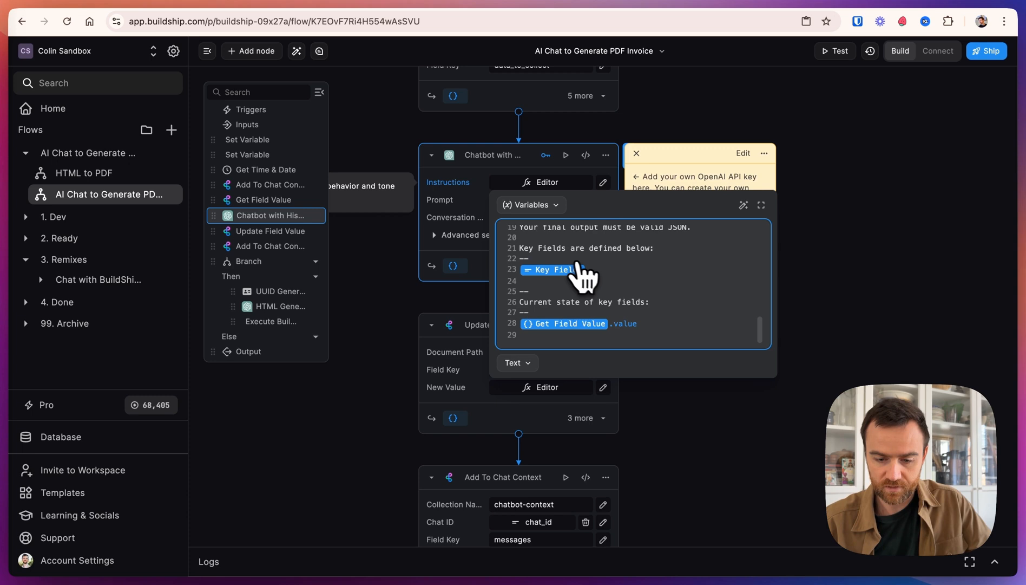
pyautogui.moveTo(530, 320)
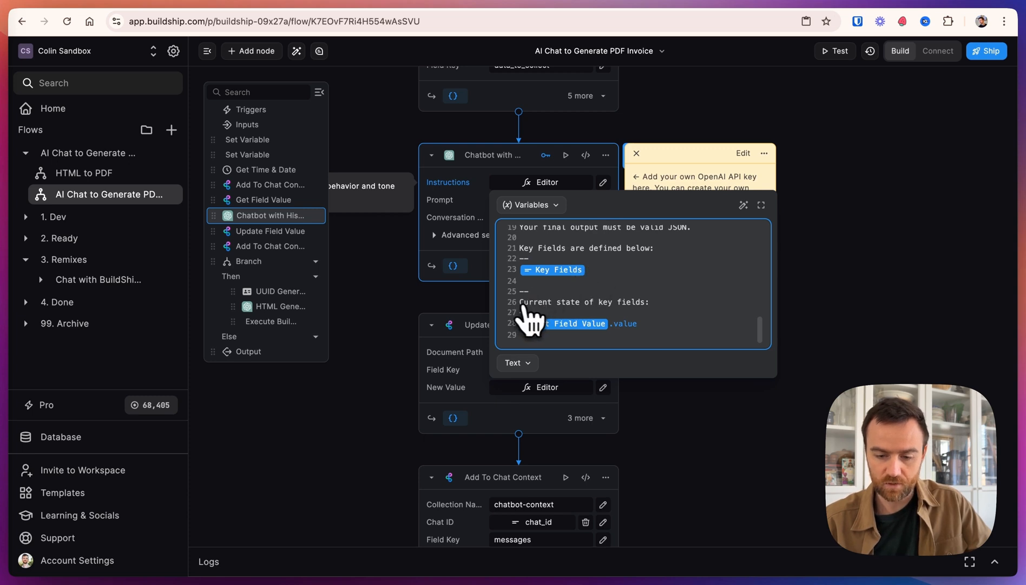
pyautogui.moveTo(730, 426)
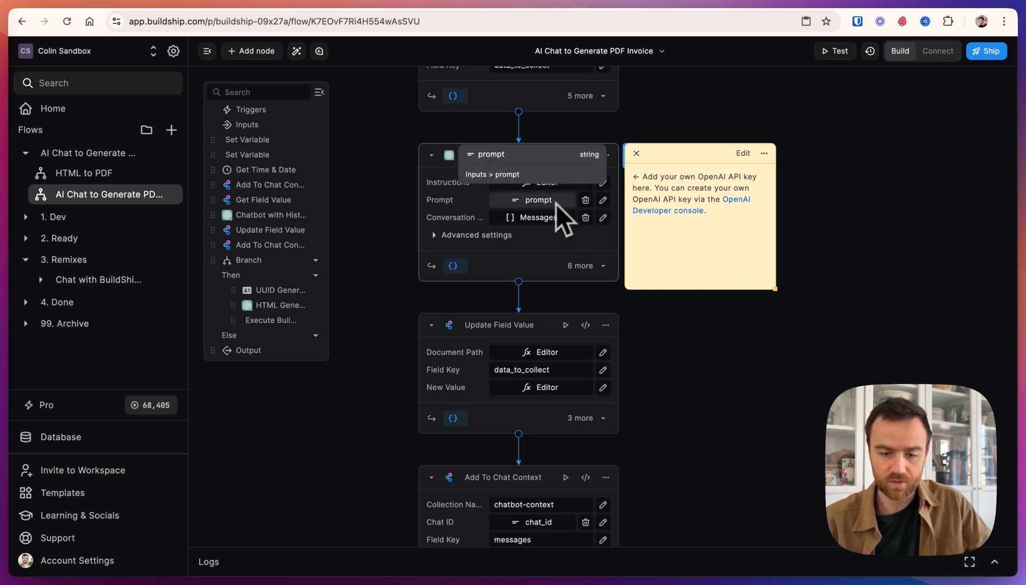
pyautogui.moveTo(487, 227)
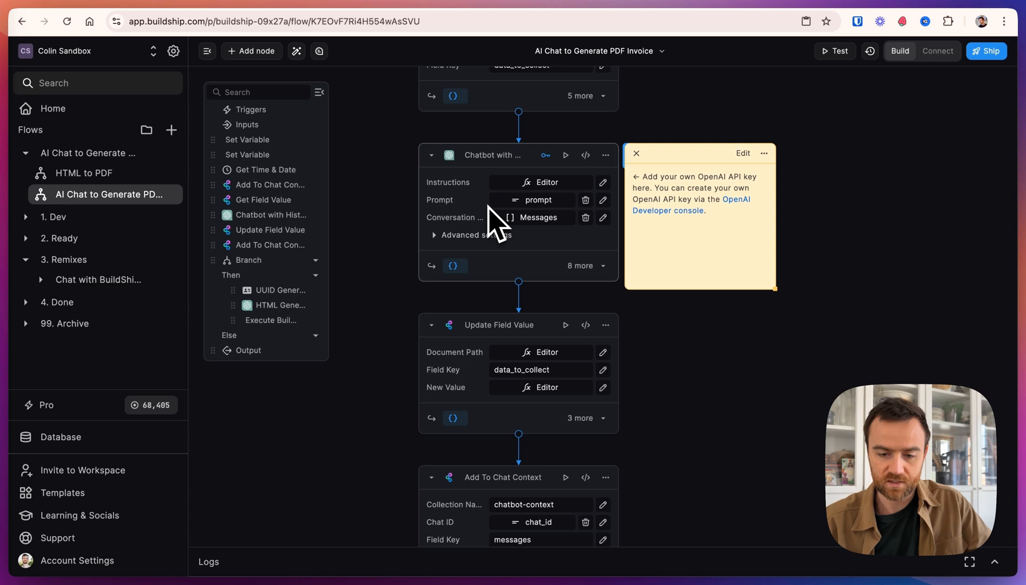
# Expand the chatbot outputs (response, complete, key_fields) and reach the Branch node's Then and Else.
pyautogui.click(581, 265)
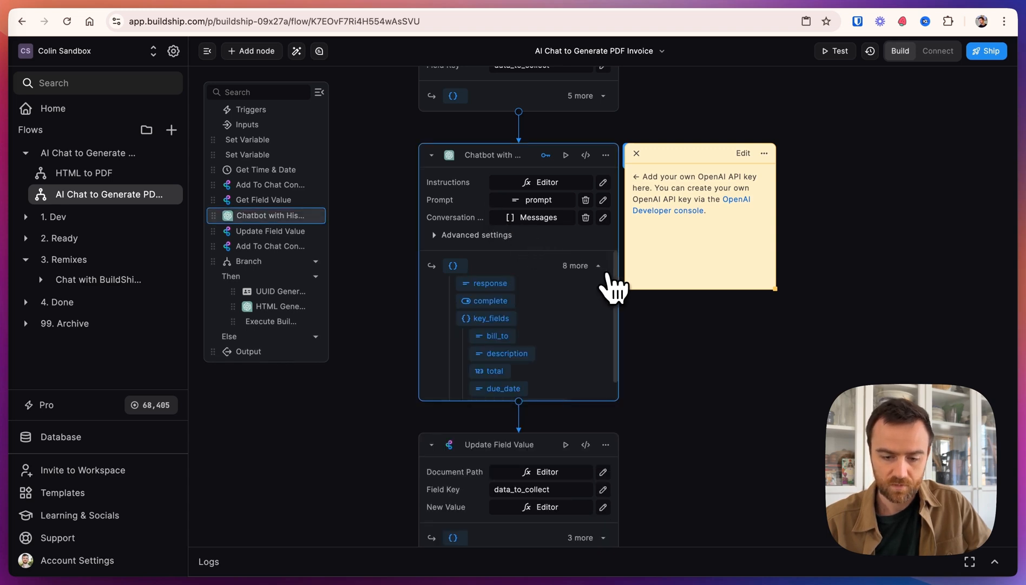
pyautogui.moveTo(487, 304)
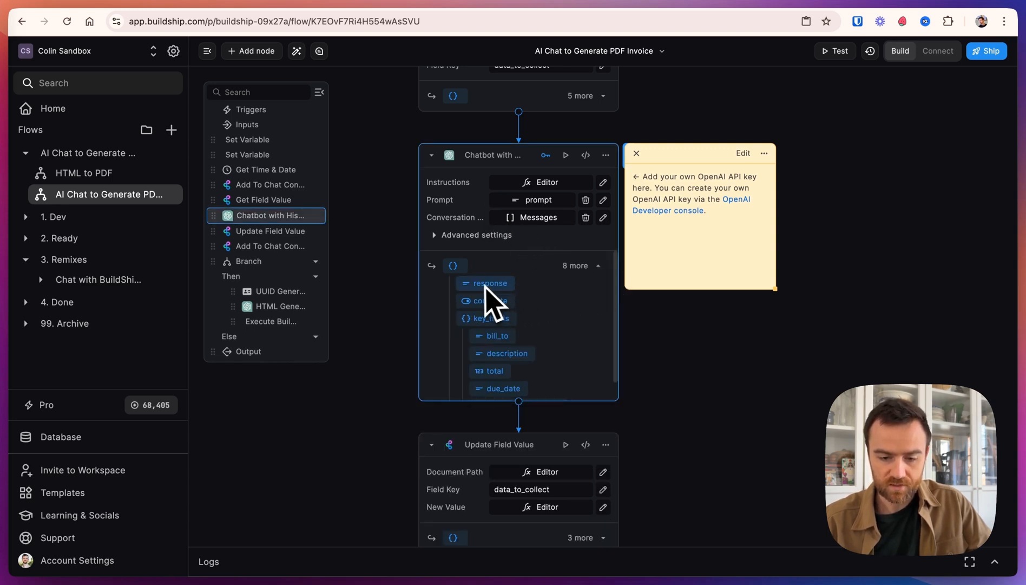
pyautogui.moveTo(470, 336)
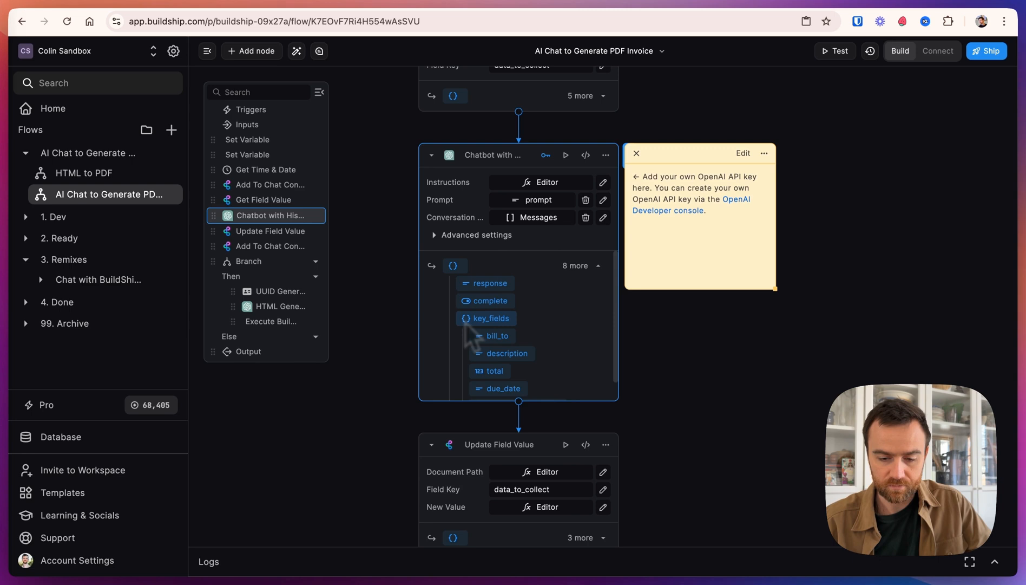
pyautogui.moveTo(518, 340)
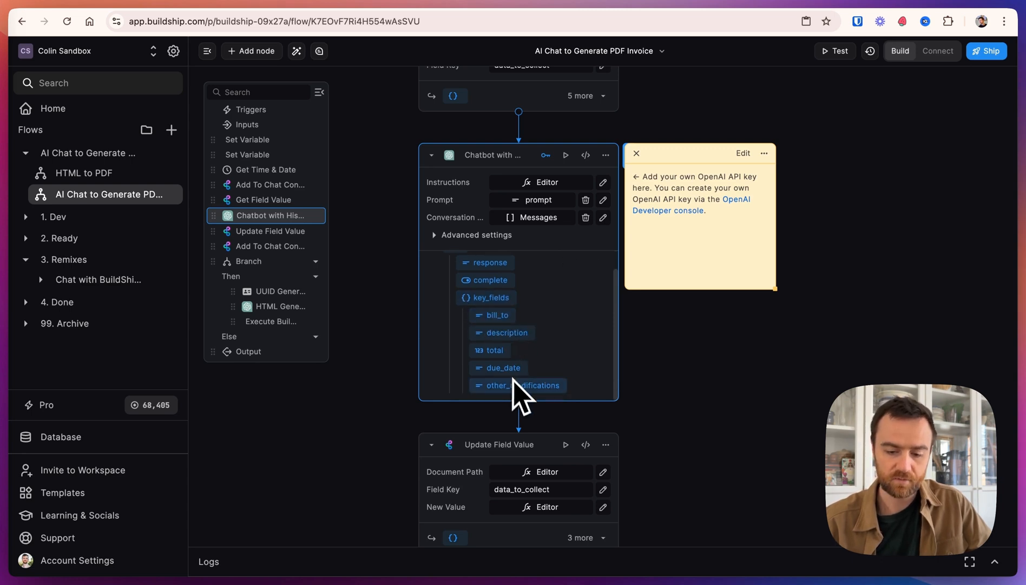
pyautogui.scroll(-3)
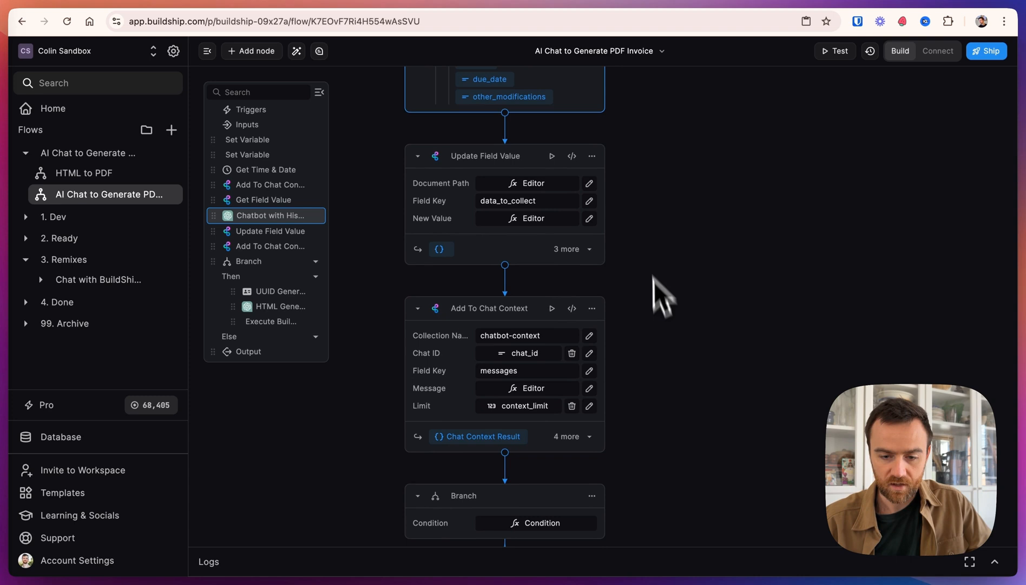
pyautogui.moveTo(534, 226)
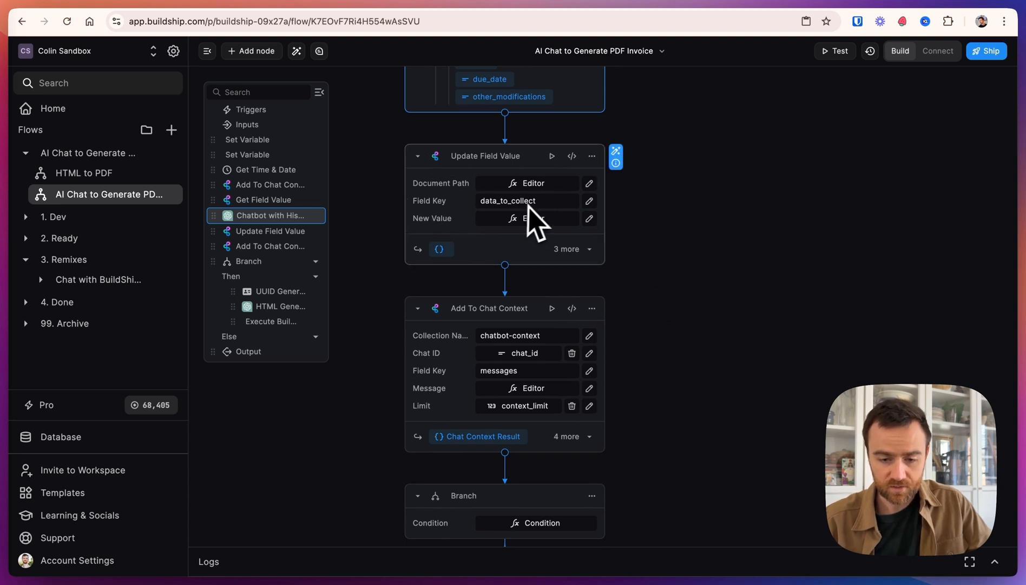
pyautogui.moveTo(484, 310)
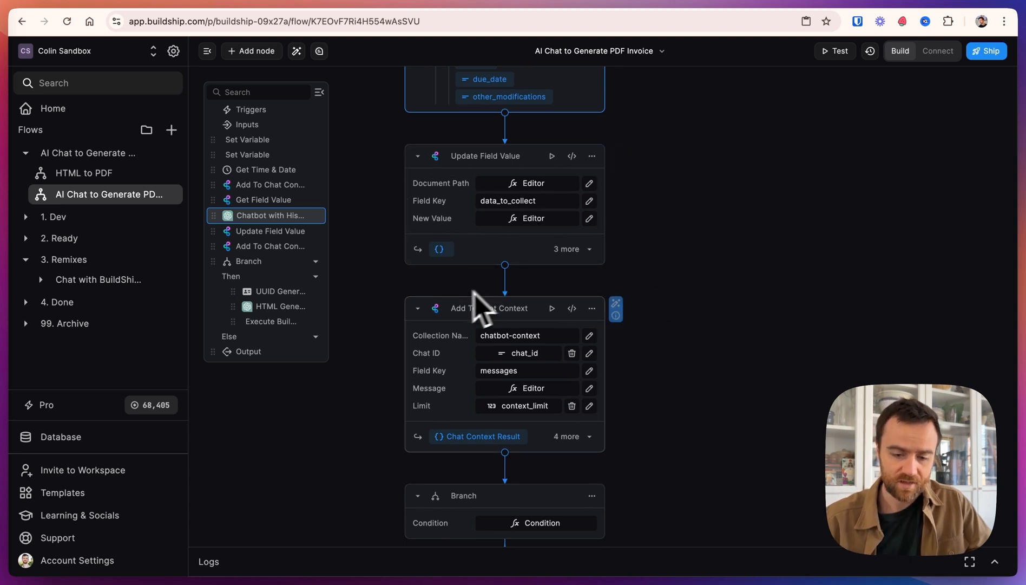
pyautogui.moveTo(582, 419)
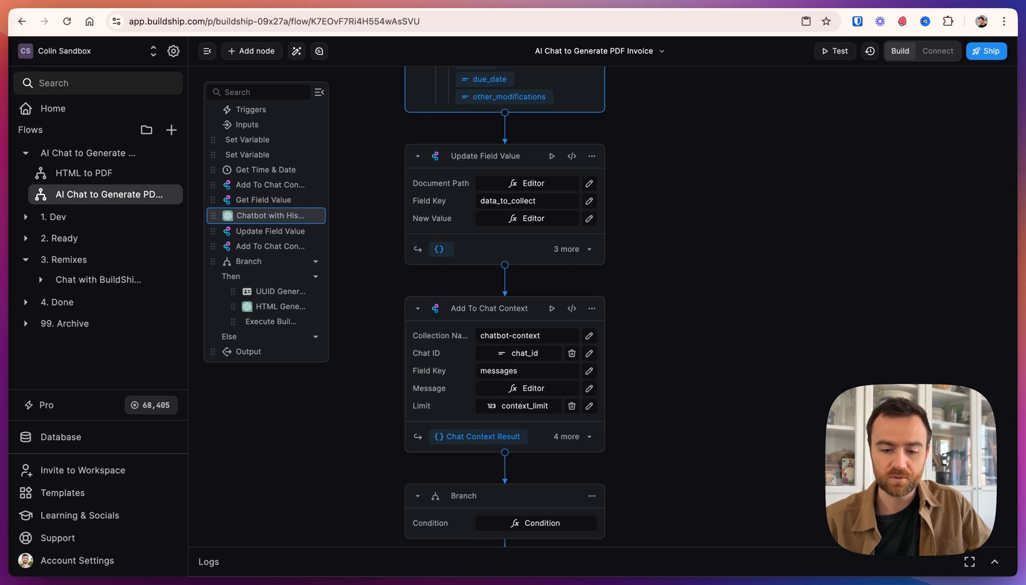
pyautogui.scroll(-3)
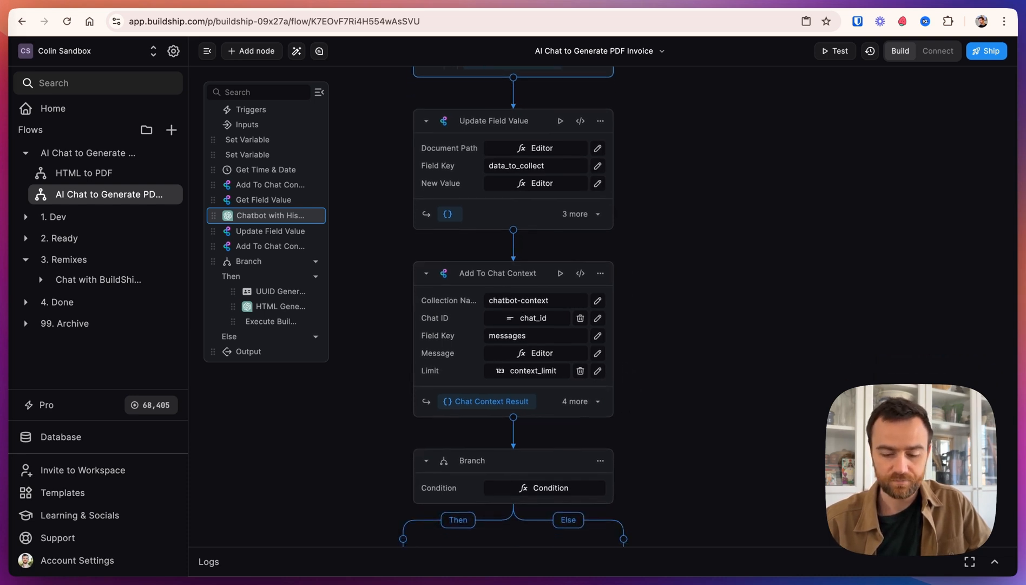
pyautogui.scroll(-3)
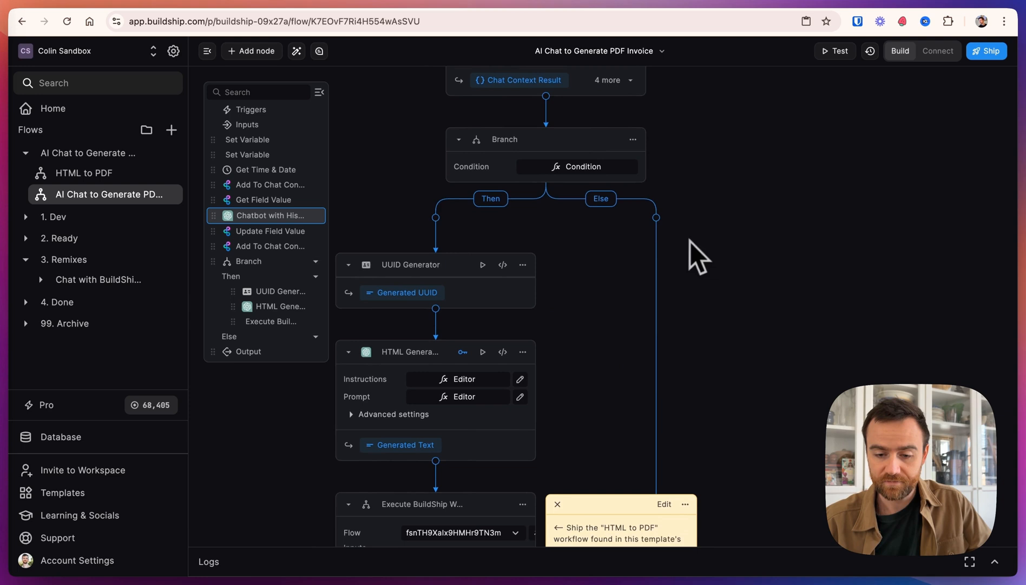
pyautogui.click(579, 167)
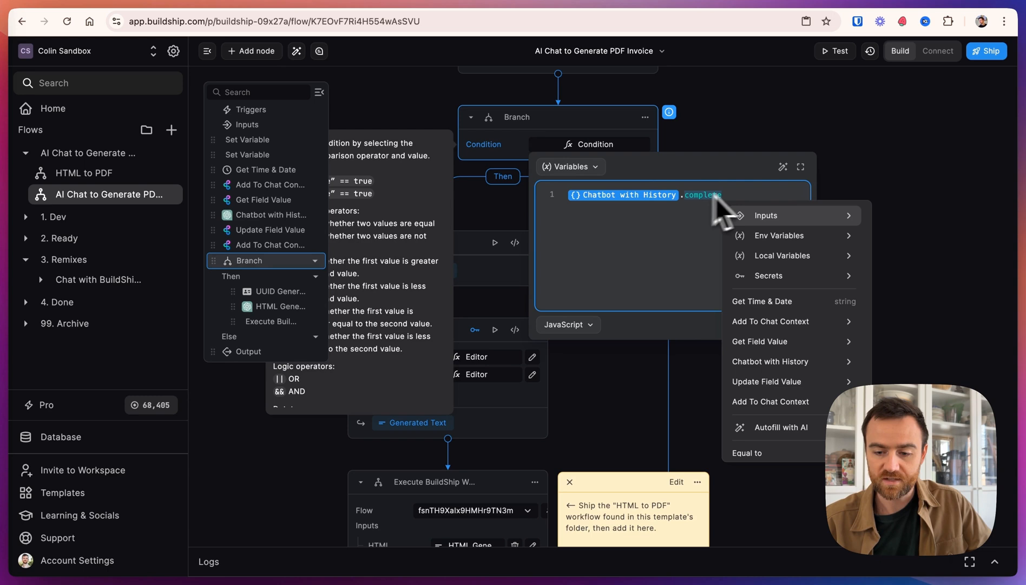
pyautogui.click(812, 138)
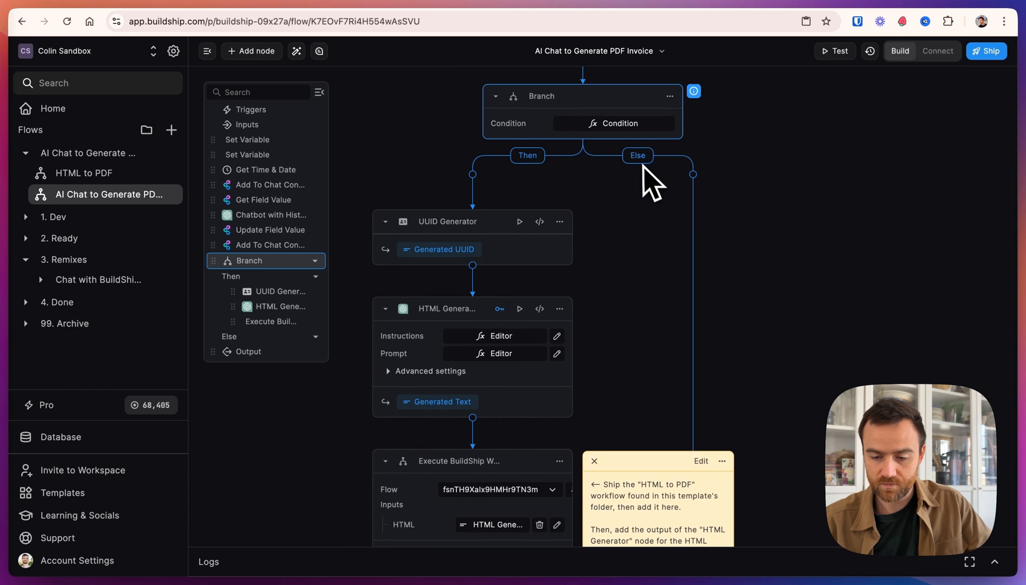
pyautogui.moveTo(704, 331)
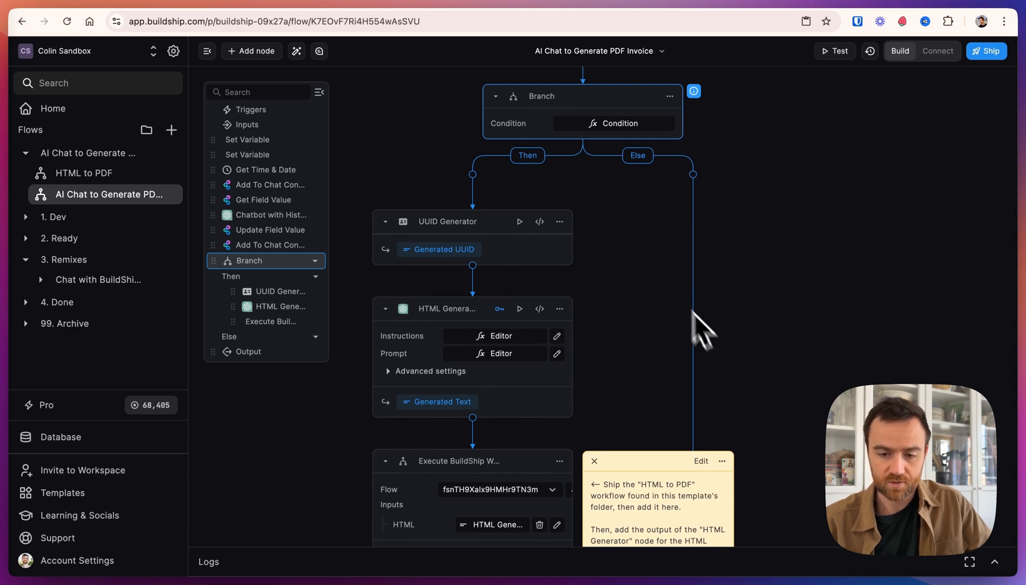
pyautogui.moveTo(383, 258)
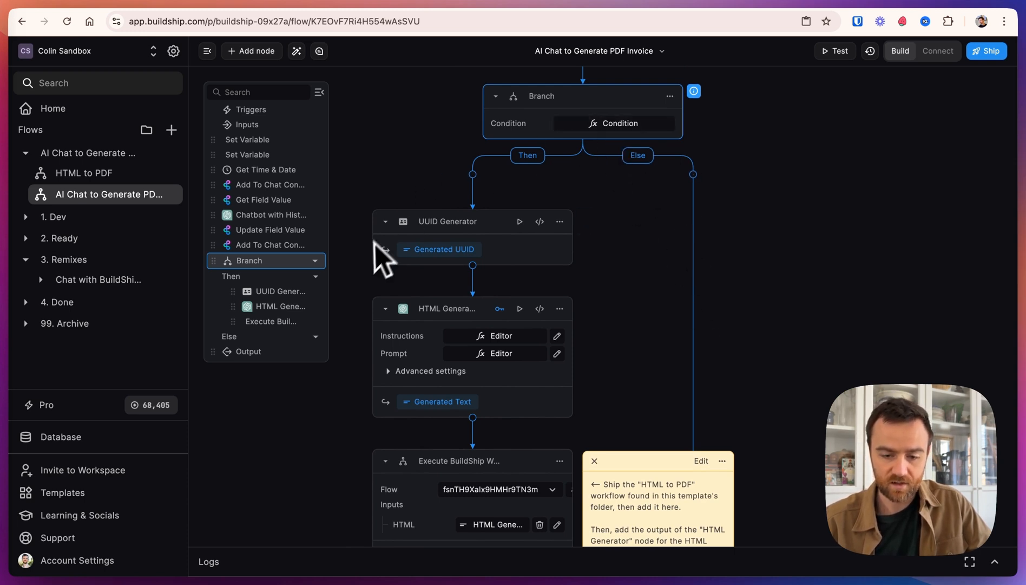
pyautogui.moveTo(478, 242)
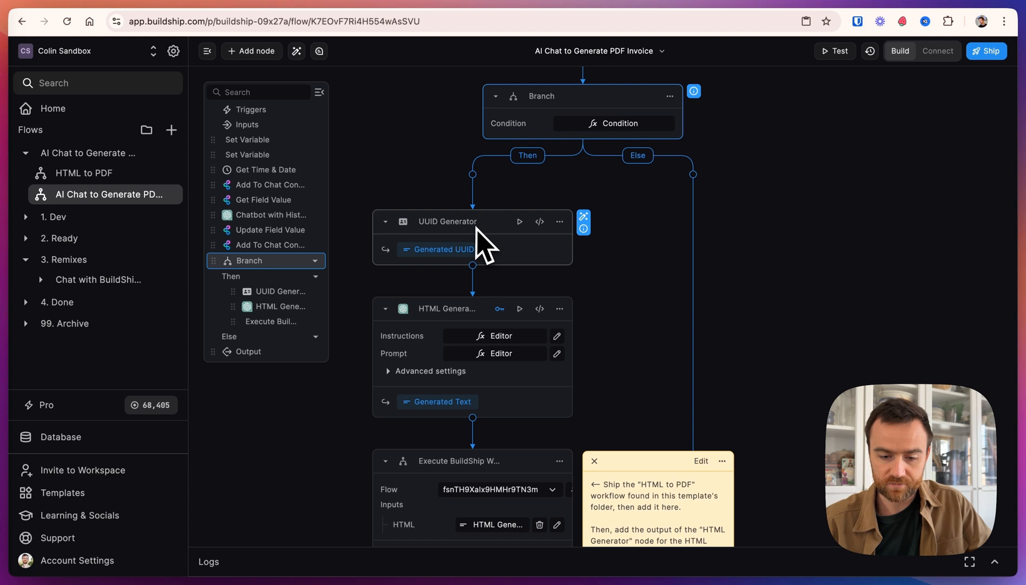
pyautogui.scroll(-3)
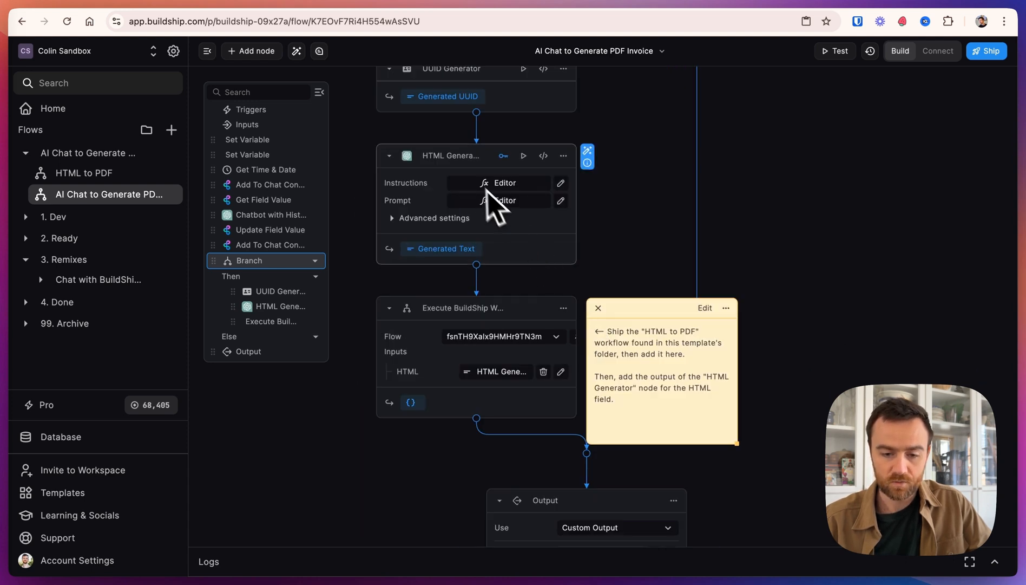
pyautogui.click(505, 183)
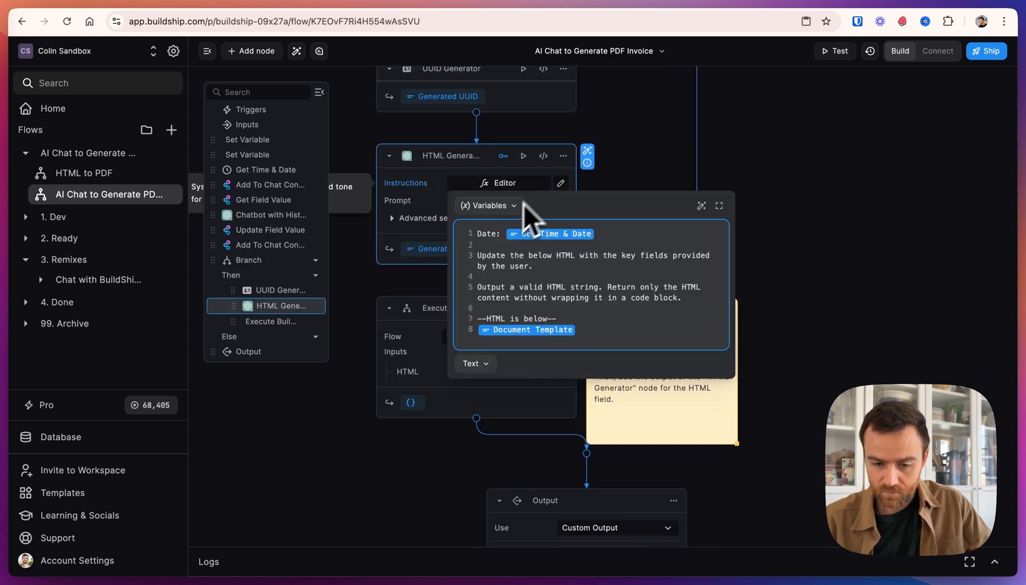
pyautogui.moveTo(605, 350)
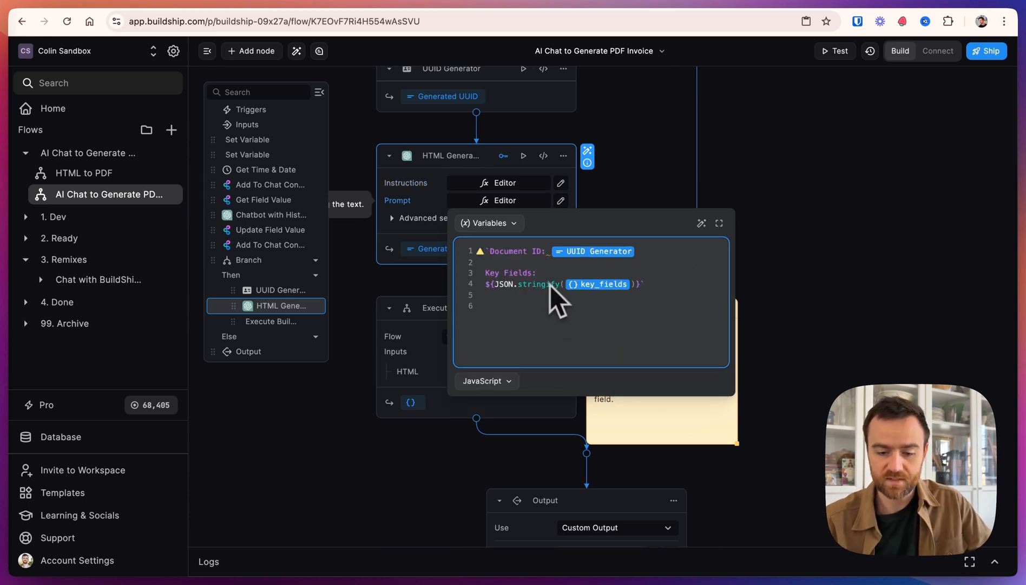
pyautogui.moveTo(560, 313)
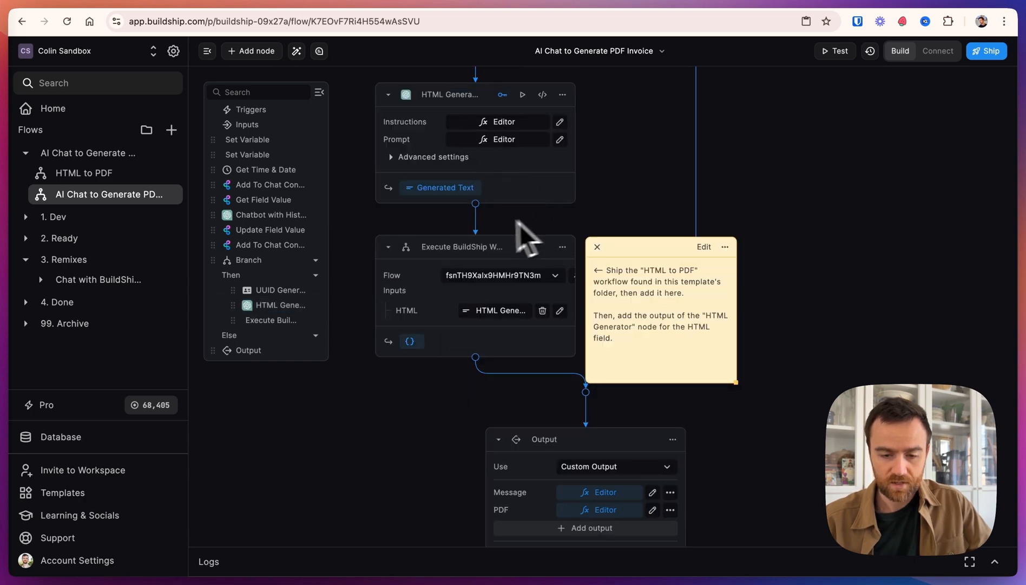
pyautogui.moveTo(573, 330)
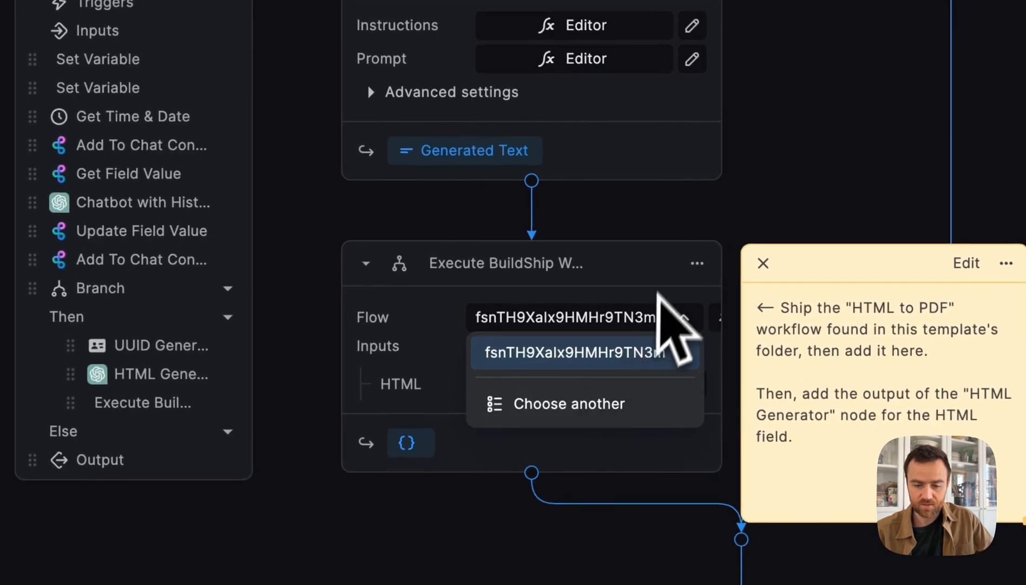
pyautogui.click(576, 352)
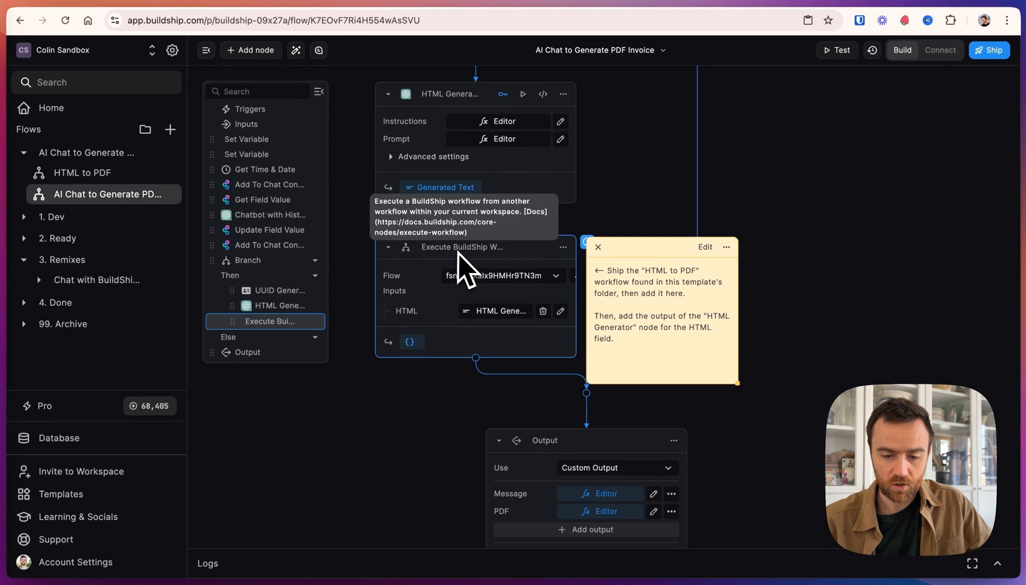
pyautogui.moveTo(537, 304)
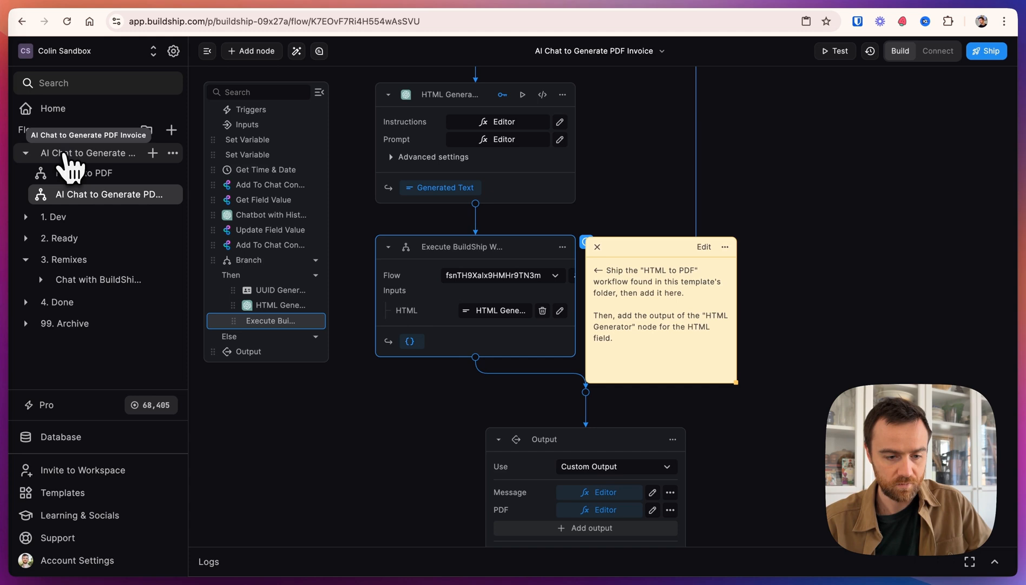
# Switch to the HTML to PDF flow and bring up its REST API Call trigger setup.
pyautogui.click(89, 173)
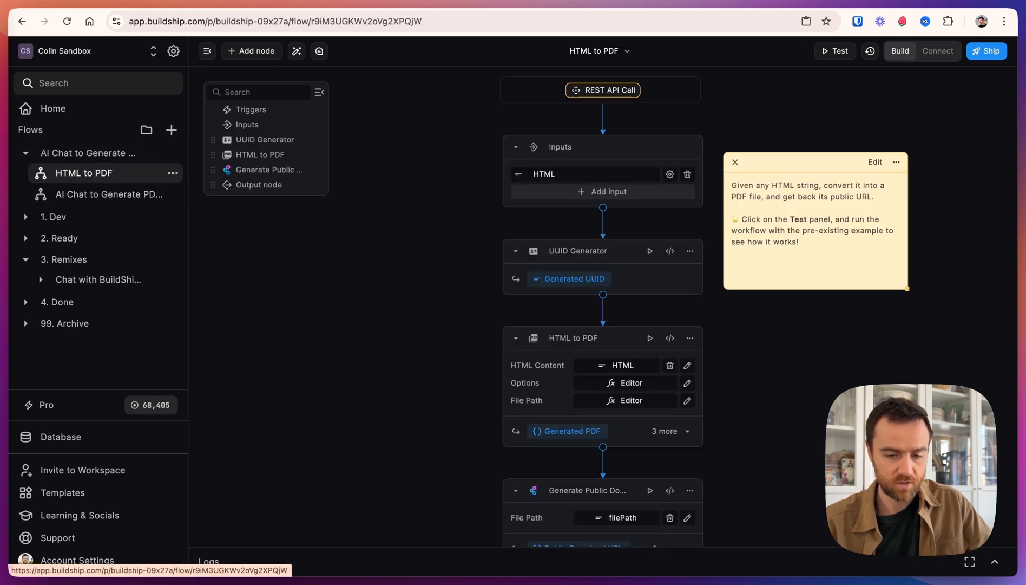
pyautogui.moveTo(653, 151)
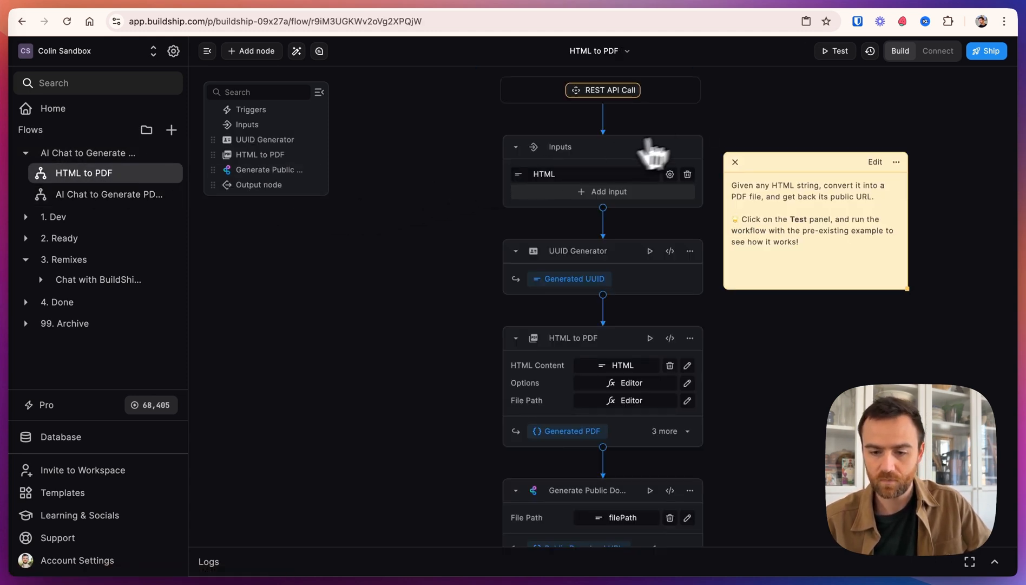
pyautogui.scroll(-3)
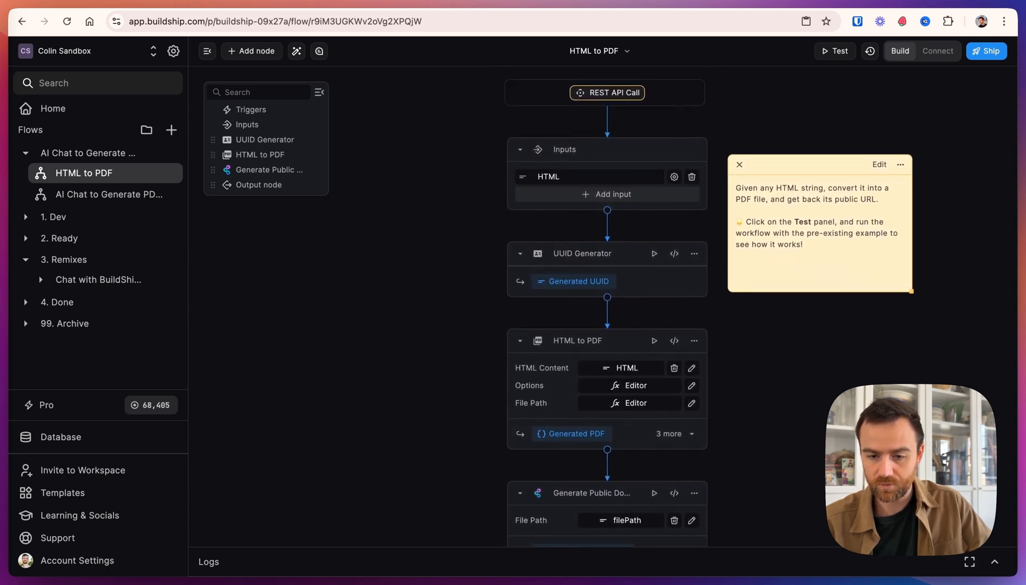
pyautogui.click(937, 51)
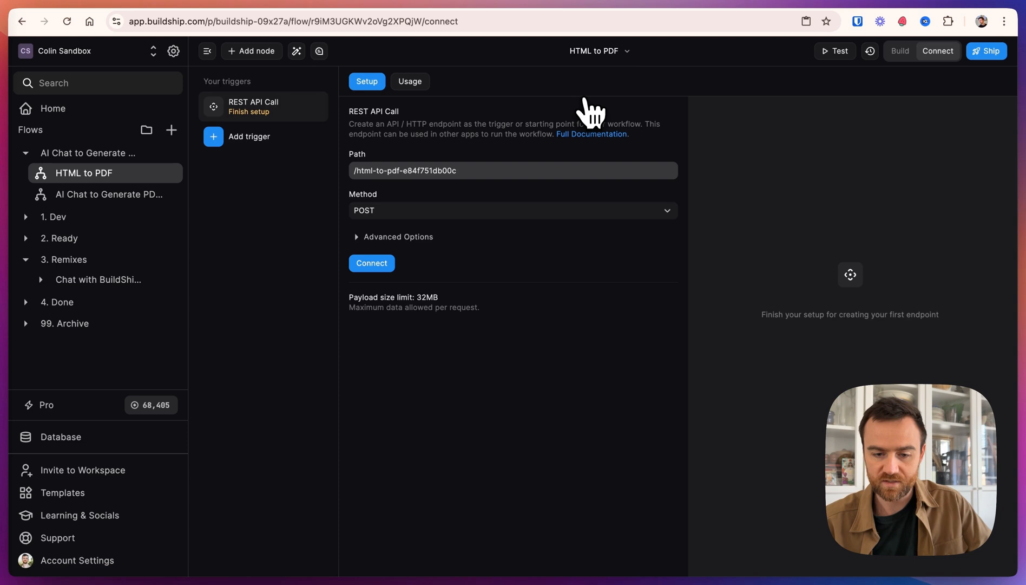
# Connect the REST API trigger, then return to the AI Chat to Generate PDF Invoice flow.
pyautogui.click(372, 262)
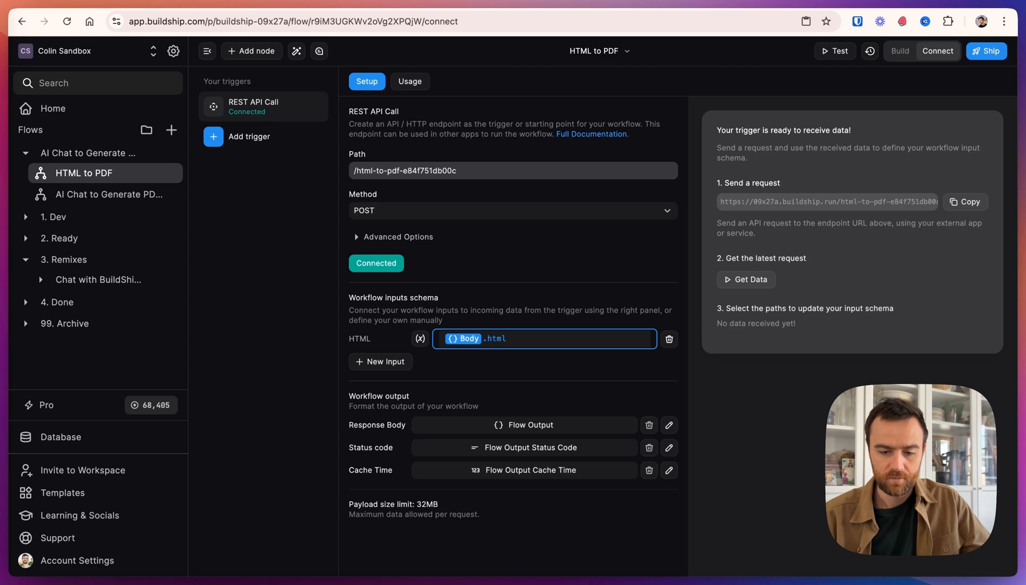
pyautogui.moveTo(723, 236)
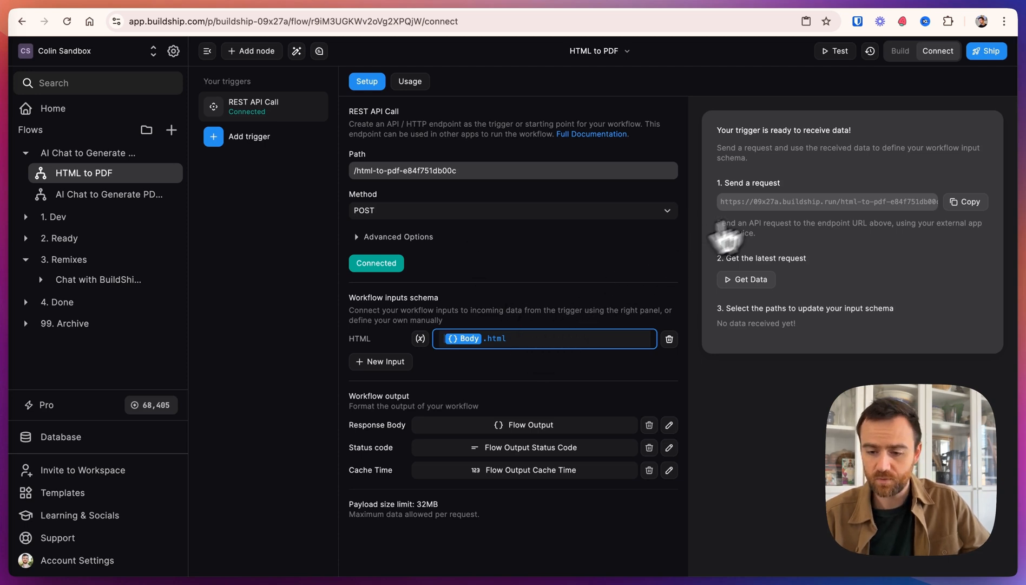
pyautogui.moveTo(962, 141)
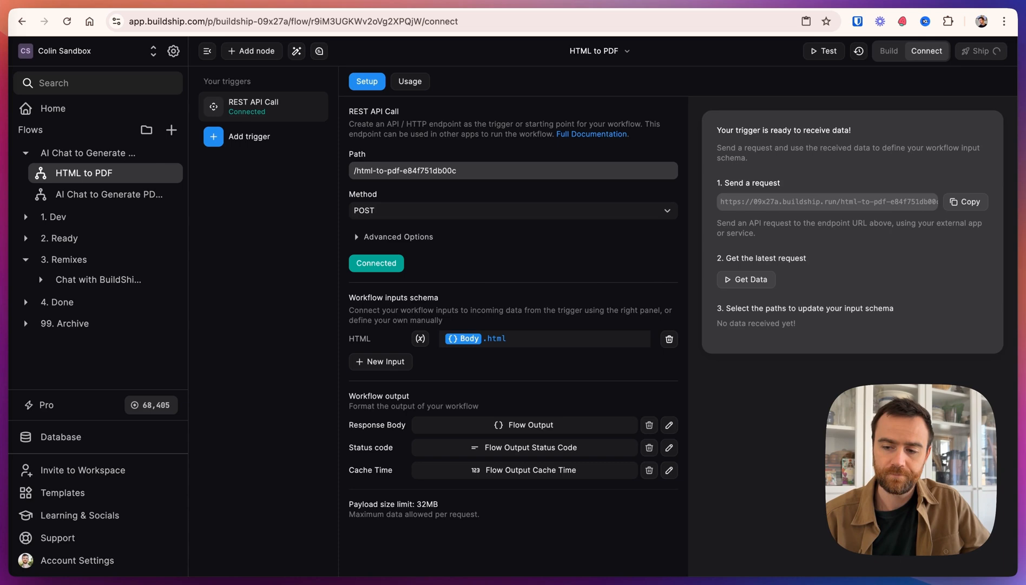
pyautogui.click(981, 51)
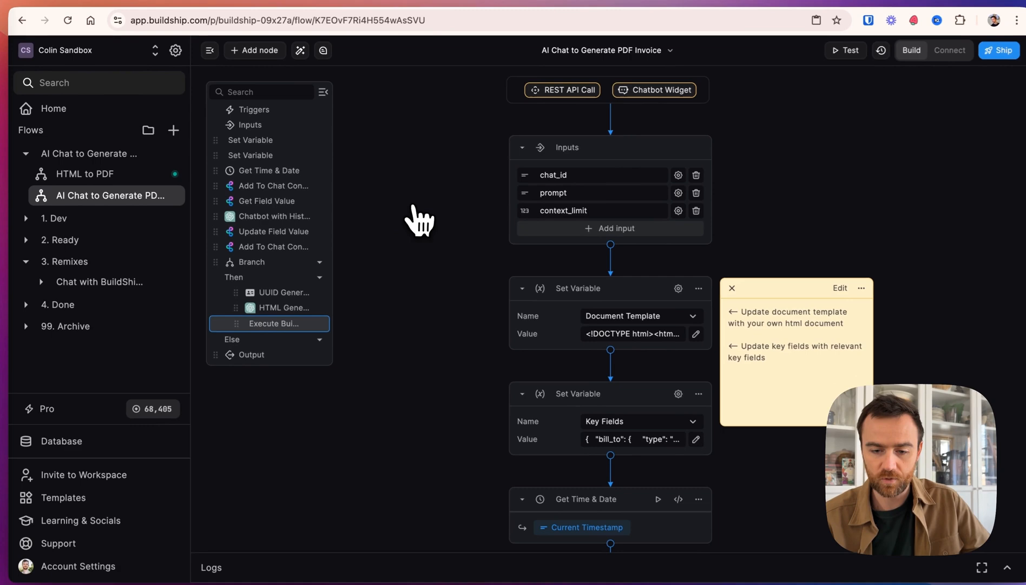
# Point the Execute BuildShip Workflow node at HTML to PDF, feeding HTML from the HTML Generator output.
pyautogui.scroll(-3)
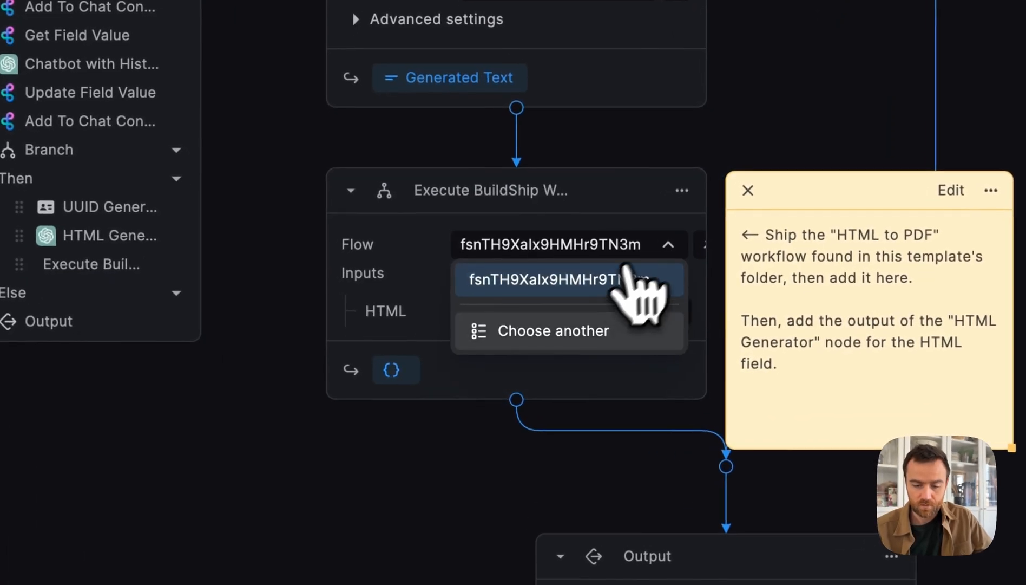
pyautogui.click(552, 330)
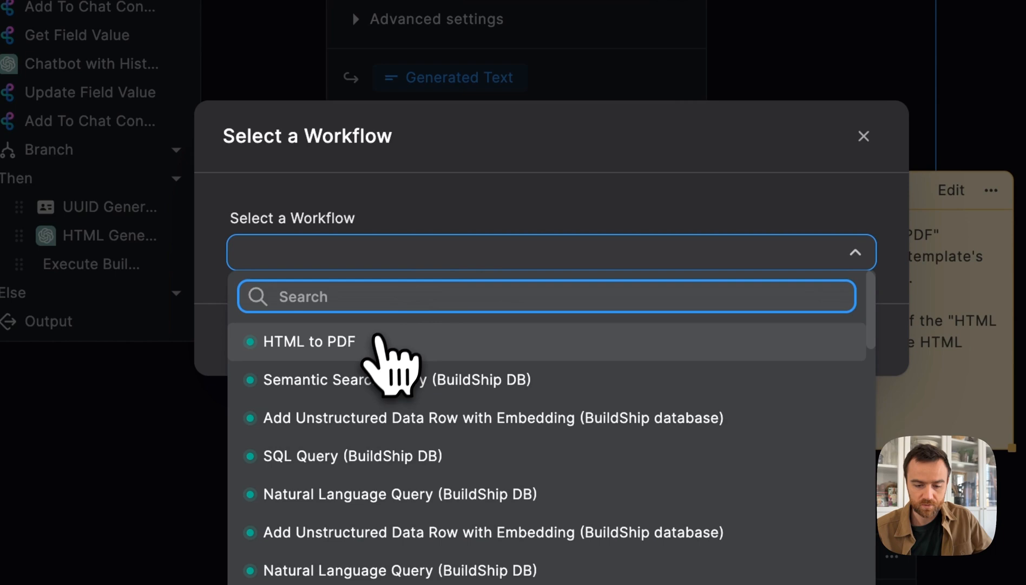
pyautogui.click(309, 341)
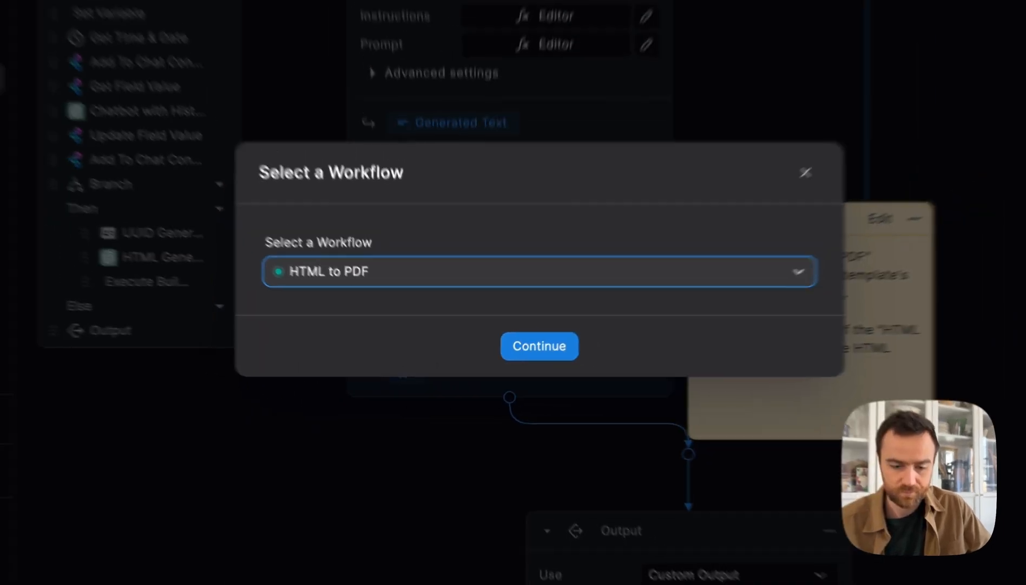
pyautogui.click(540, 346)
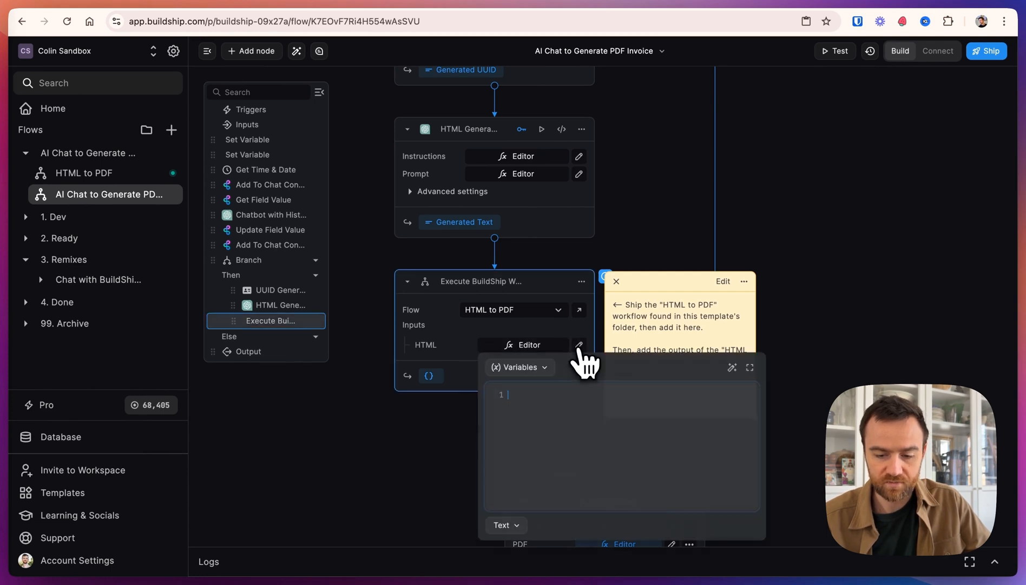
pyautogui.click(517, 367)
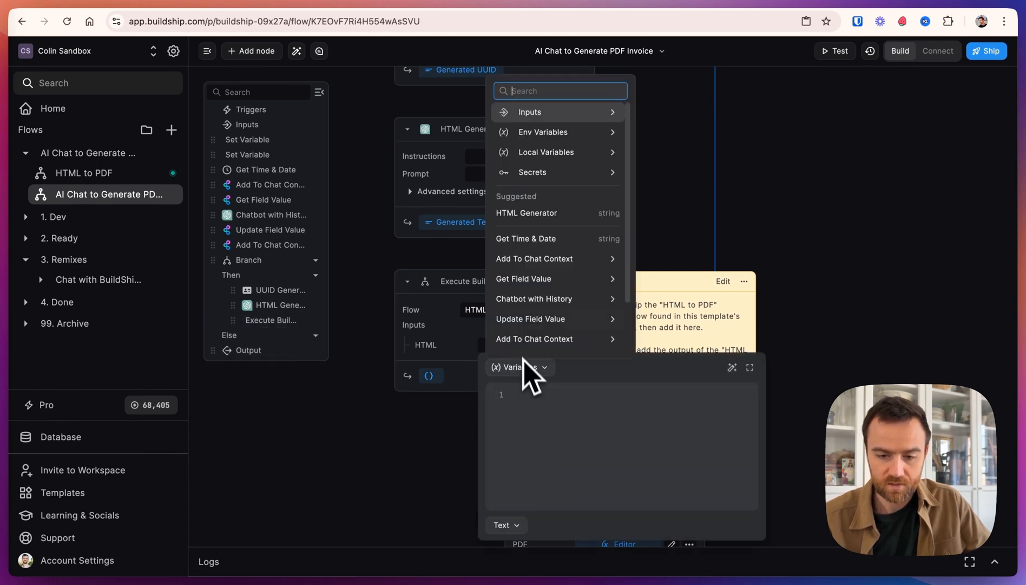
pyautogui.scroll(-3)
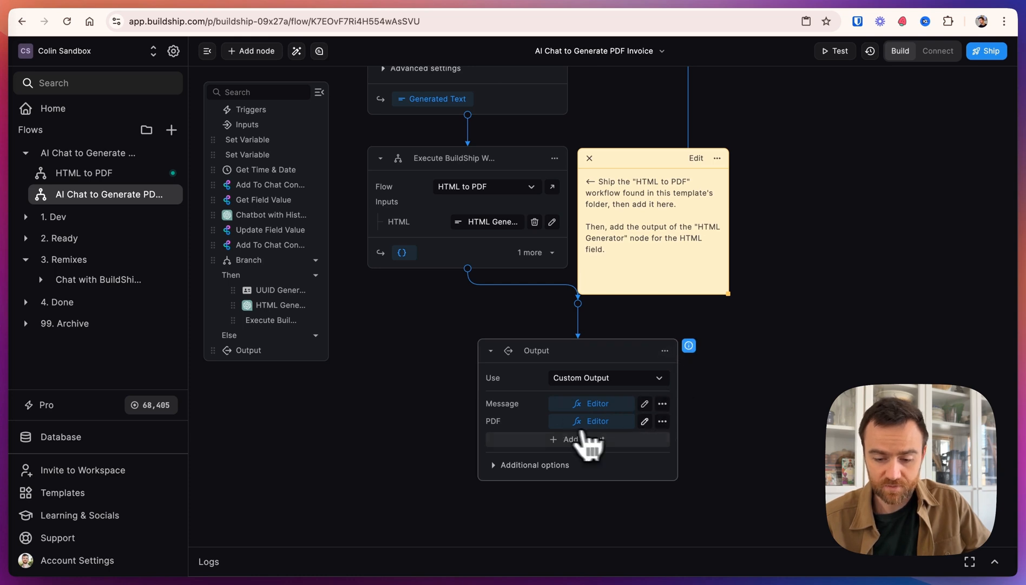
# Reveal the Execute node's Download URL output used as PDF, and start a flow test.
pyautogui.click(596, 421)
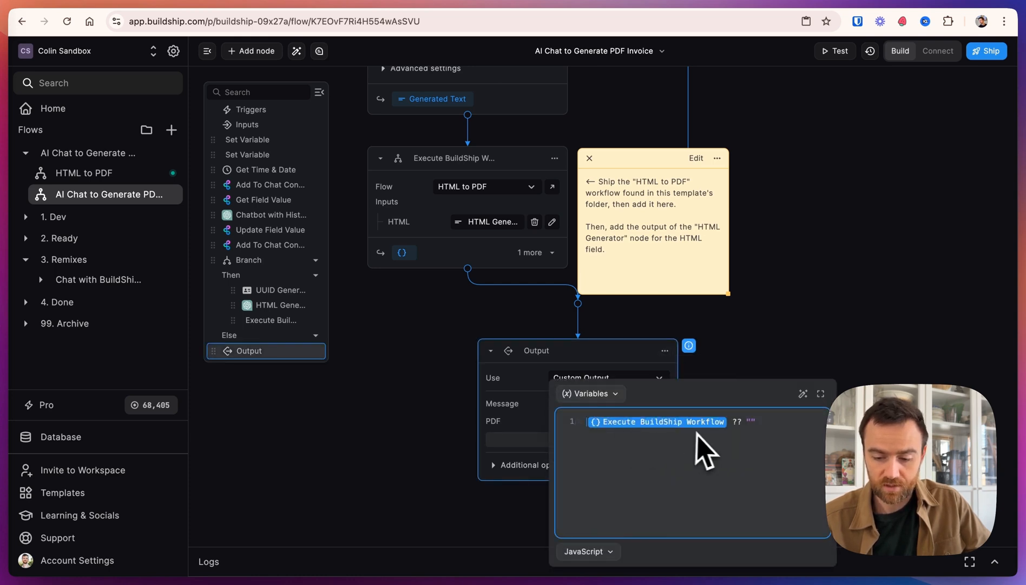
pyautogui.moveTo(543, 265)
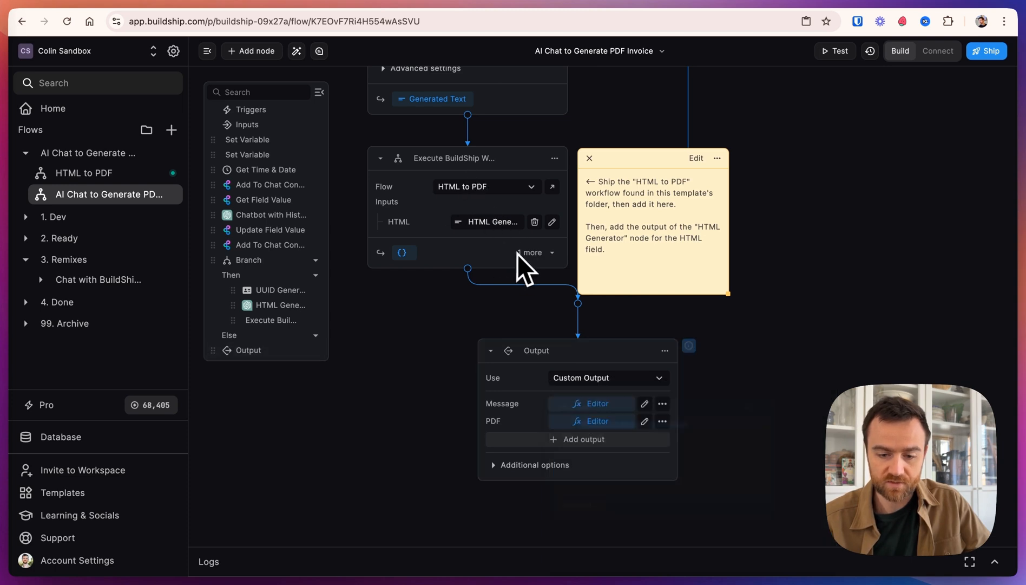
pyautogui.click(532, 252)
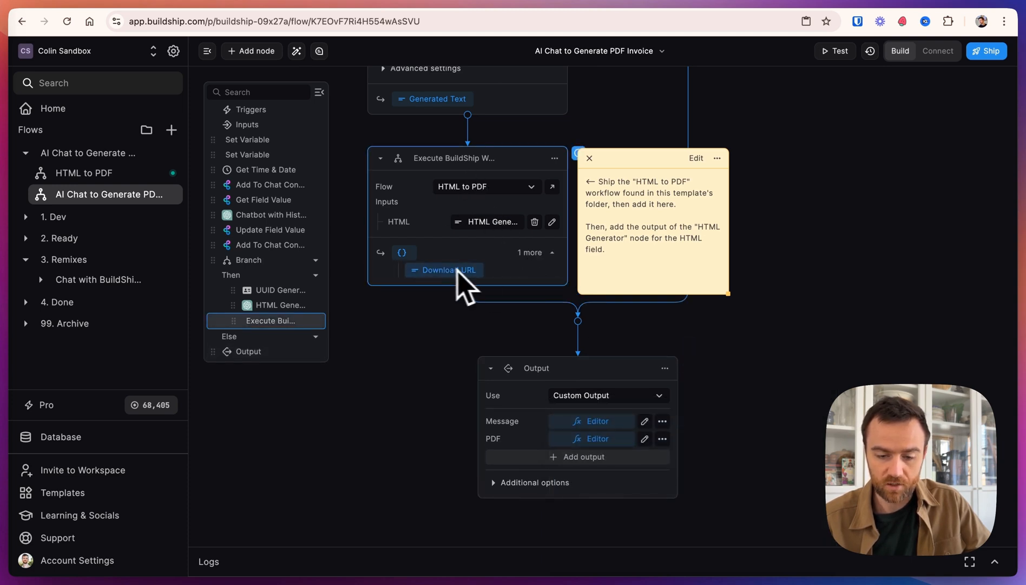
pyautogui.moveTo(675, 256)
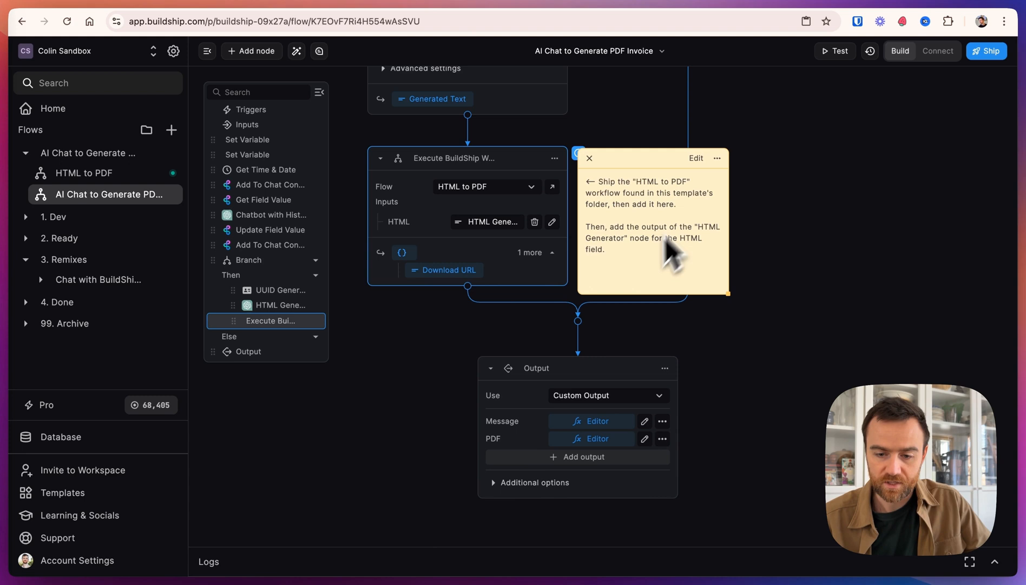
pyautogui.click(834, 51)
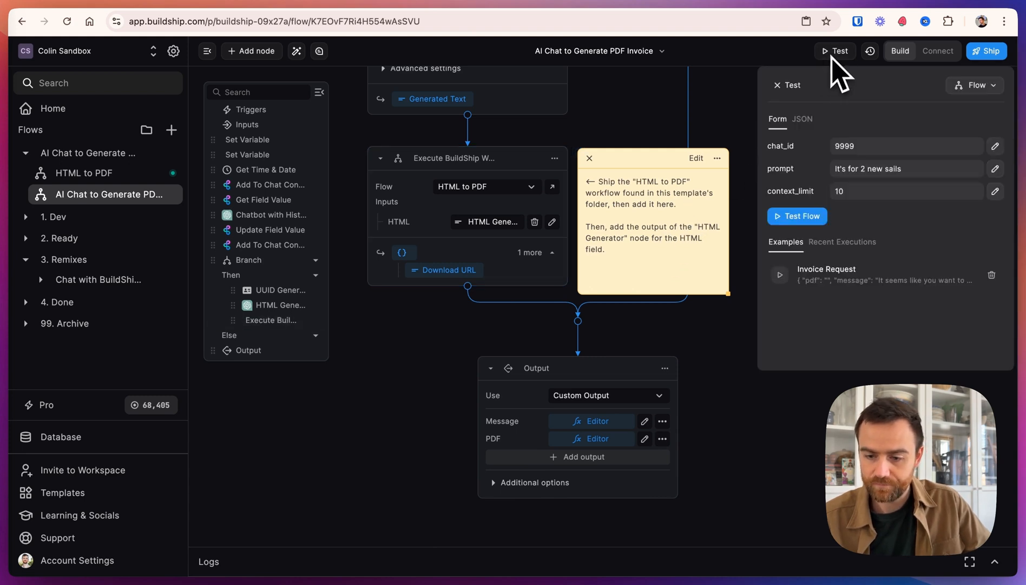
# Enter the prompt 'New invoice to John s for 2 new sails and 2 masts for our ship'.
pyautogui.click(906, 167)
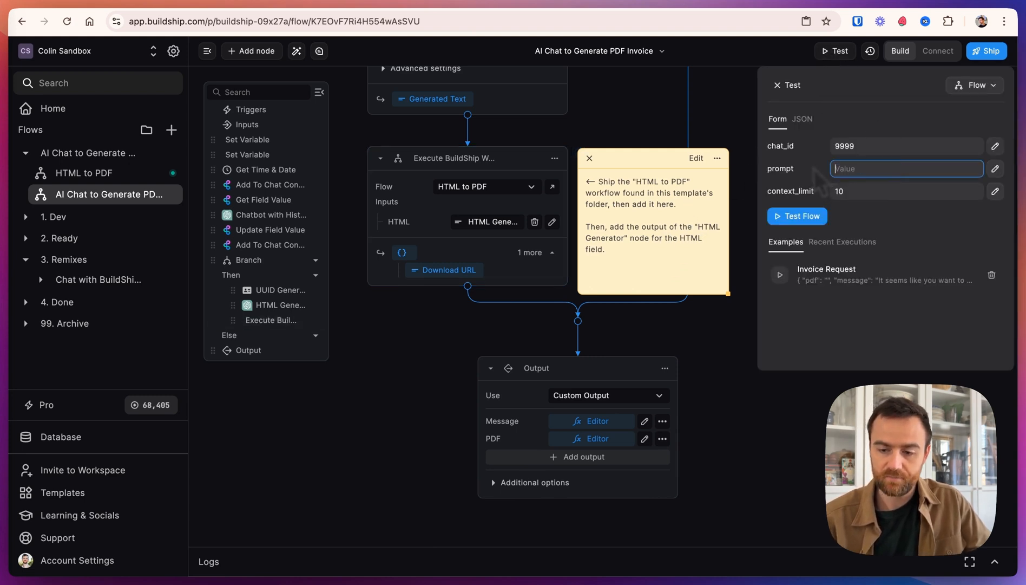
pyautogui.write('New invoice to John s')
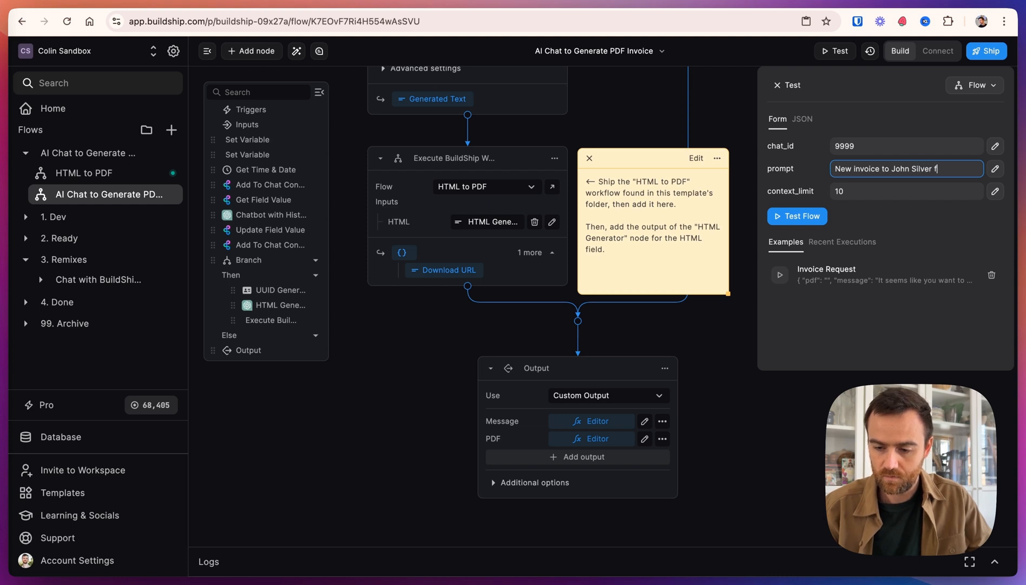
pyautogui.write('for 2 new sails')
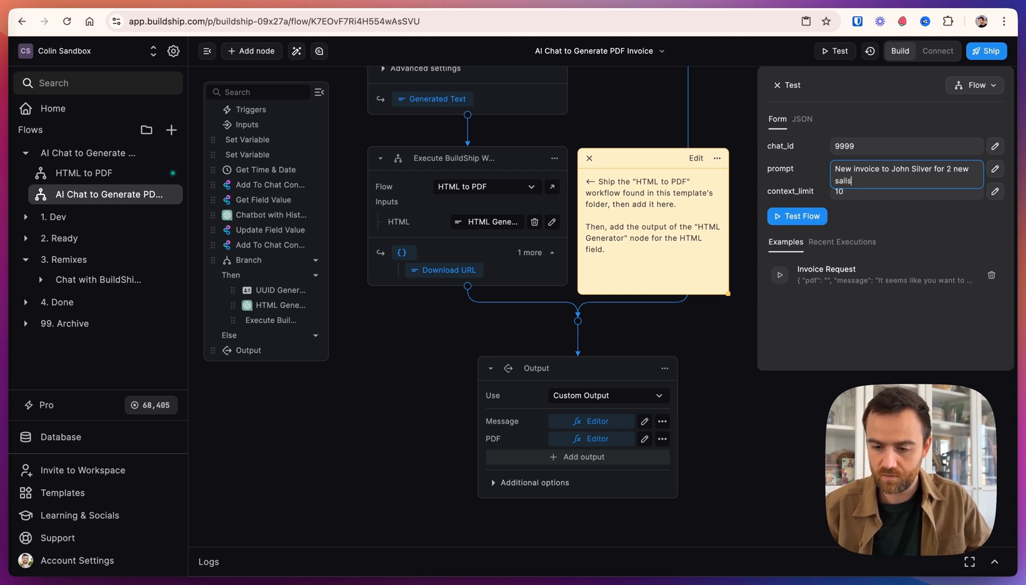
pyautogui.write('and')
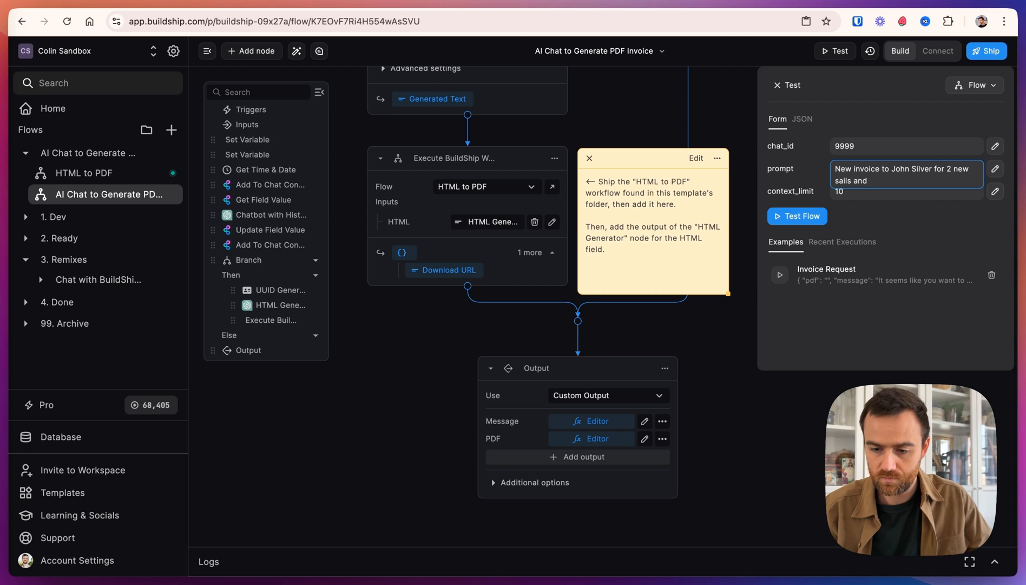
pyautogui.write('2 masts')
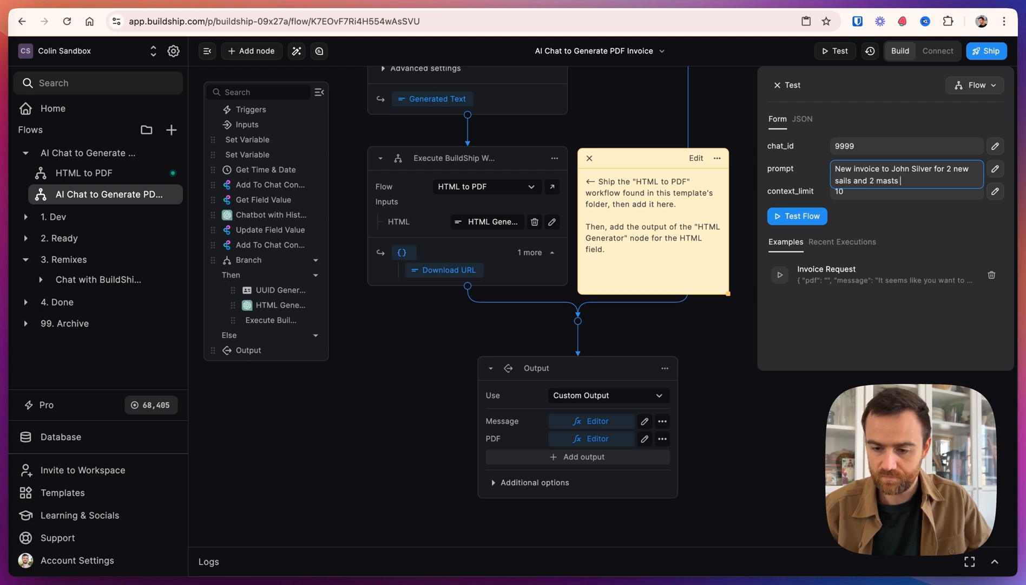
pyautogui.write('for our ship')
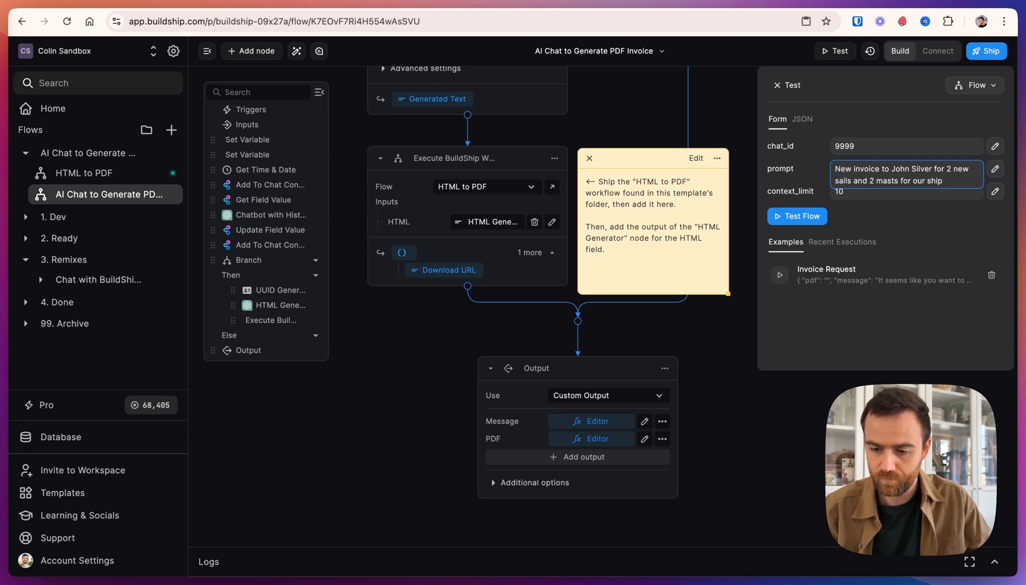
# Set chat_id to session-xyz-999 and run the flow test.
pyautogui.tripleClick(906, 146)
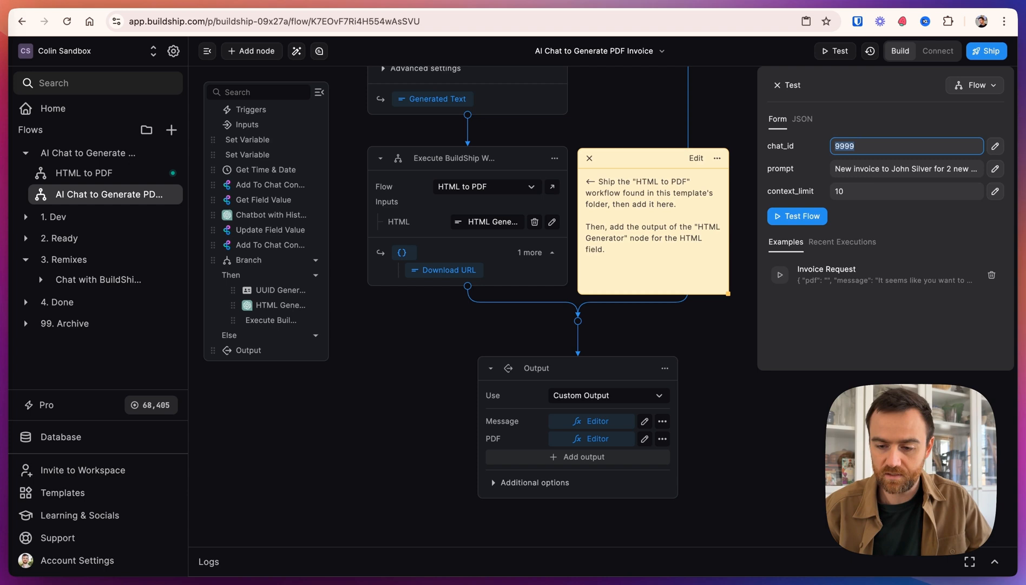
pyautogui.write('session-')
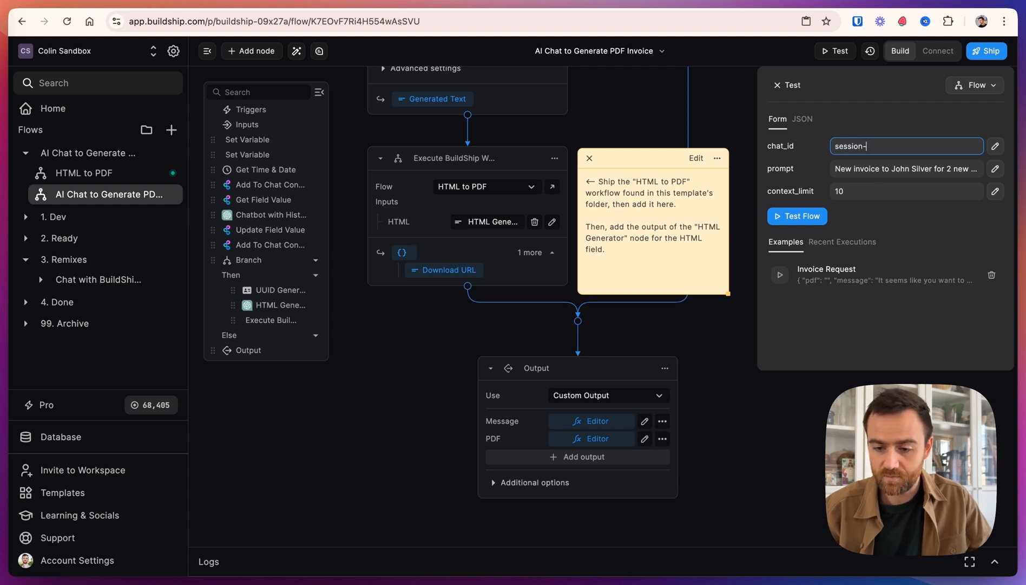
pyautogui.write('xyz-')
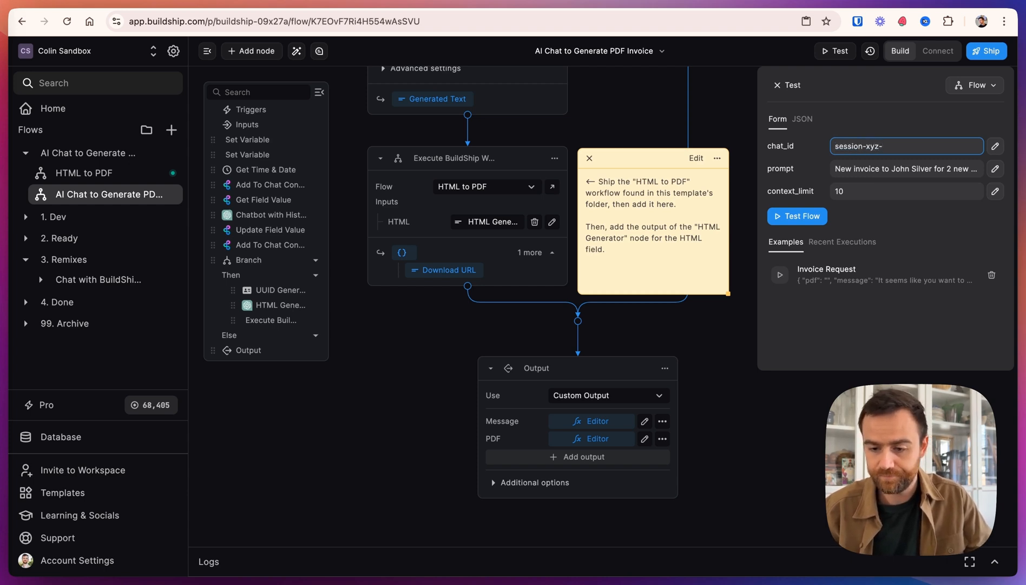
pyautogui.click(797, 216)
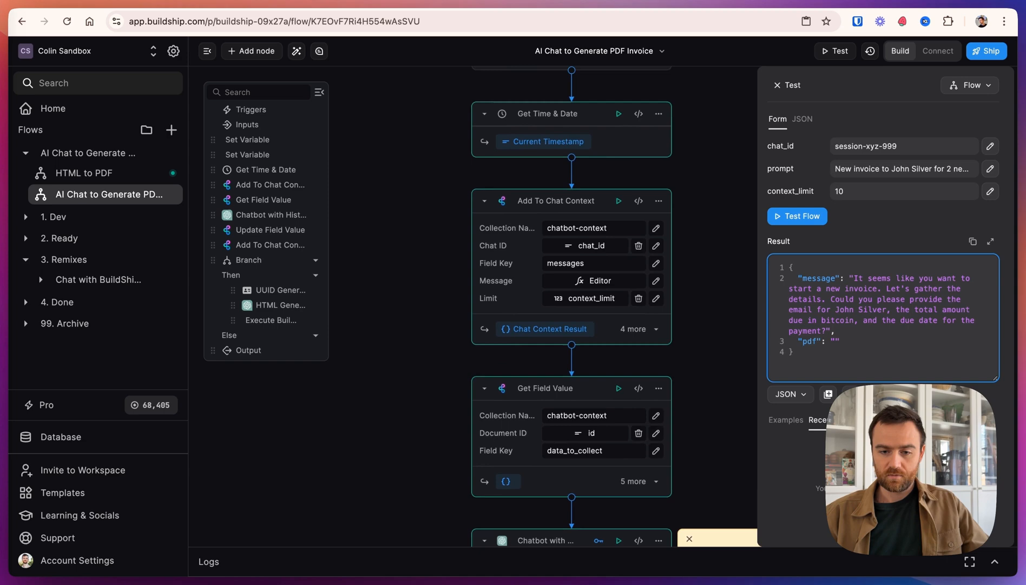
pyautogui.scroll(-3)
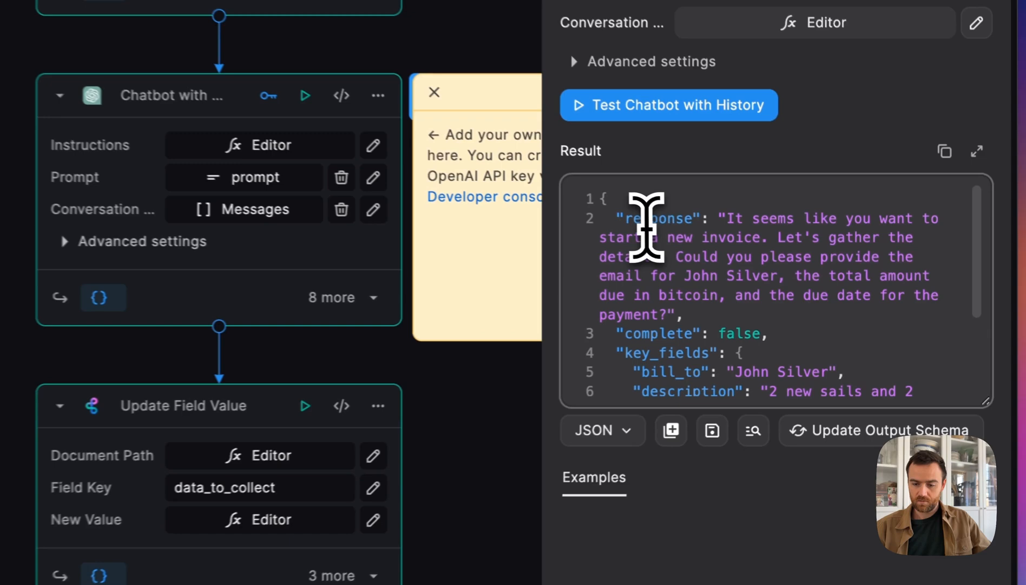
# Scroll to the Chatbot with History node's JSON result with bill_to and description filled.
pyautogui.scroll(-3)
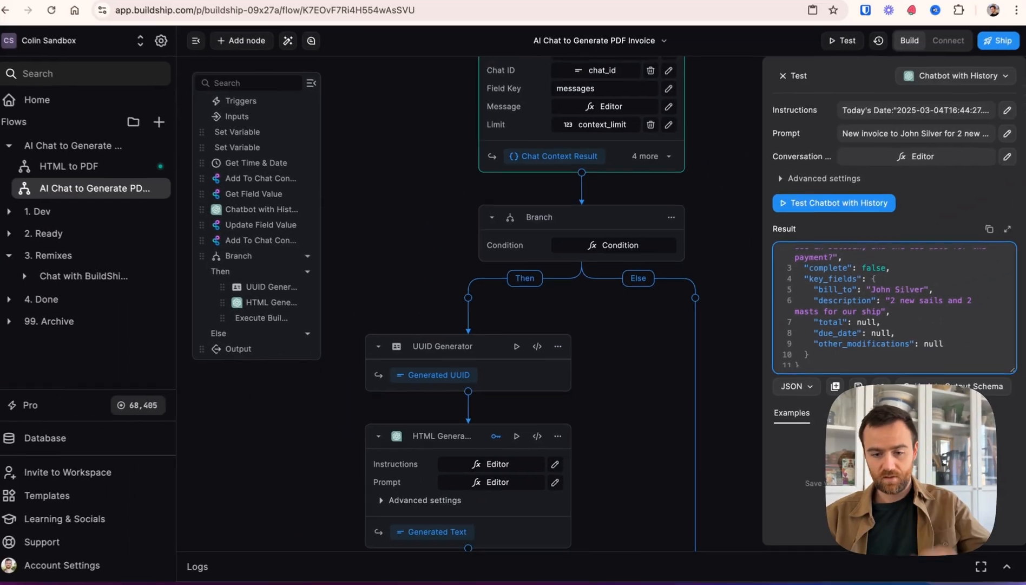
pyautogui.scroll(-3)
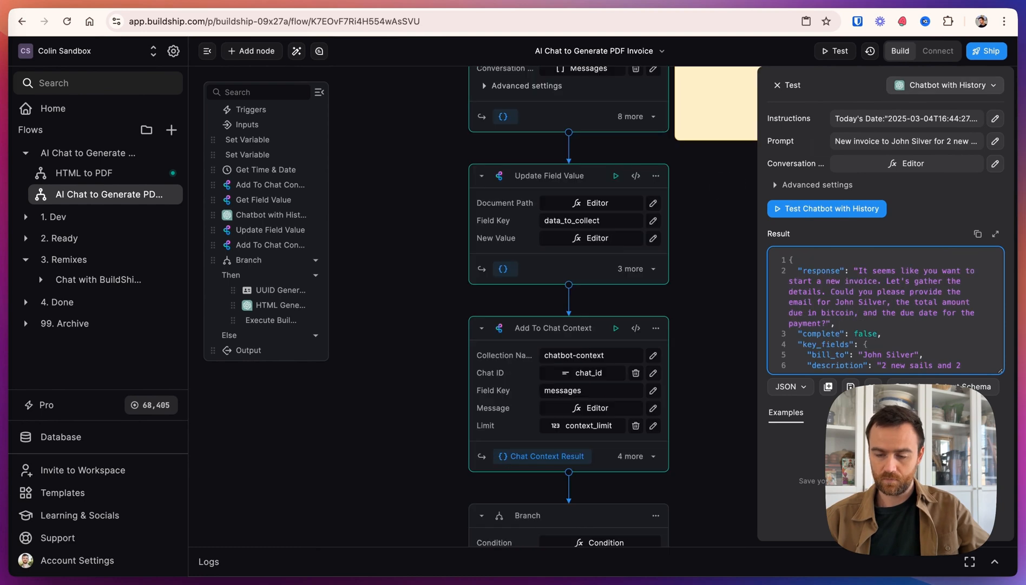
pyautogui.click(944, 85)
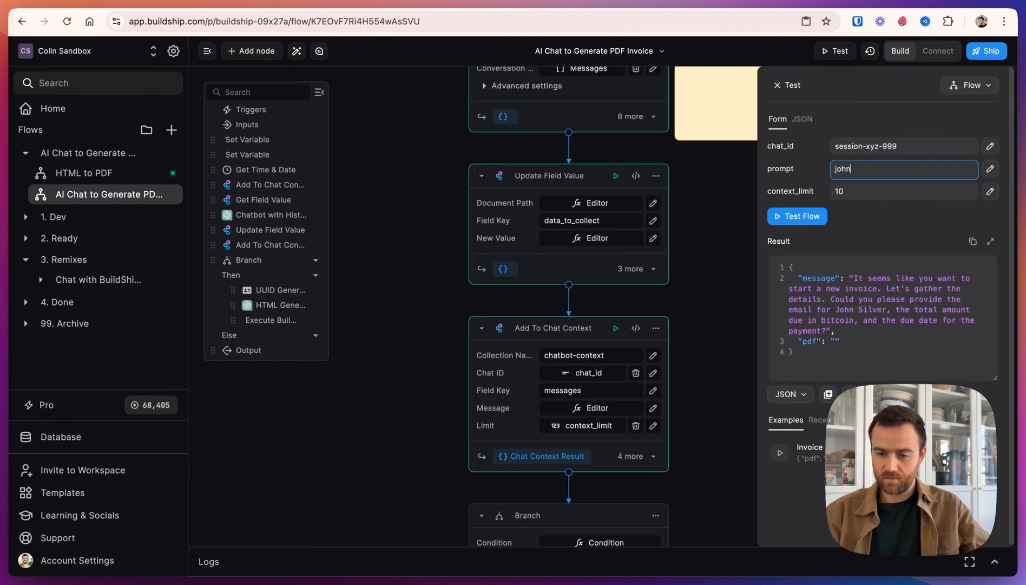
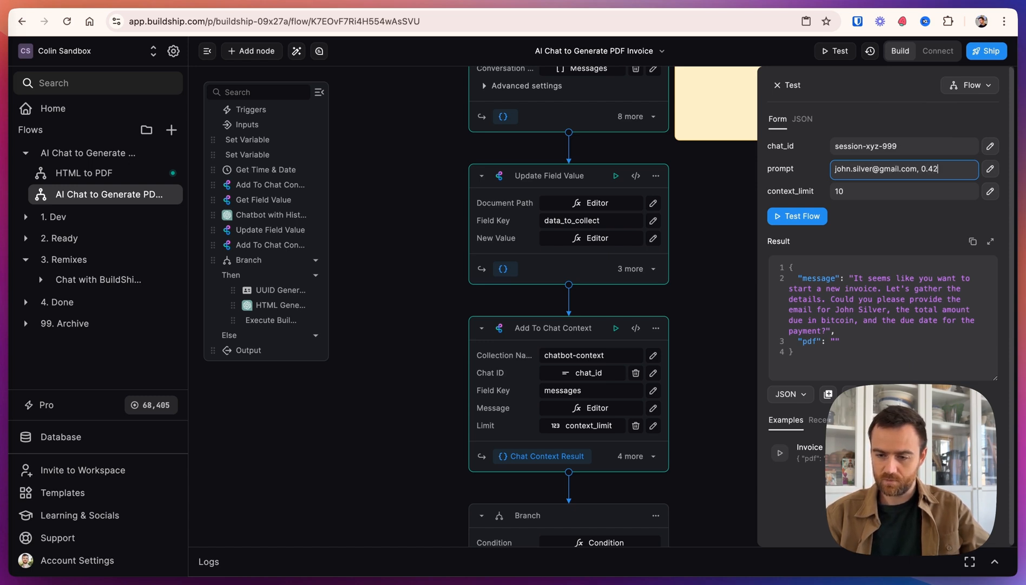
pyautogui.write('BTC, next we')
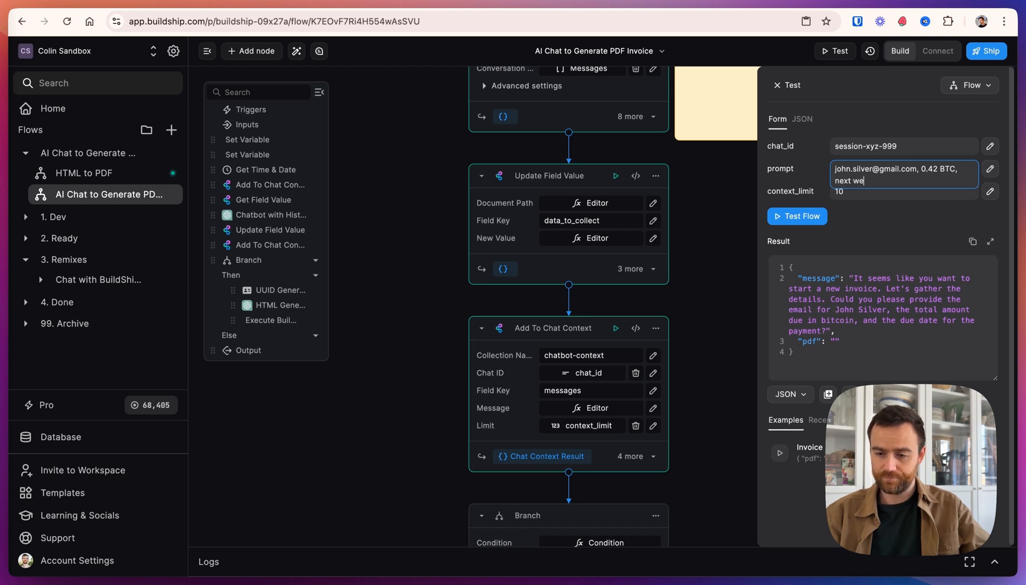
pyautogui.click(797, 217)
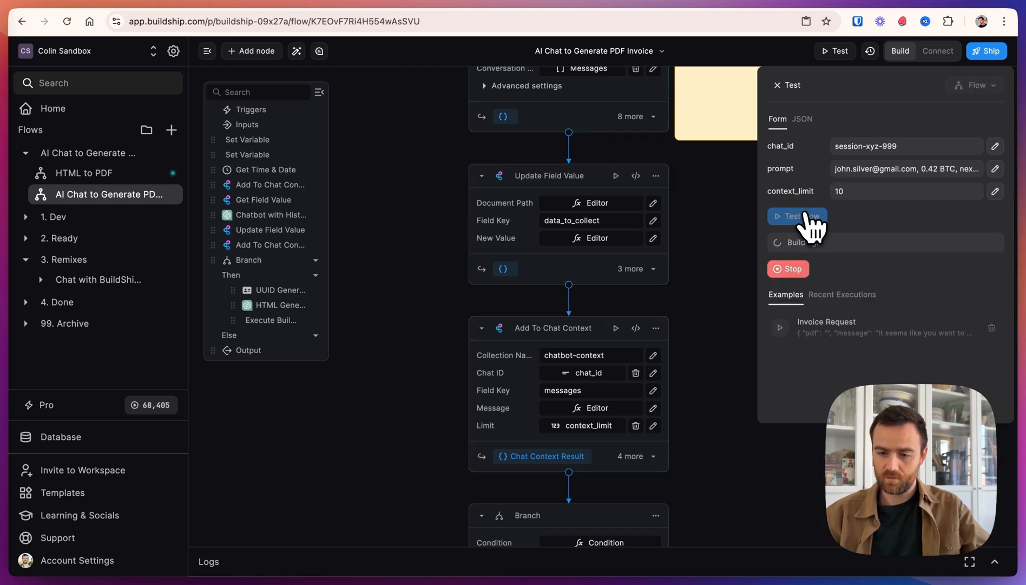
pyautogui.click(797, 217)
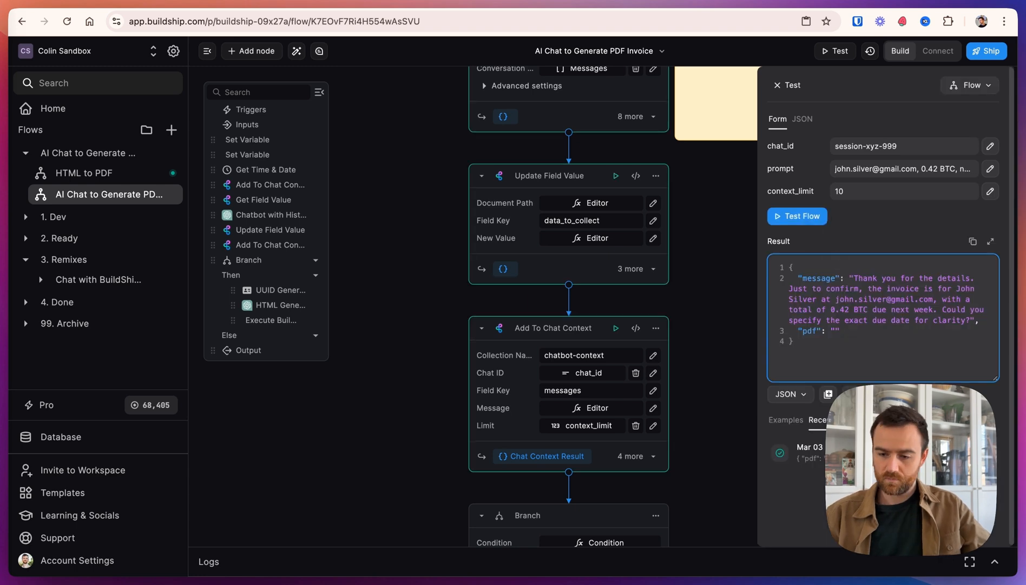
pyautogui.moveTo(896, 317)
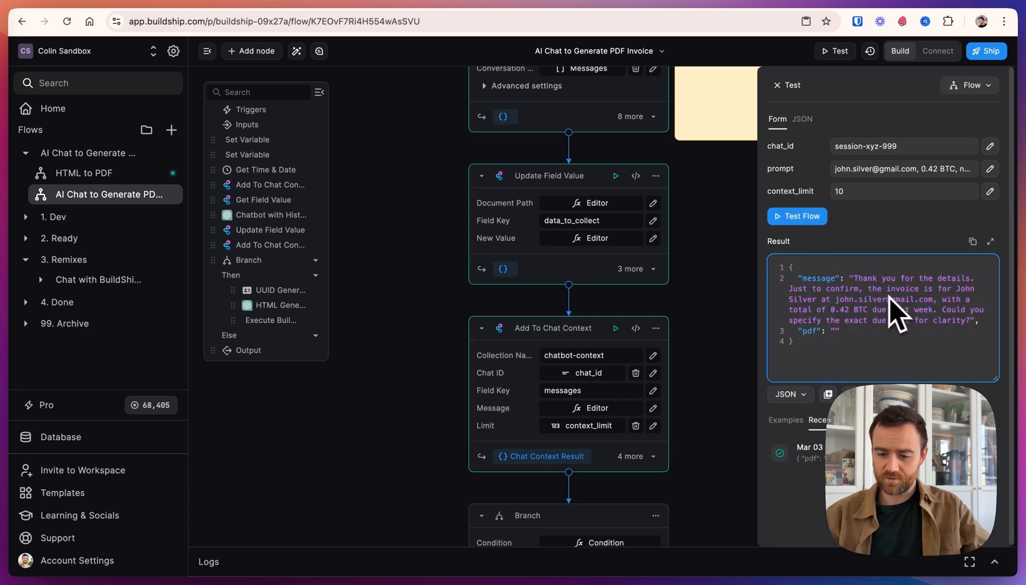
pyautogui.moveTo(930, 327)
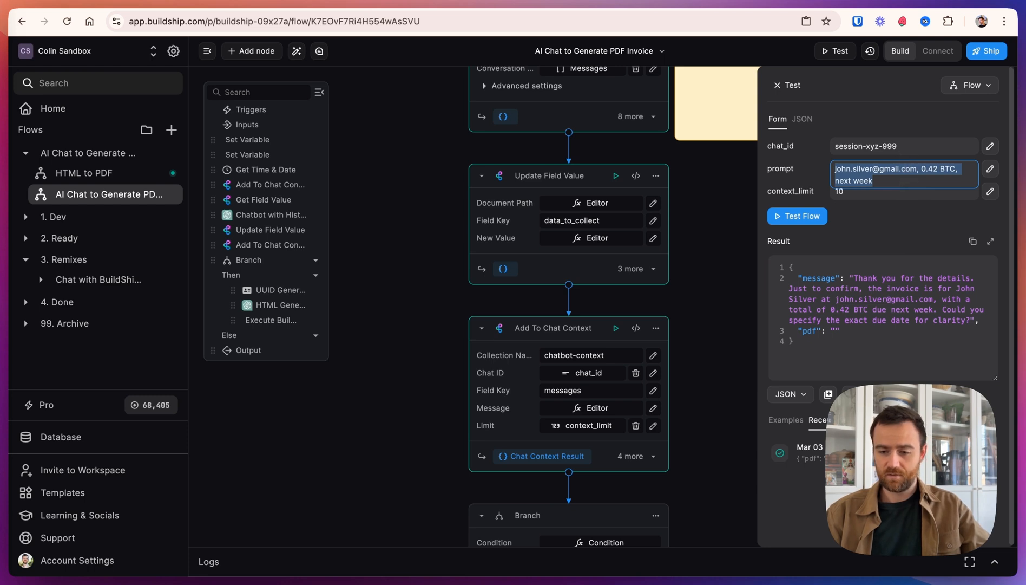
# Answer the due date as '1 week from today.' and rerun the test.
pyautogui.write('1 week from today.')
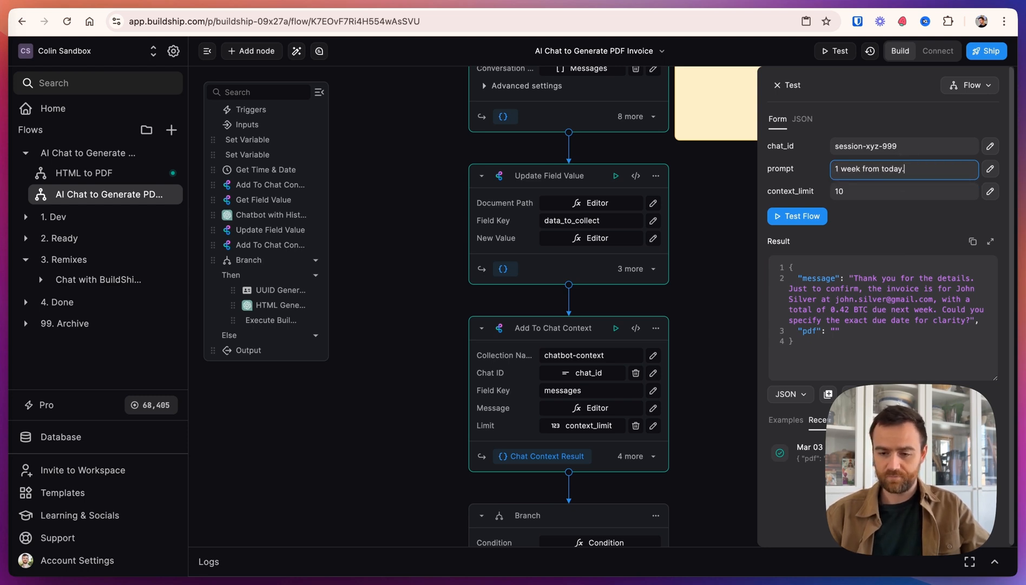
pyautogui.click(797, 216)
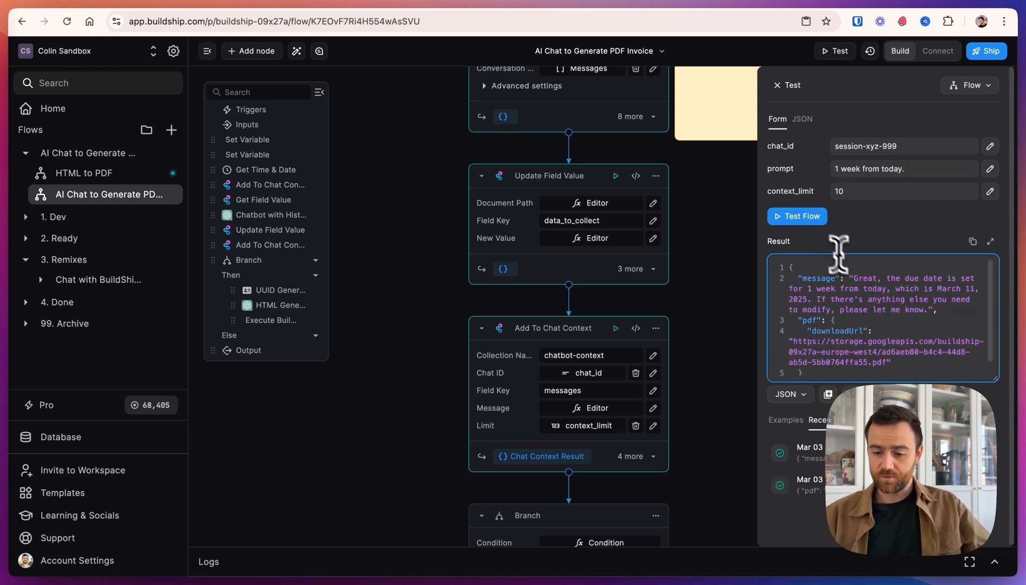
pyautogui.moveTo(903, 330)
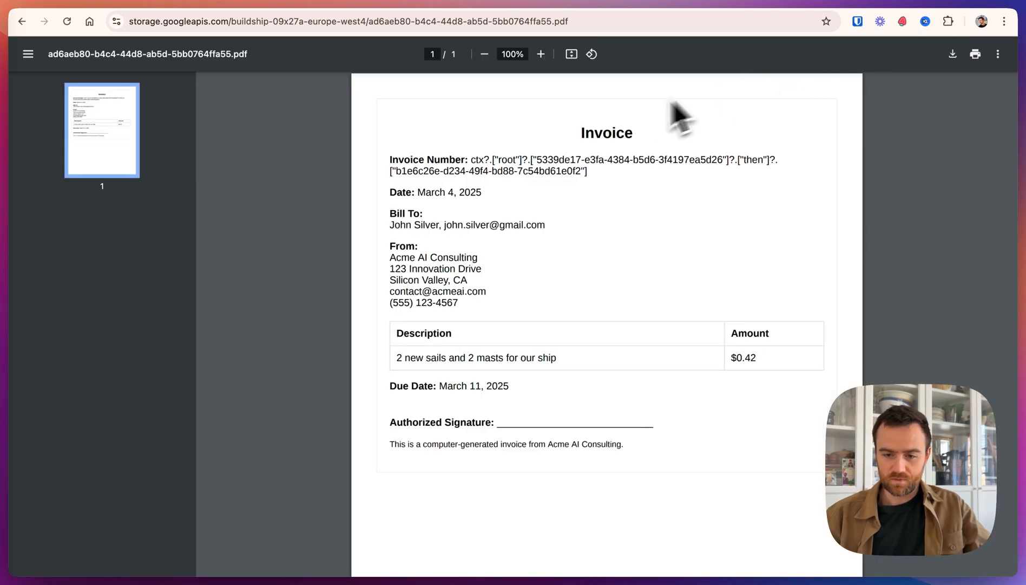
pyautogui.moveTo(576, 223)
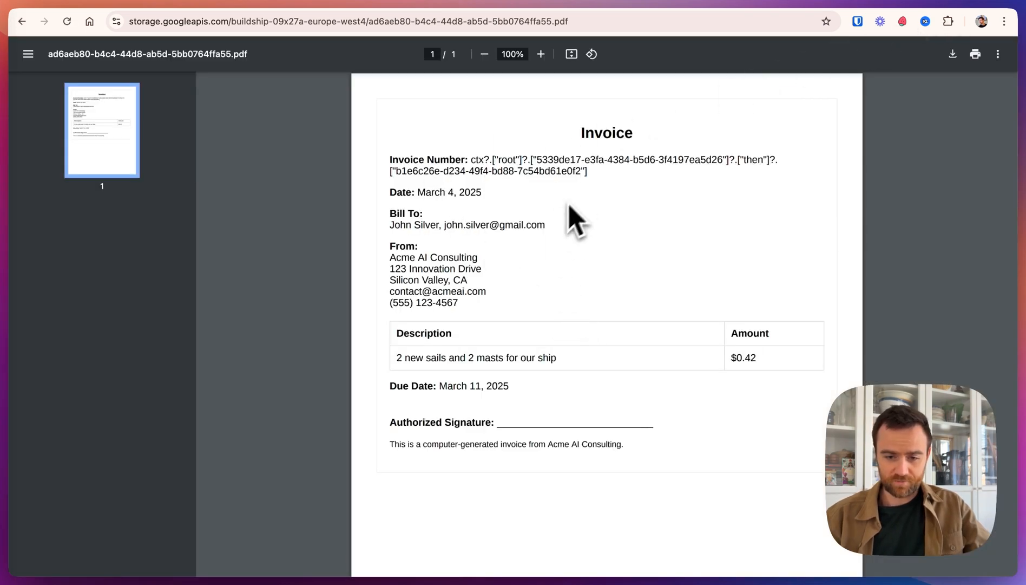
pyautogui.moveTo(468, 163)
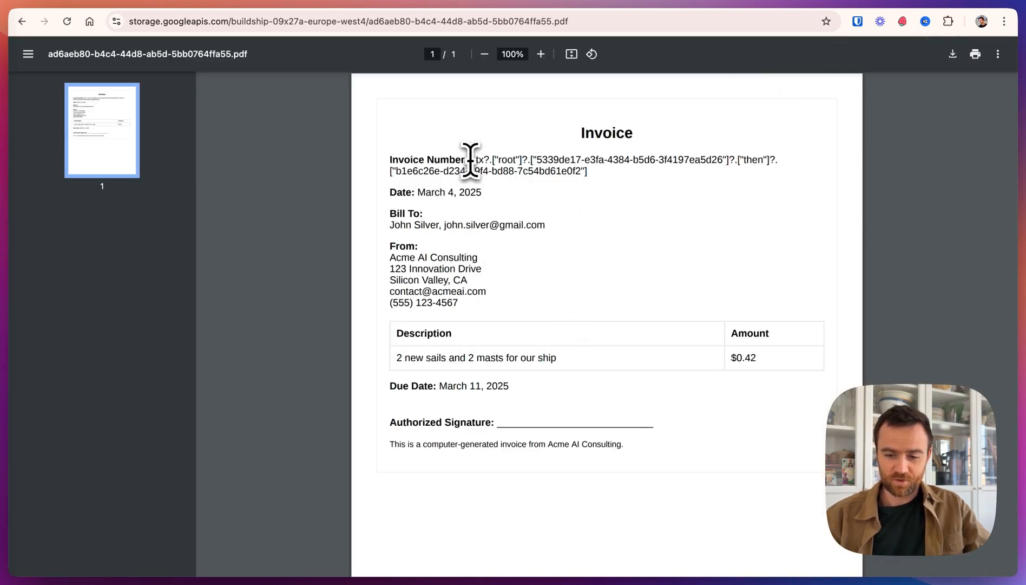
pyautogui.moveTo(602, 196)
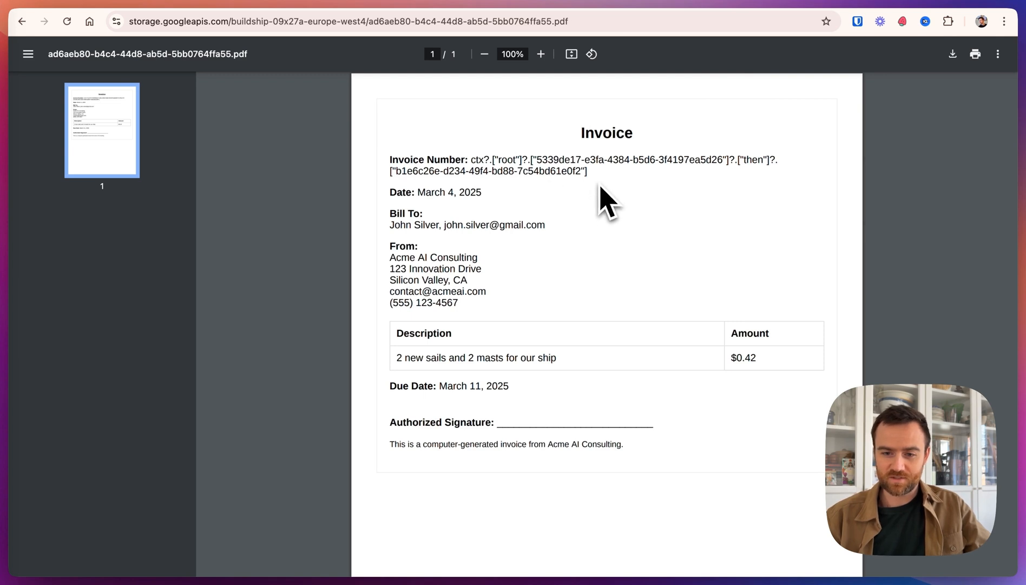
pyautogui.moveTo(580, 175)
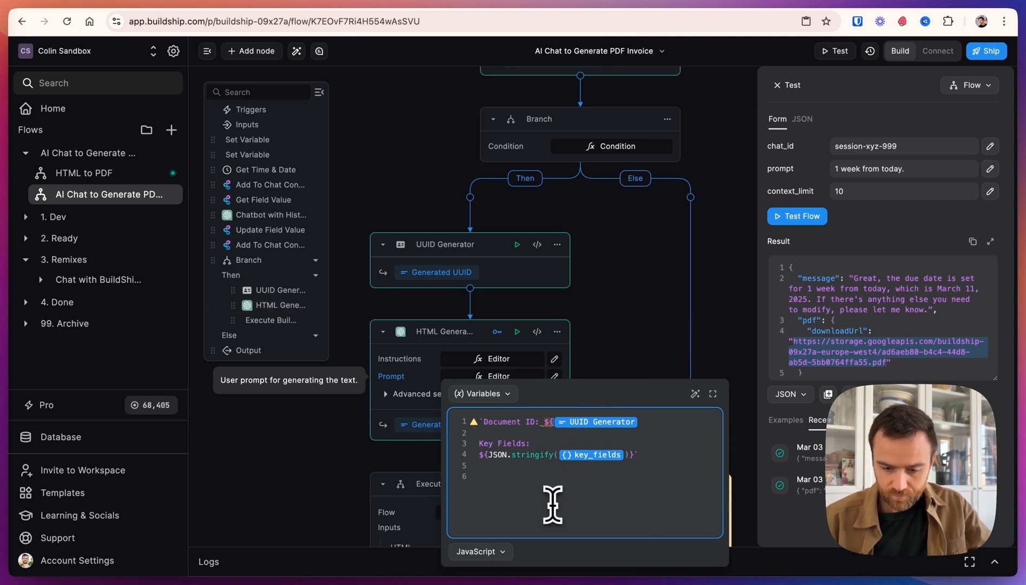
pyautogui.moveTo(570, 445)
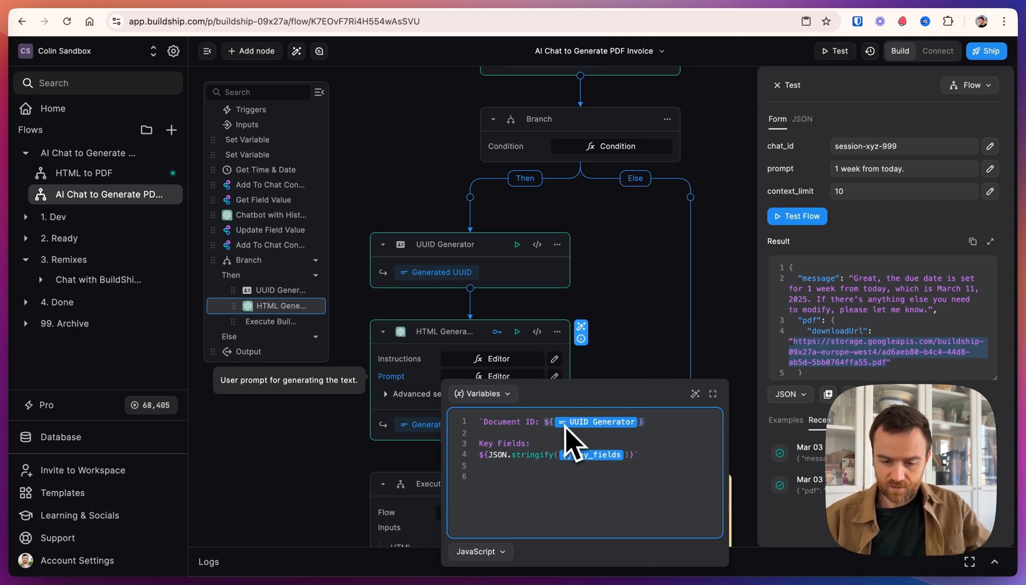
pyautogui.moveTo(580, 435)
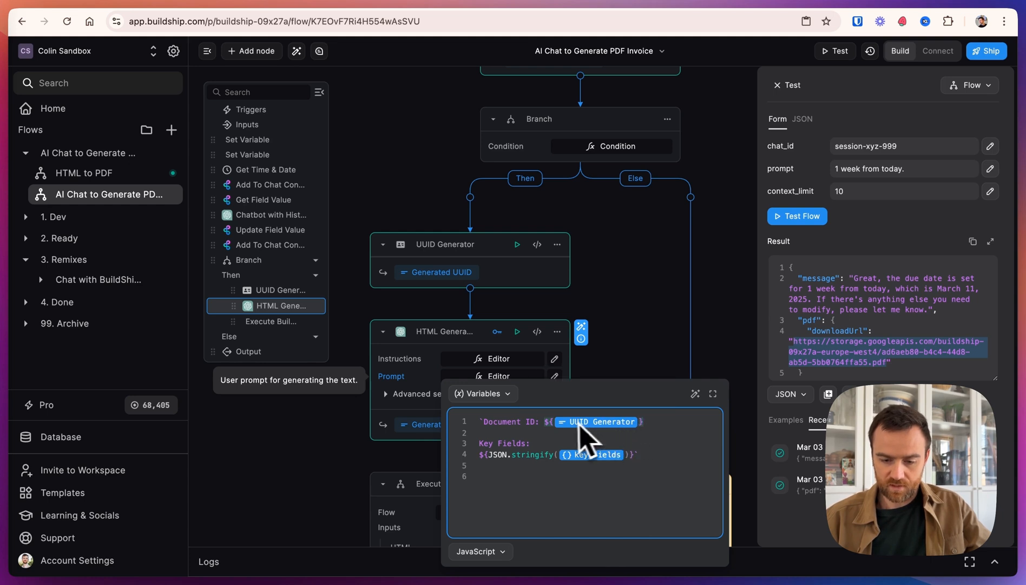
pyautogui.moveTo(666, 347)
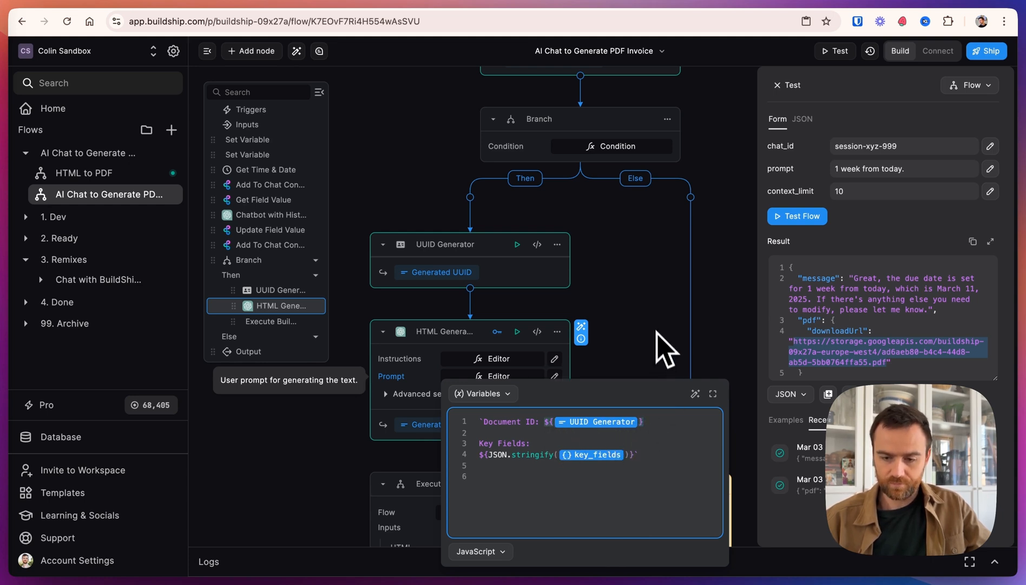
# Enter a 'please regenerate' request as the test prompt.
pyautogui.click(903, 168)
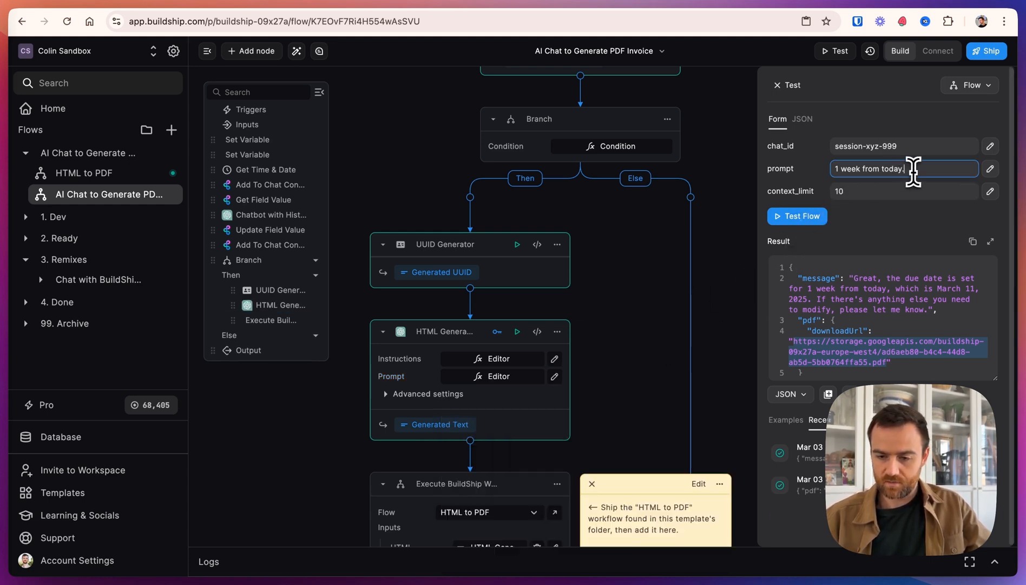
pyautogui.write('please regenerate, there was an iss...')
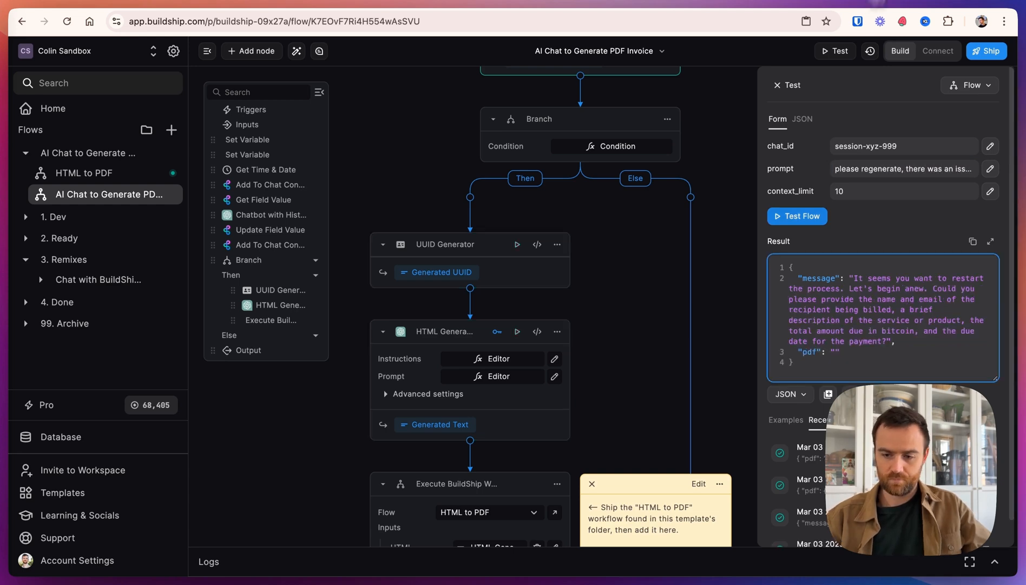
pyautogui.moveTo(843, 278)
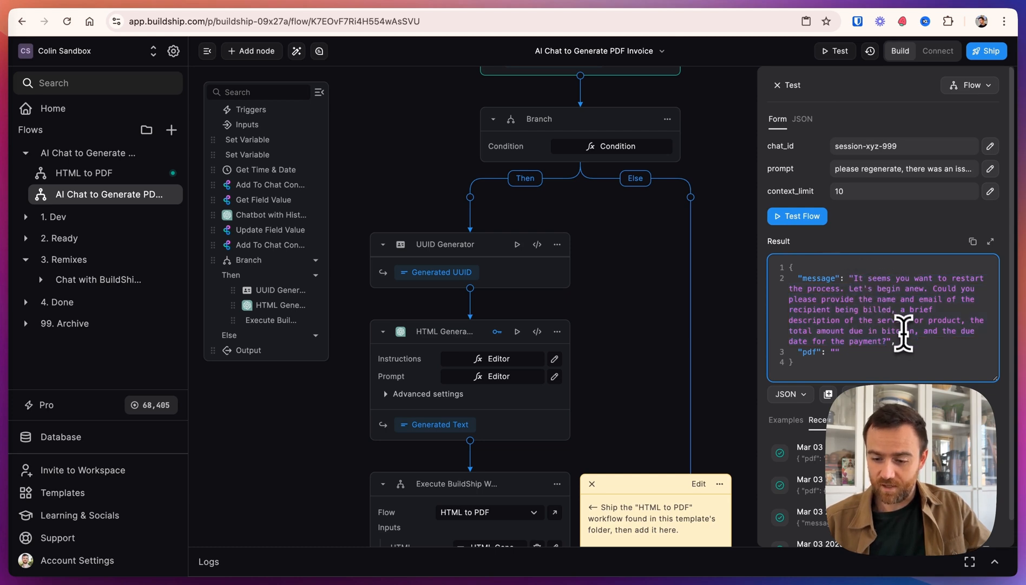
pyautogui.moveTo(987, 51)
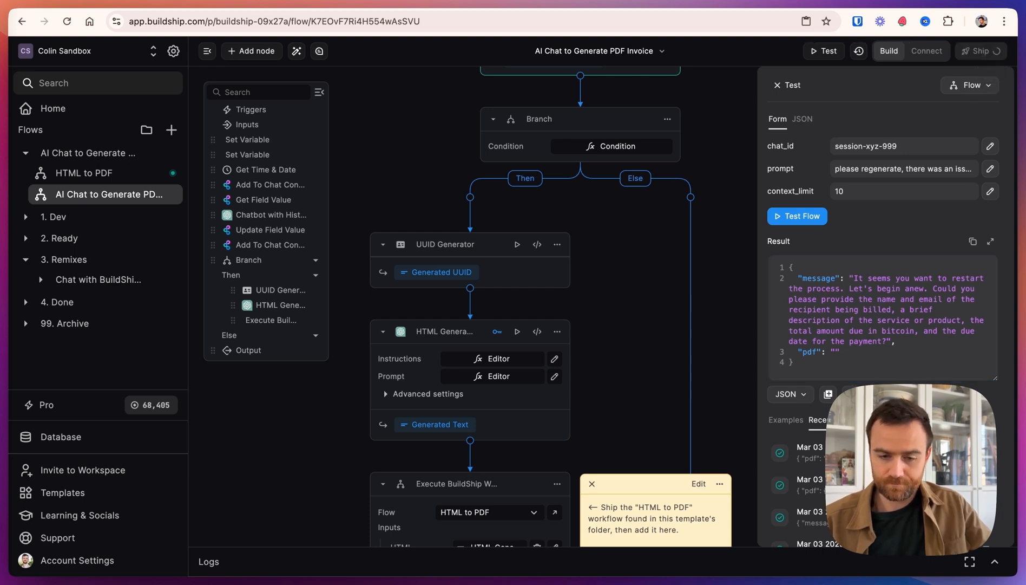
# Ship the flow and view the Chatbot Widget trigger's embed HTML snippet.
pyautogui.click(924, 51)
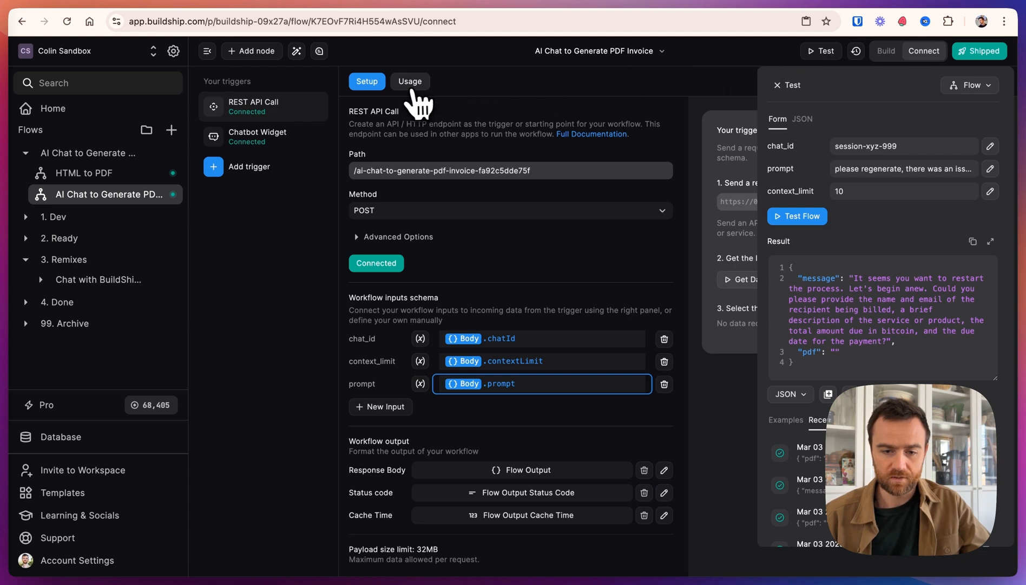
pyautogui.click(410, 81)
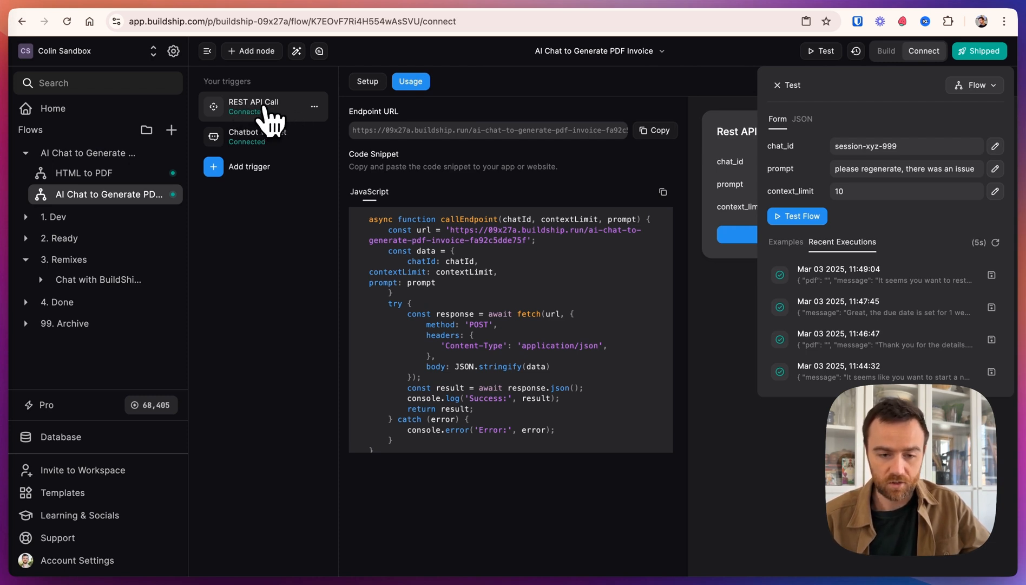
pyautogui.moveTo(278, 137)
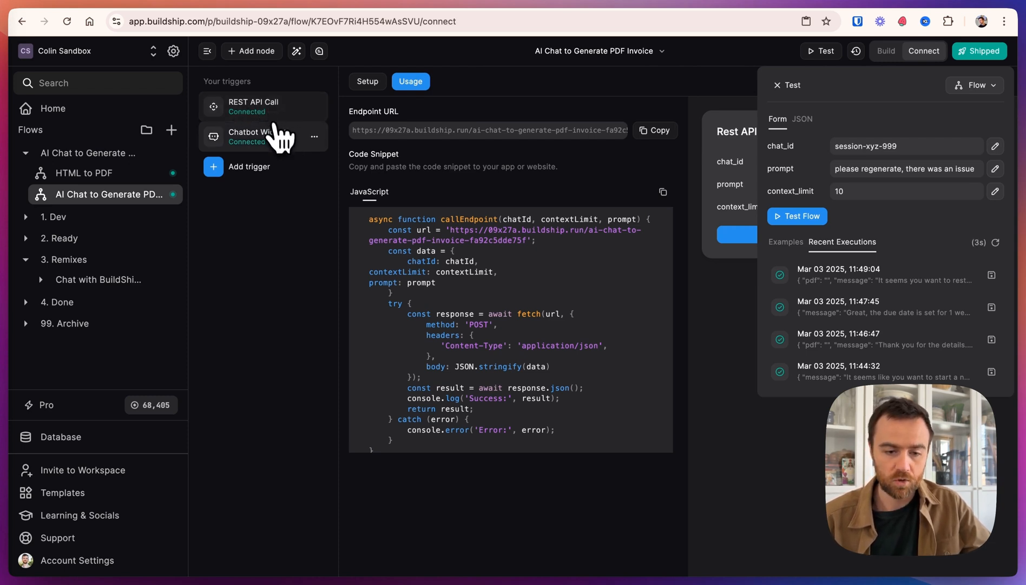
pyautogui.click(258, 137)
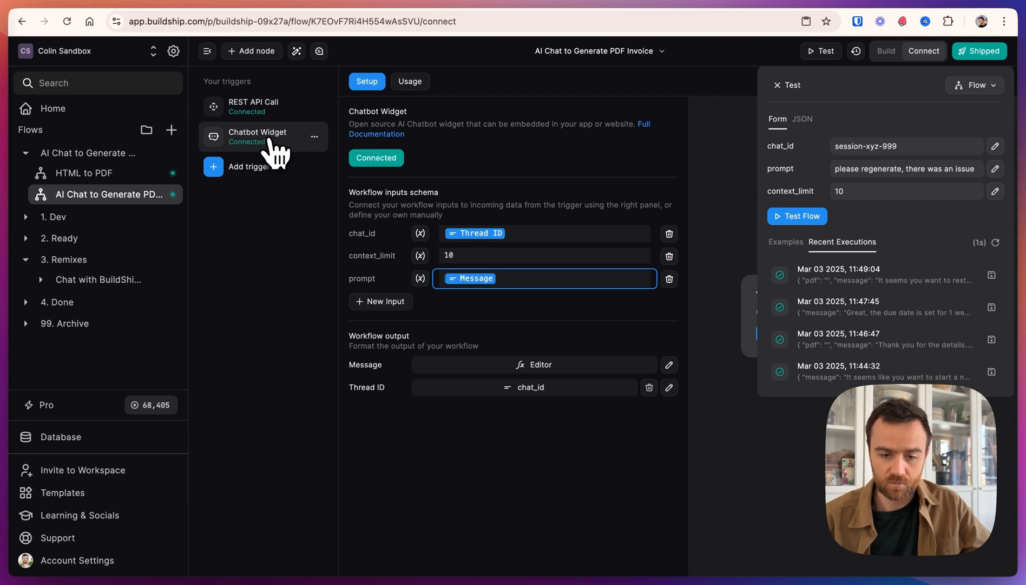
pyautogui.moveTo(424, 95)
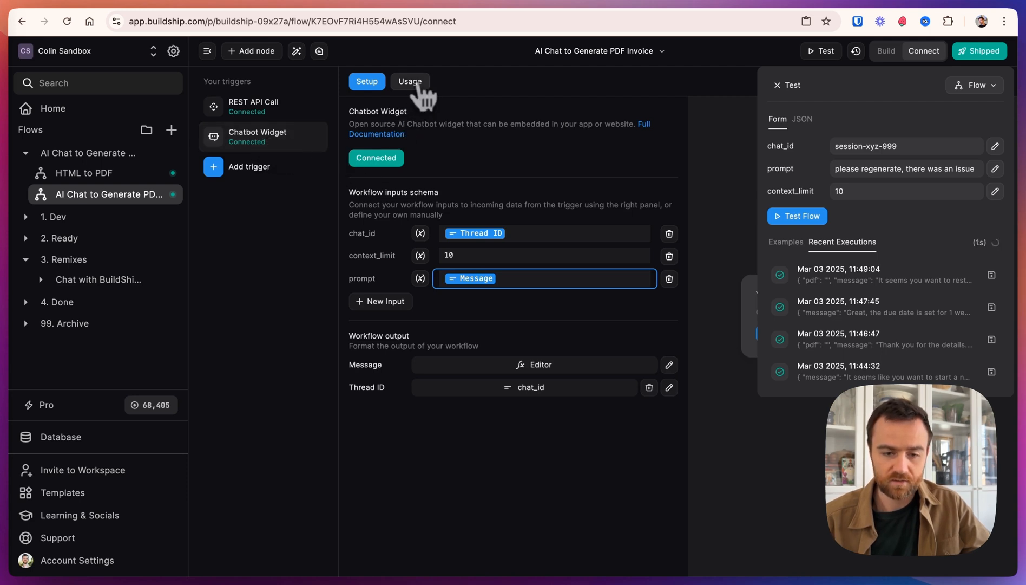
pyautogui.click(409, 81)
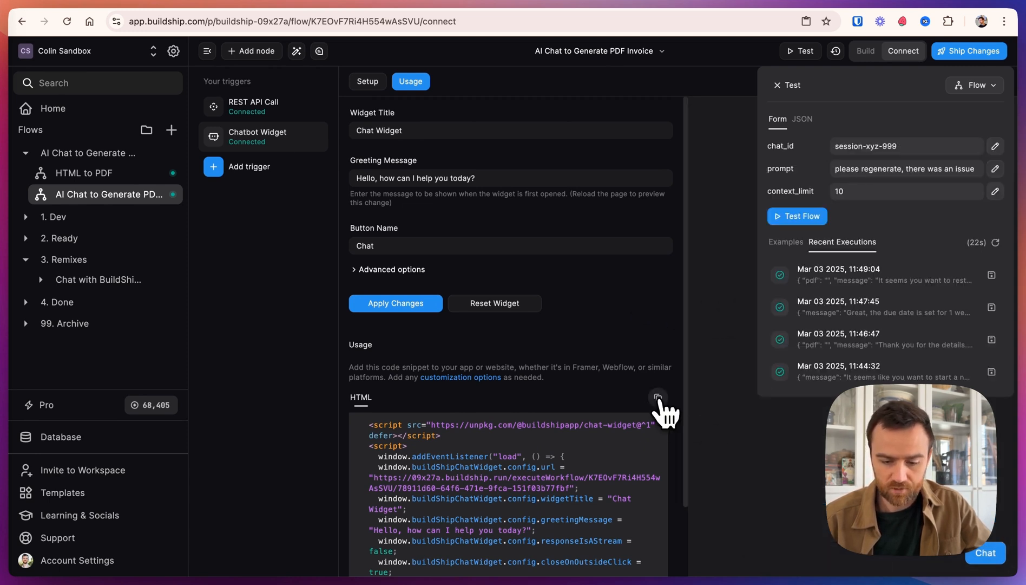
pyautogui.moveTo(659, 397)
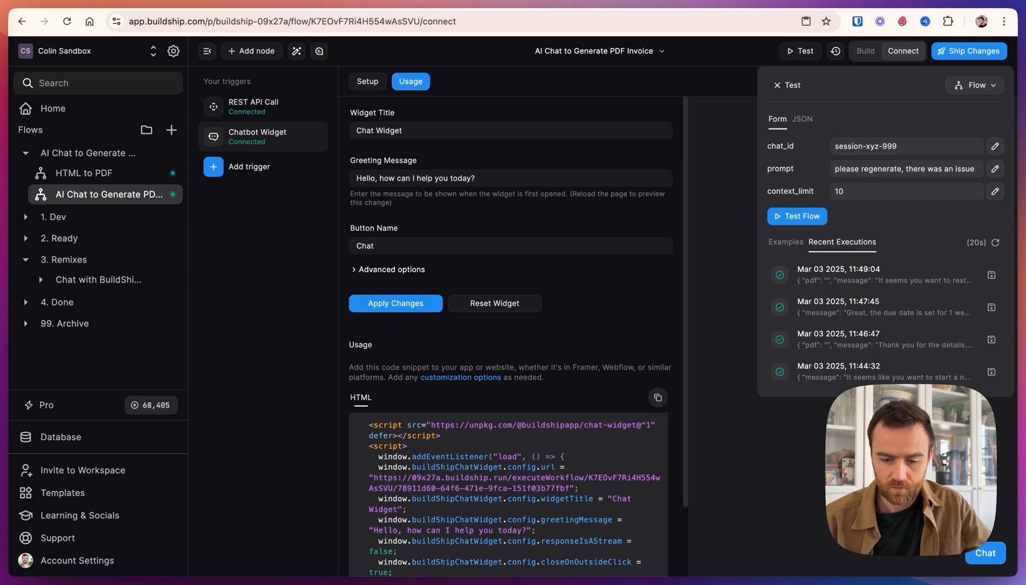
pyautogui.moveTo(683, 42)
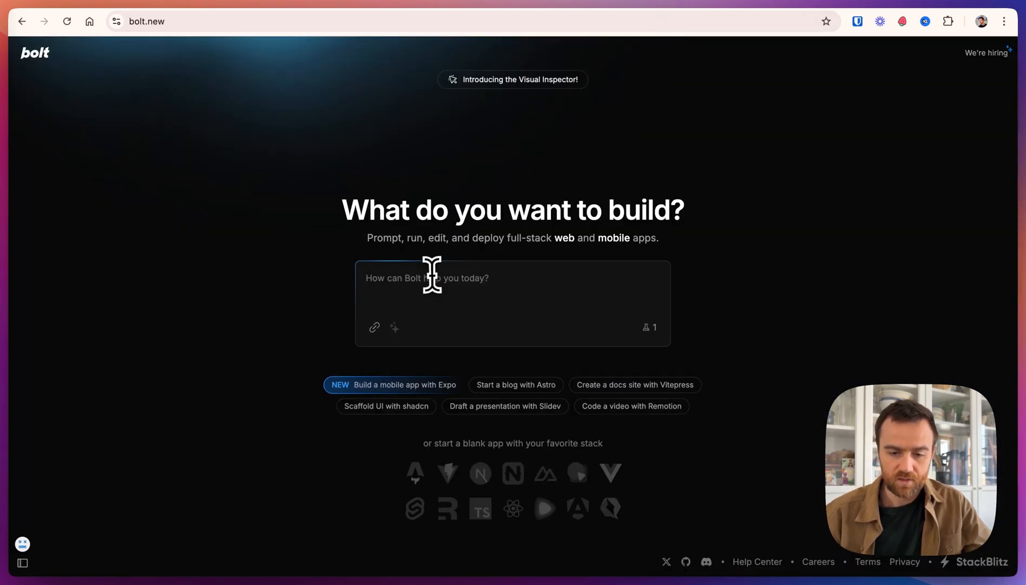
# Ask Bolt to create a generic website with the chat widget code, then view the live preview.
pyautogui.write('Please')
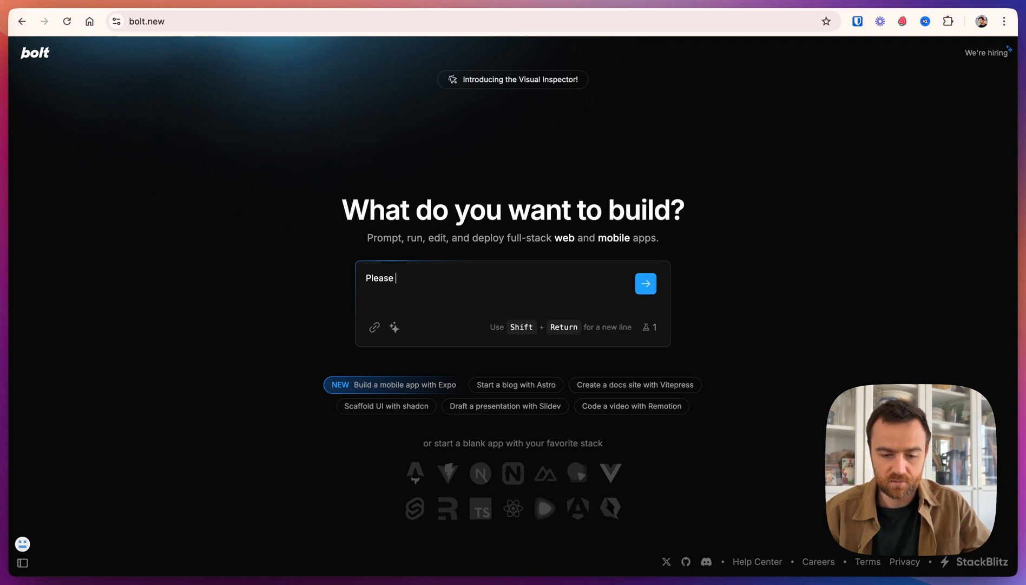
pyautogui.write('create a generic')
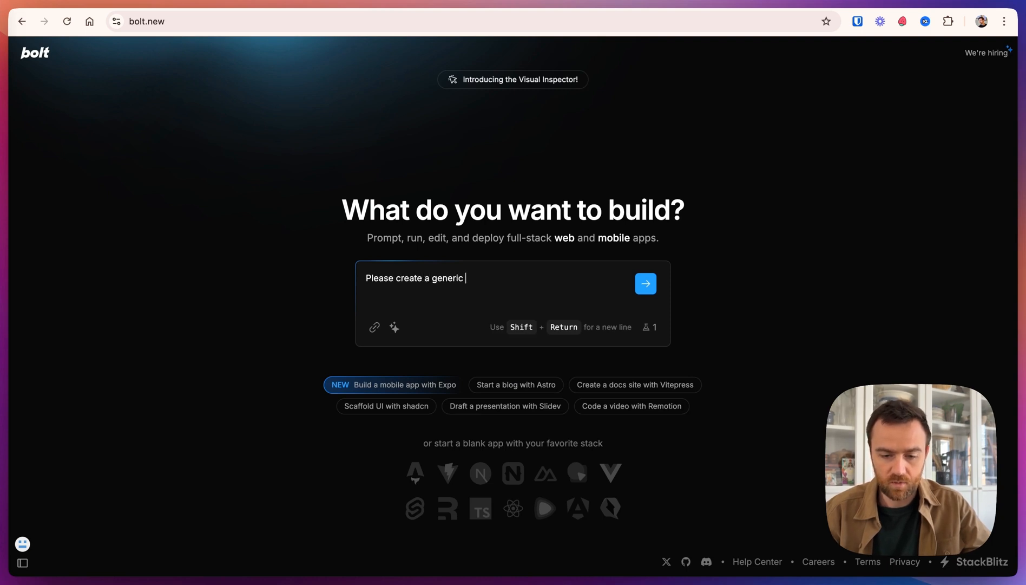
pyautogui.write('website and')
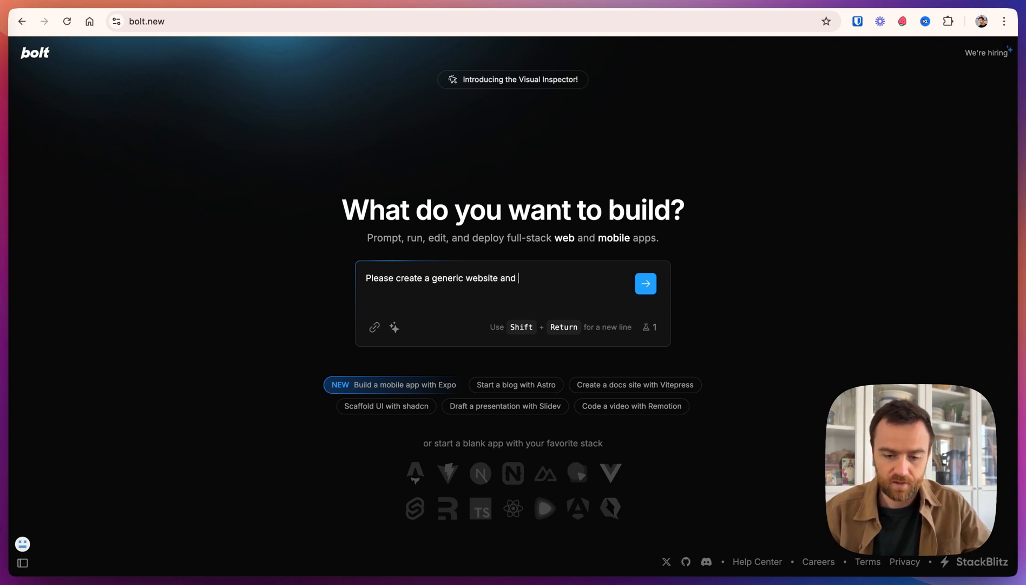
pyautogui.write('add this chat widget:')
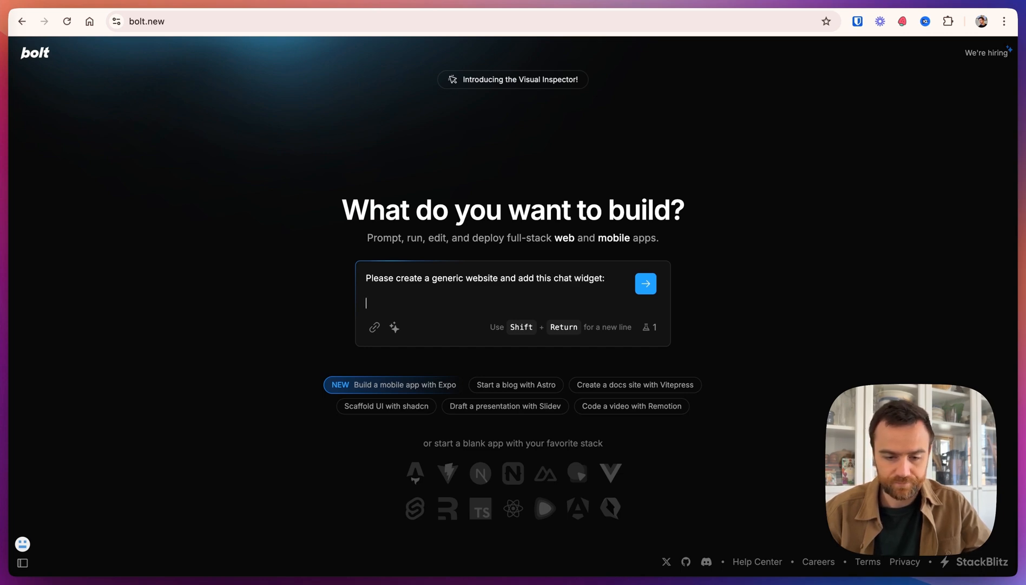
pyautogui.click(645, 284)
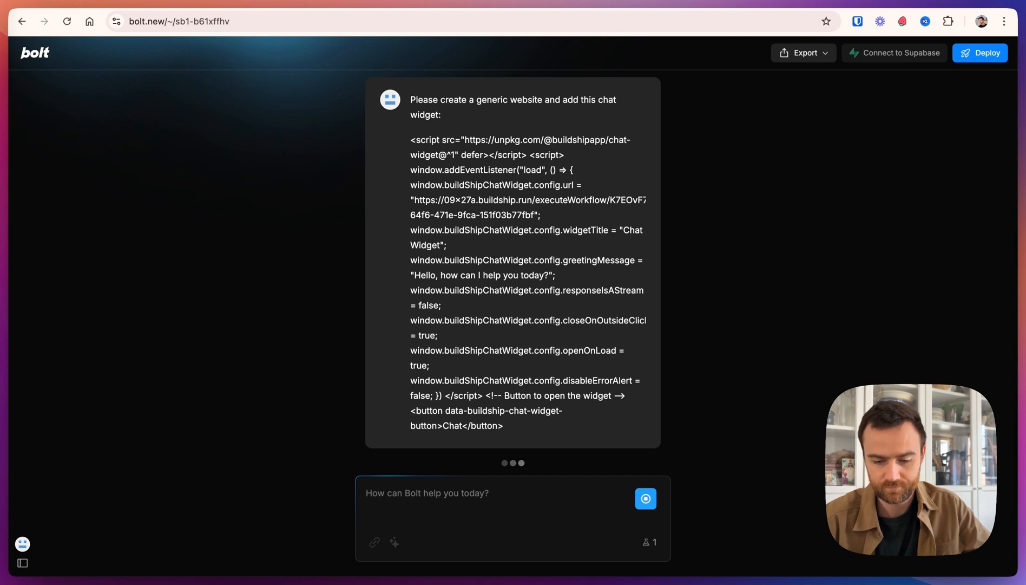
pyautogui.click(645, 498)
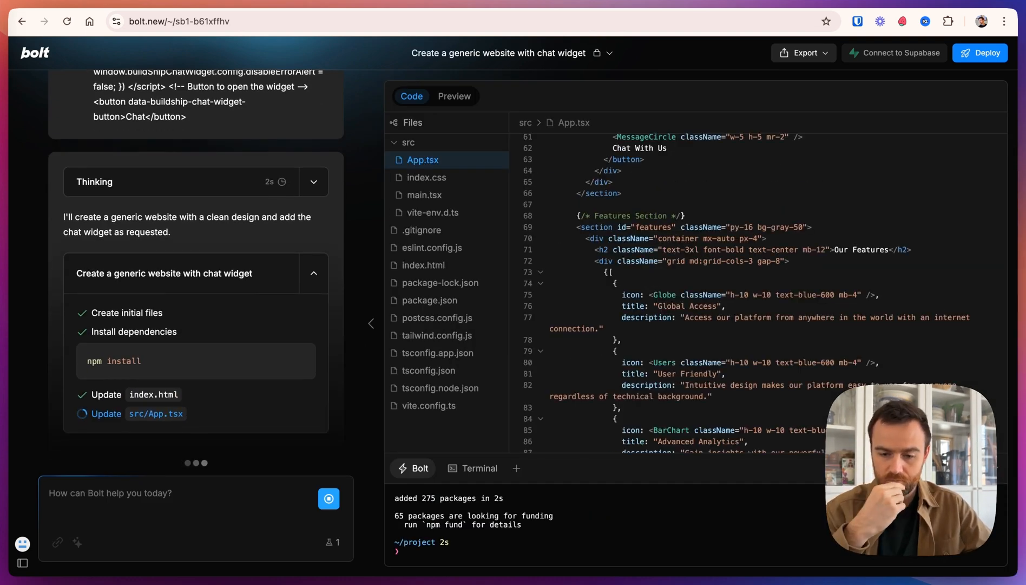
pyautogui.click(454, 97)
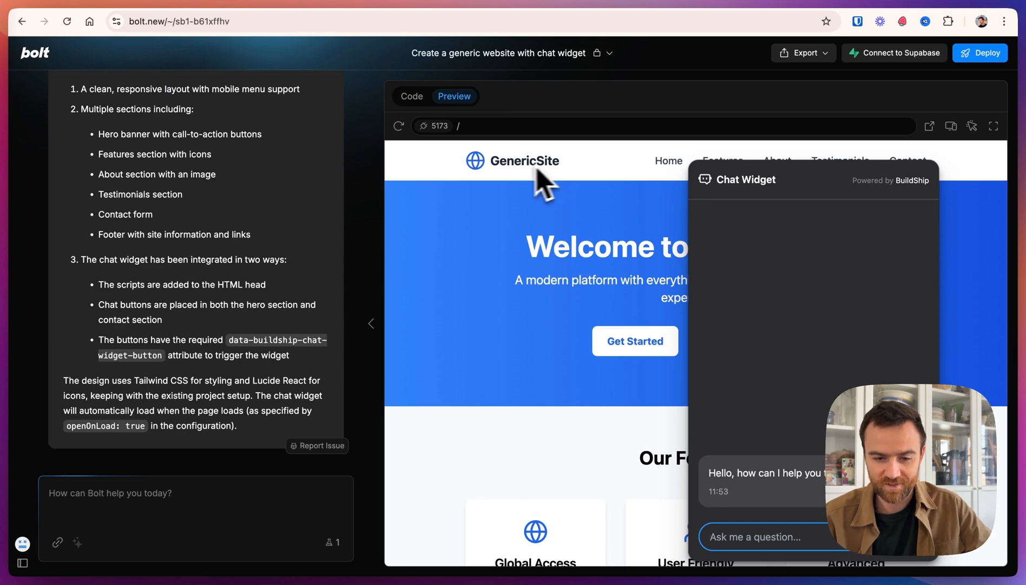
pyautogui.moveTo(709, 465)
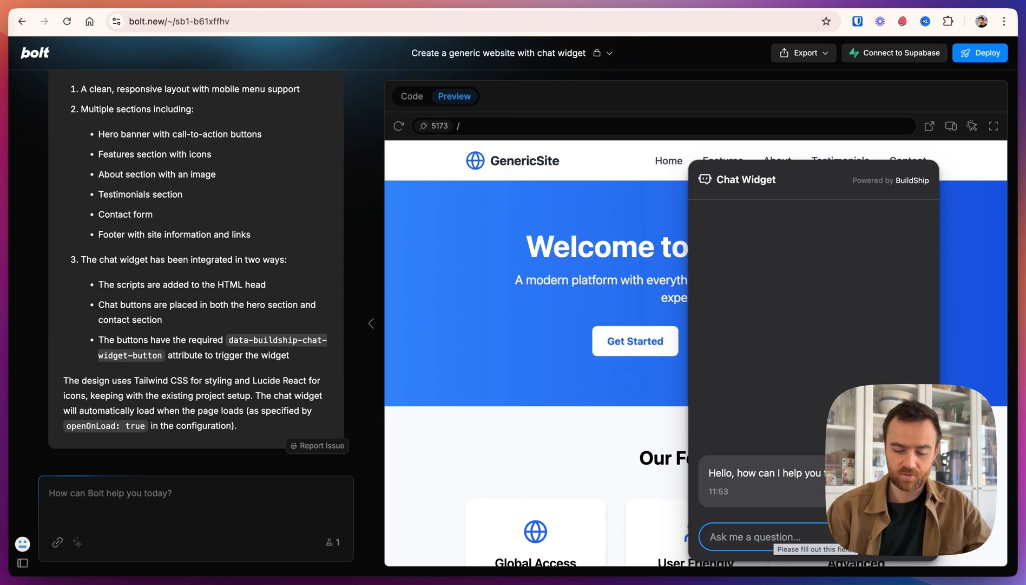
# Send 'we need an invoice for john' in the widget and have Bolt attempt a fix for the server error.
pyautogui.write('we need an invoice for john')
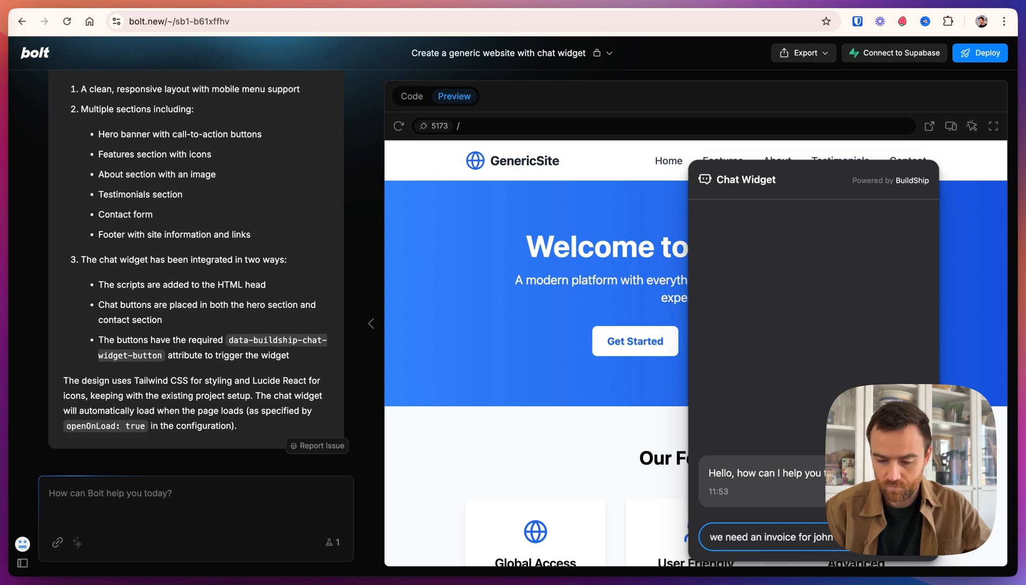
pyautogui.press('Return')
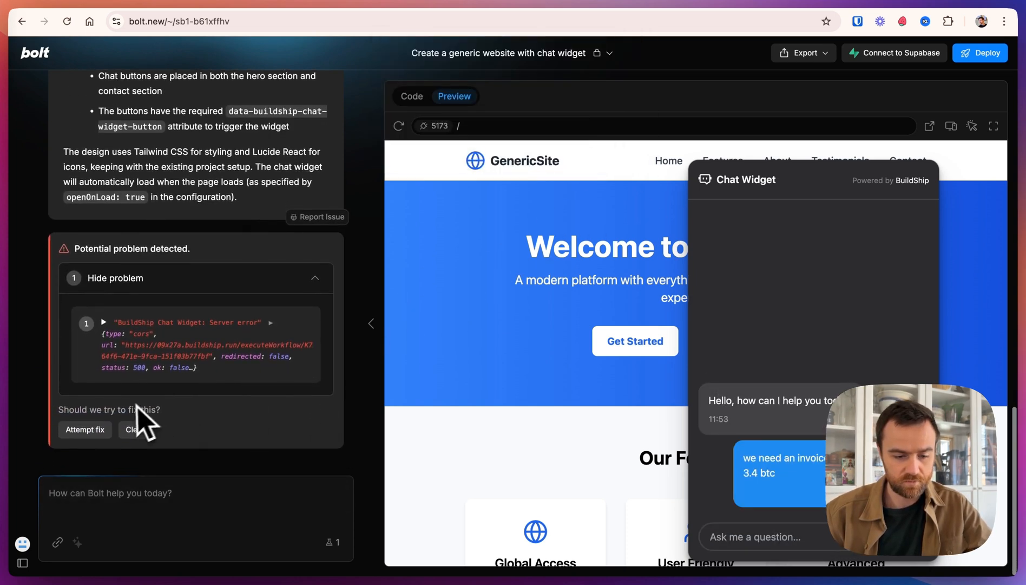
pyautogui.moveTo(118, 425)
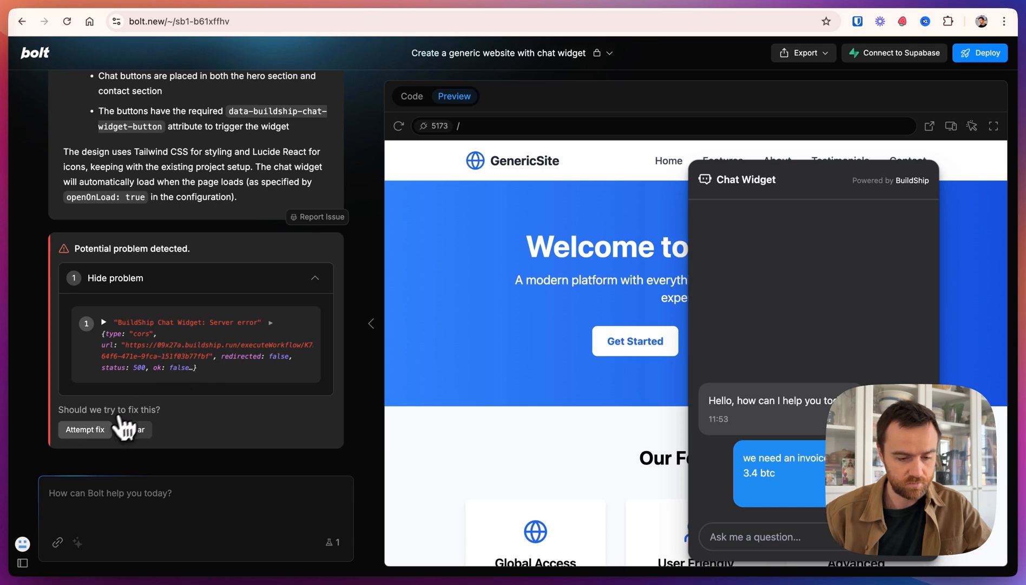
pyautogui.click(84, 429)
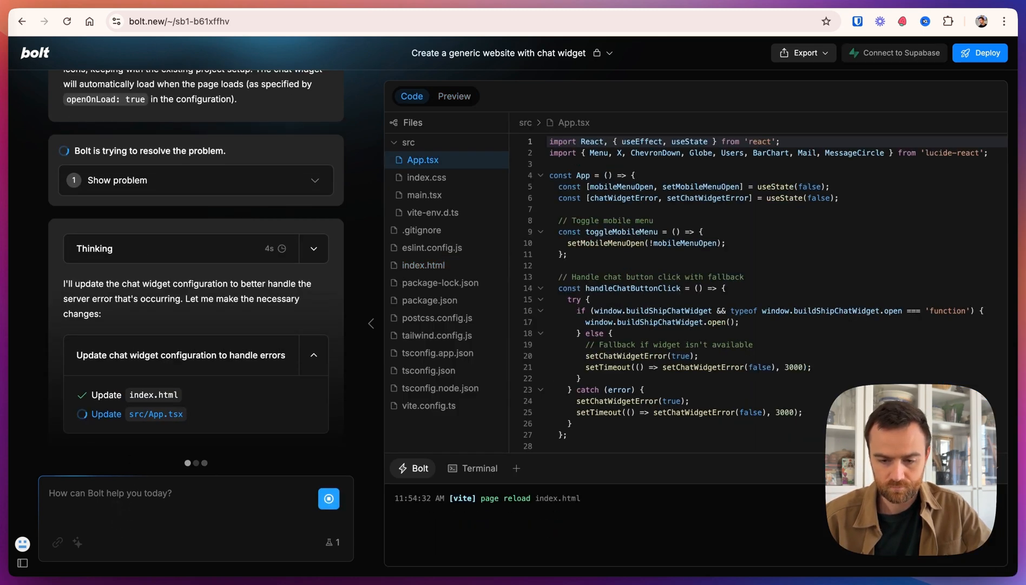
pyautogui.click(455, 95)
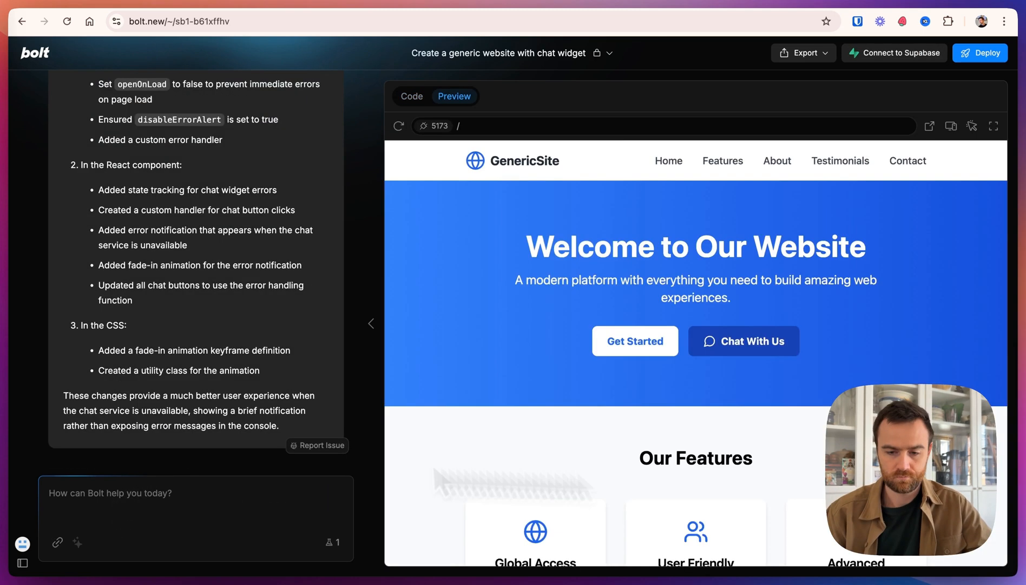
pyautogui.moveTo(841, 340)
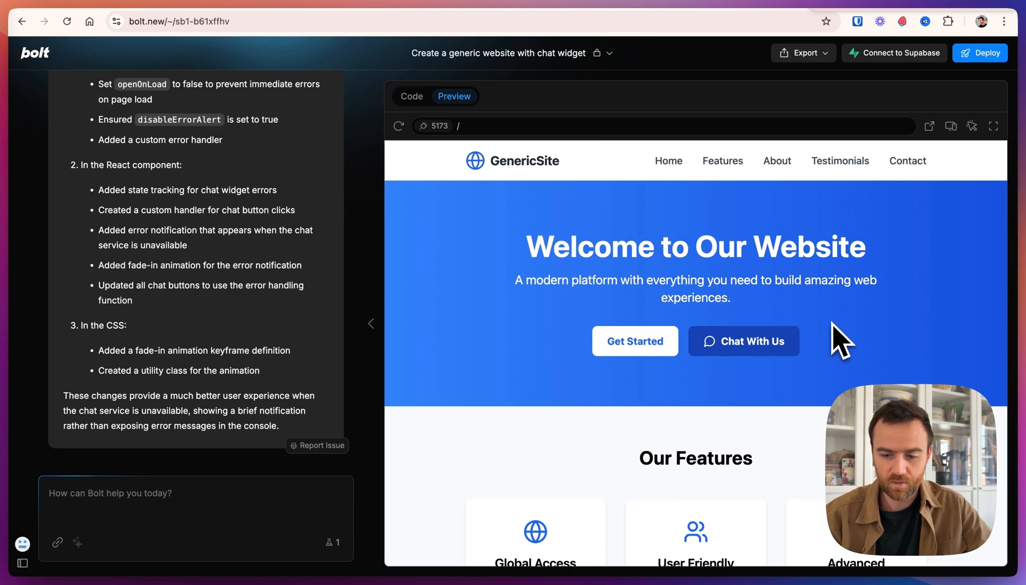
# Reopen Chat With Us and send a new invoice request for John Silver at 3.4 BTC.
pyautogui.click(744, 340)
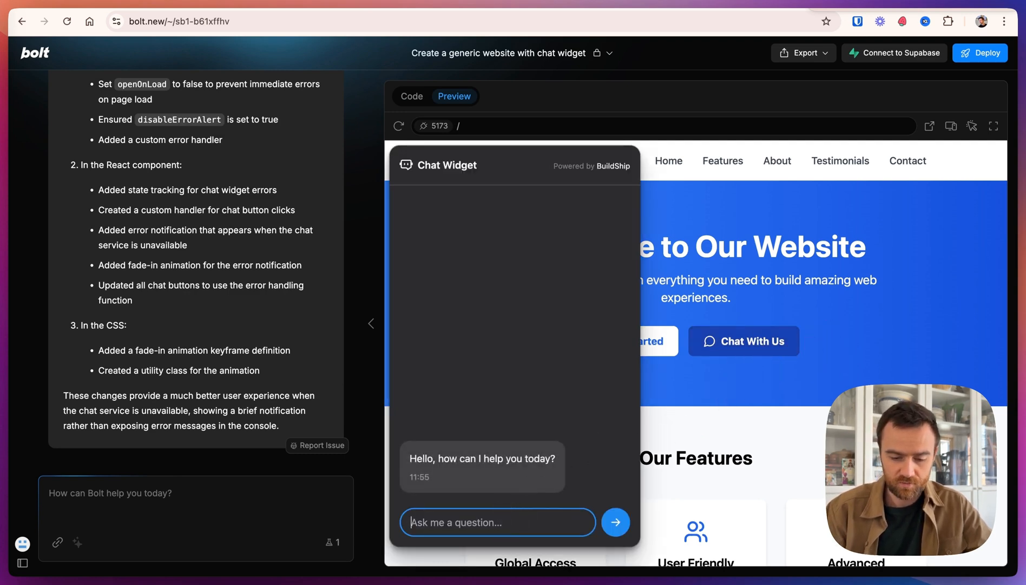
pyautogui.write("let's create an invoice to joh")
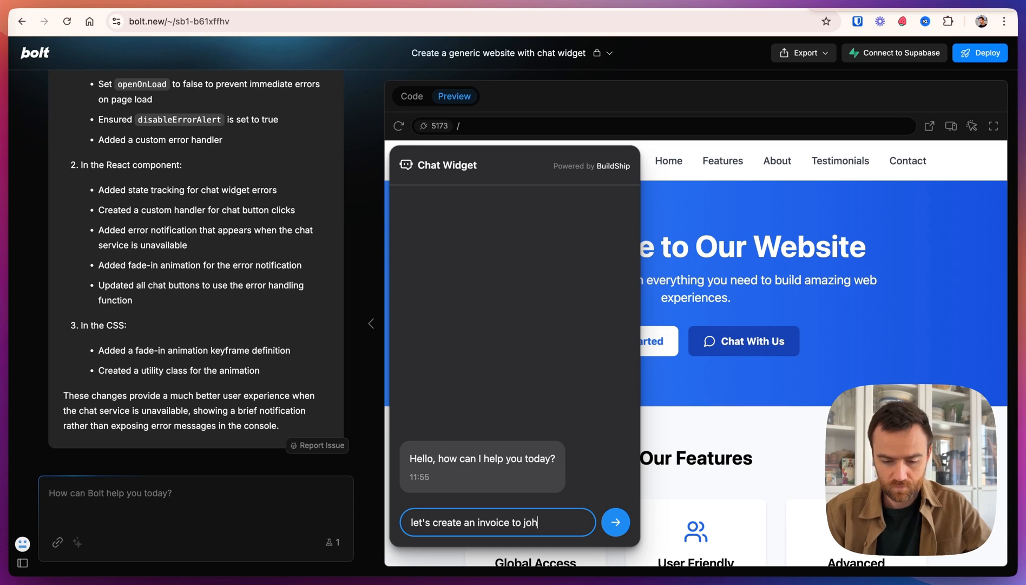
pyautogui.click(615, 522)
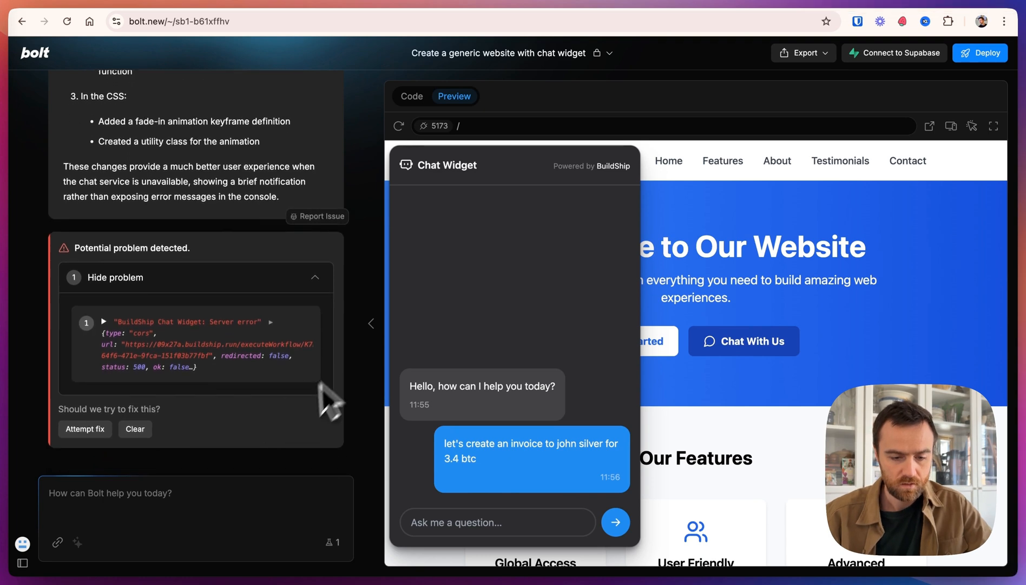
pyautogui.moveTo(576, 29)
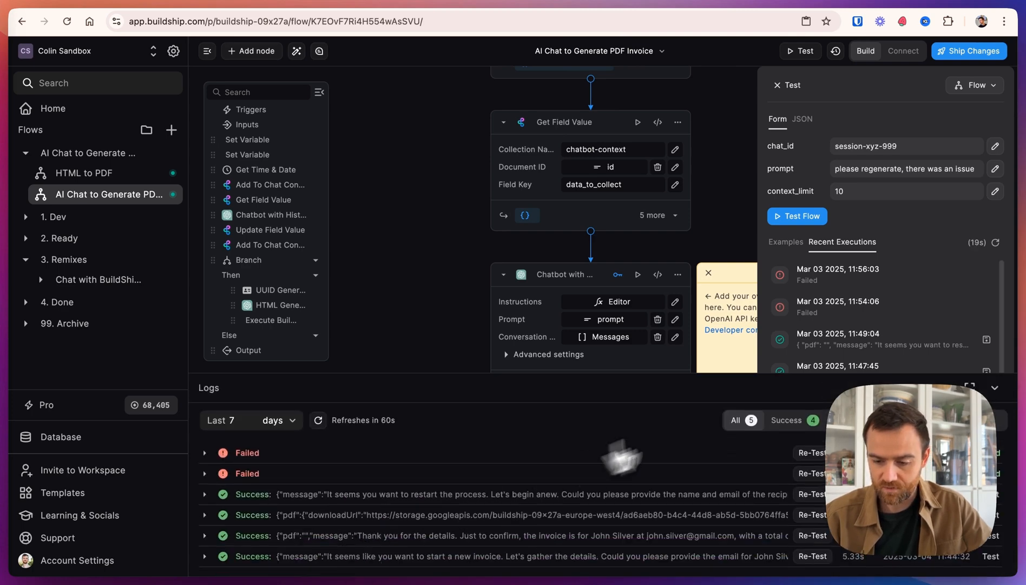
# Expand the latest failed run's Get Field Value inputs, revealing the empty documentPath and null chatId.
pyautogui.click(971, 387)
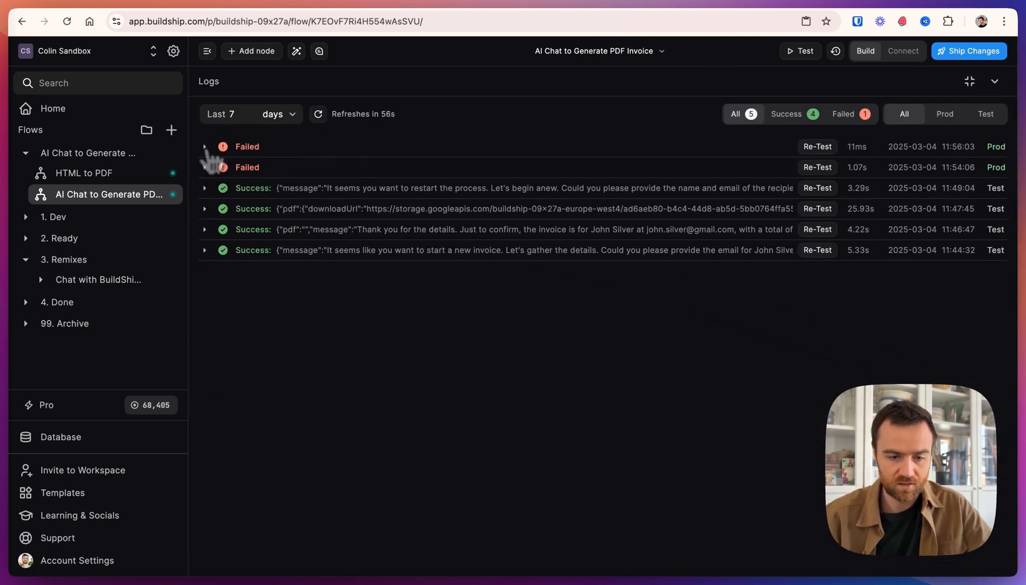
pyautogui.click(205, 146)
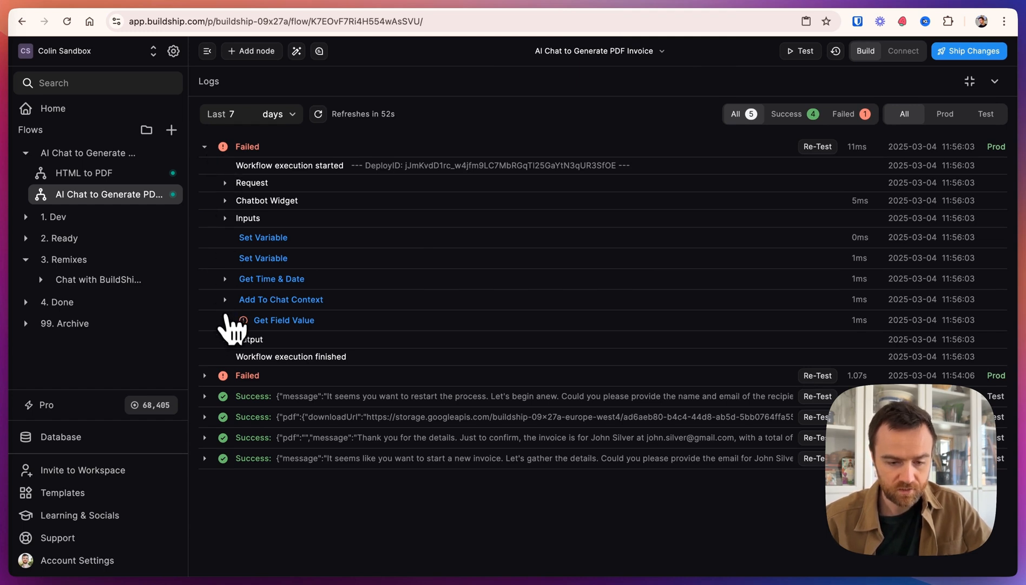
pyautogui.click(224, 320)
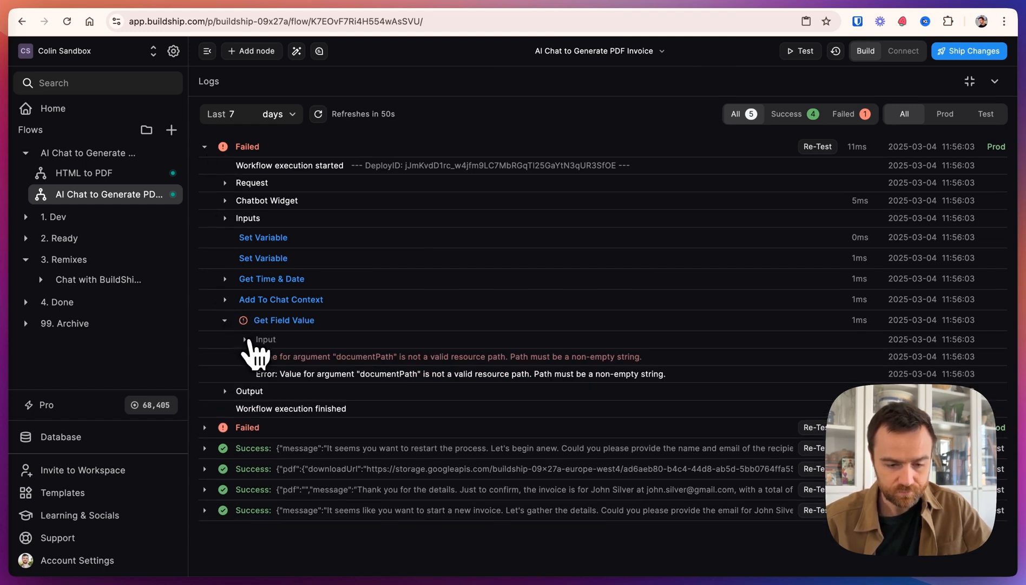
pyautogui.click(266, 339)
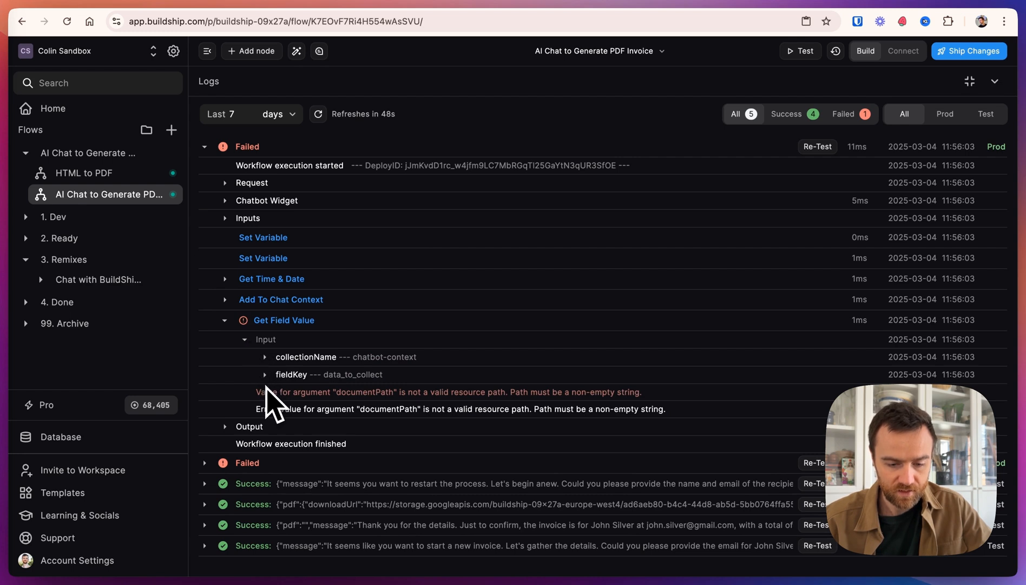
pyautogui.moveTo(364, 413)
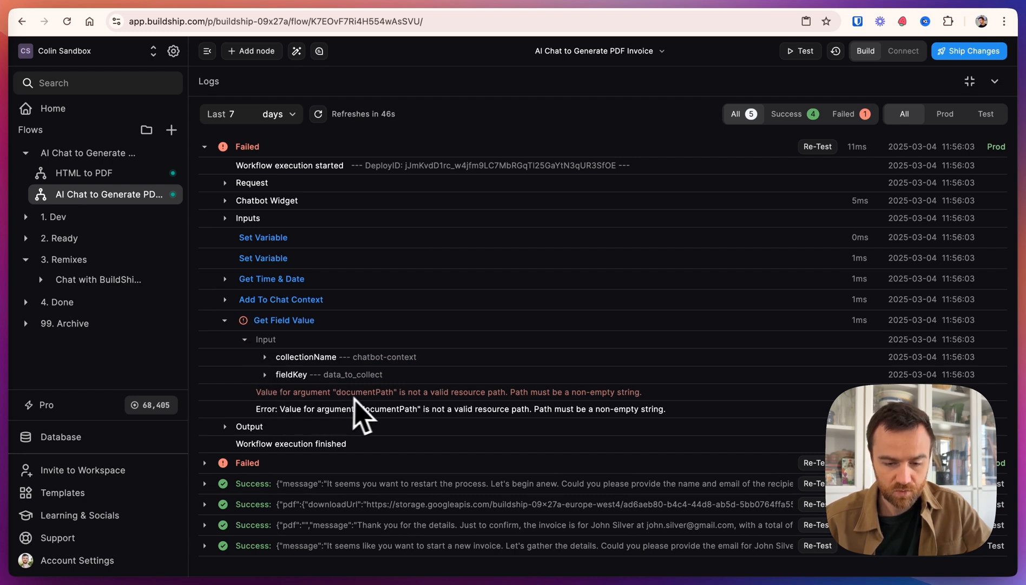
pyautogui.moveTo(512, 405)
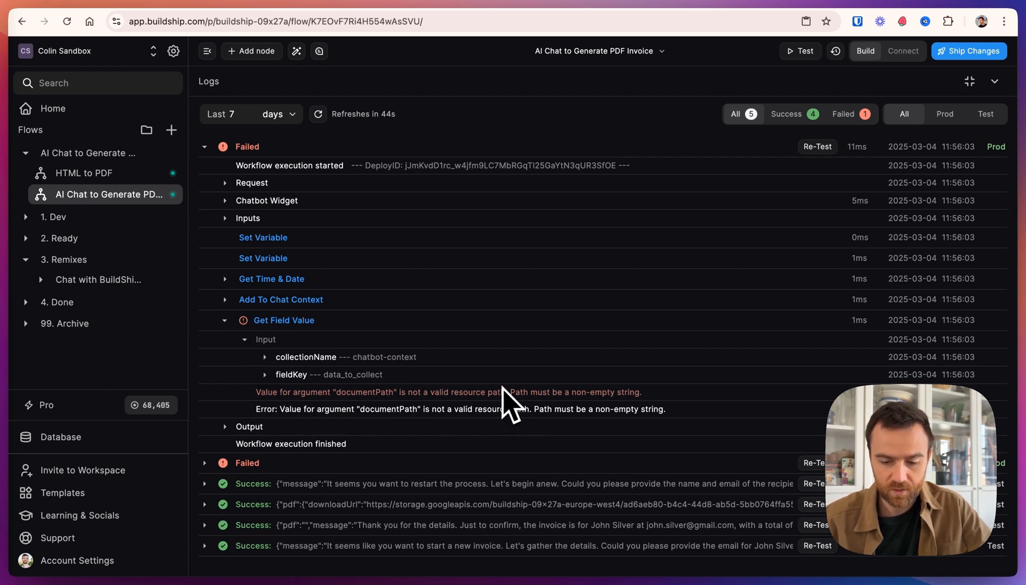
pyautogui.moveTo(314, 288)
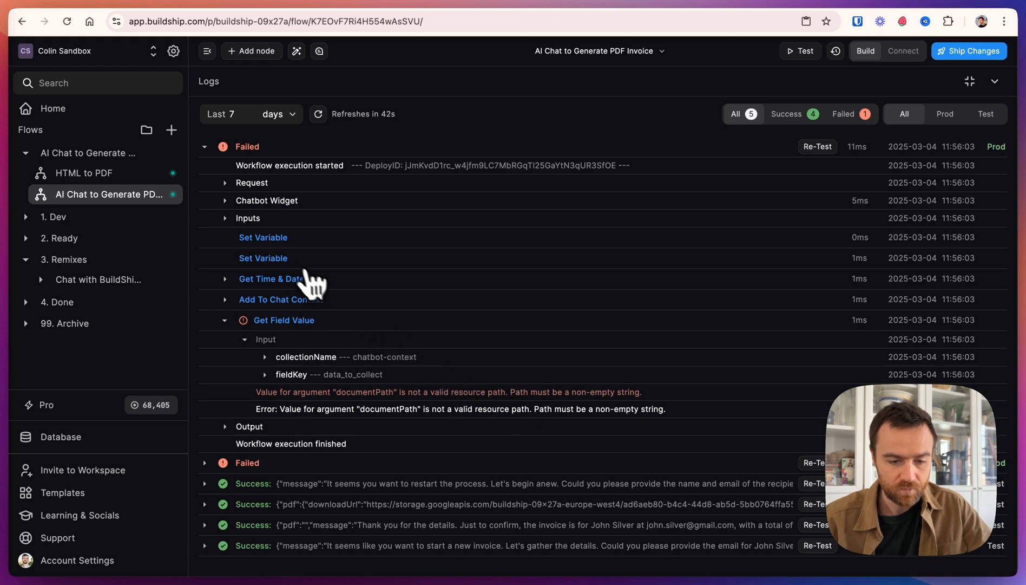
pyautogui.click(224, 218)
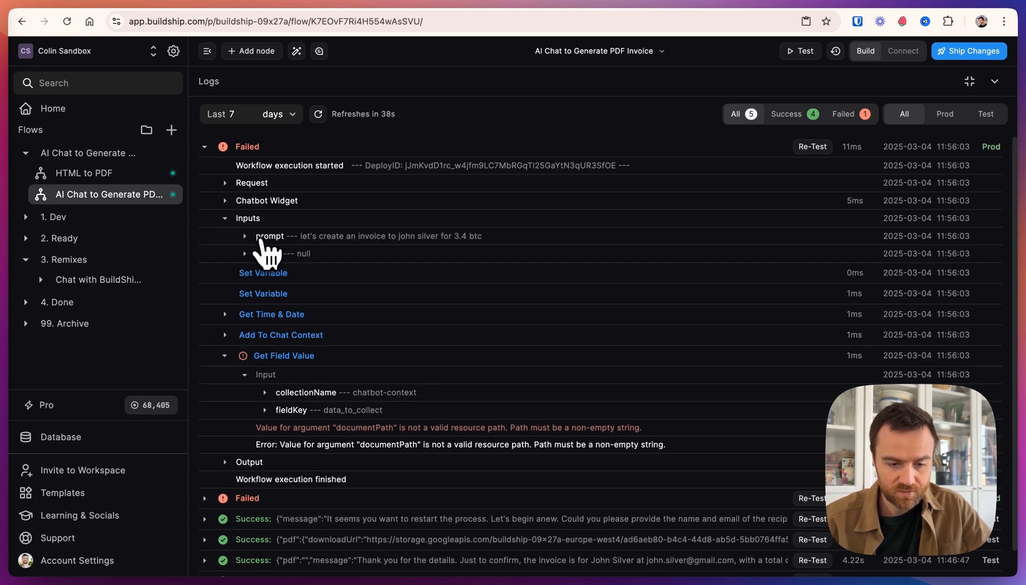
pyautogui.moveTo(487, 256)
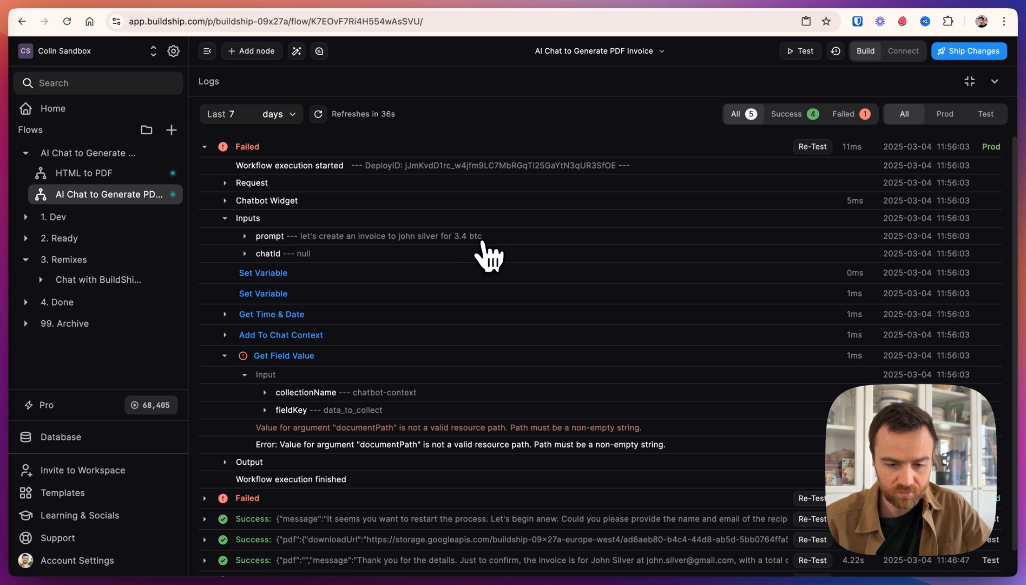
pyautogui.moveTo(321, 269)
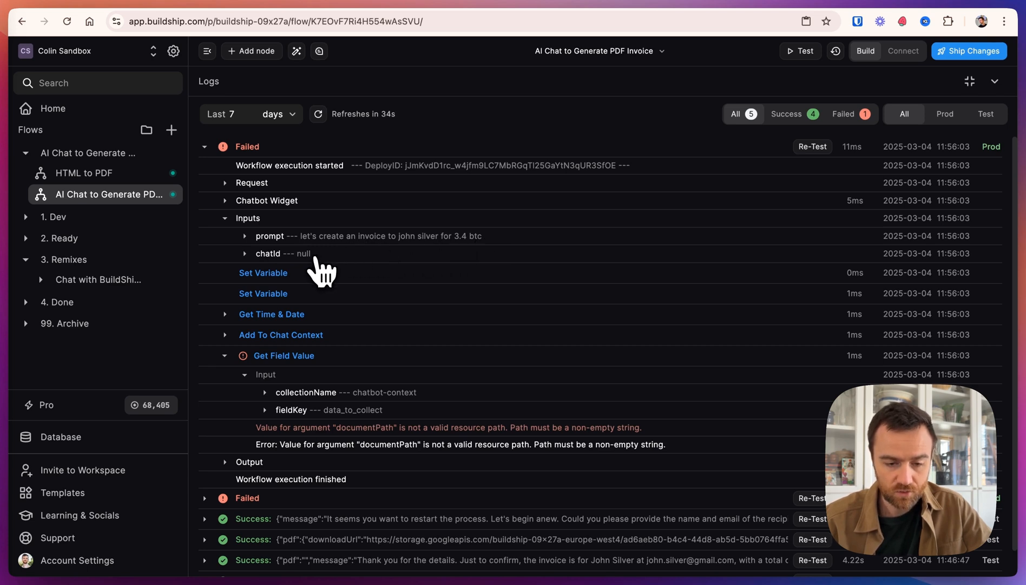
pyautogui.moveTo(282, 272)
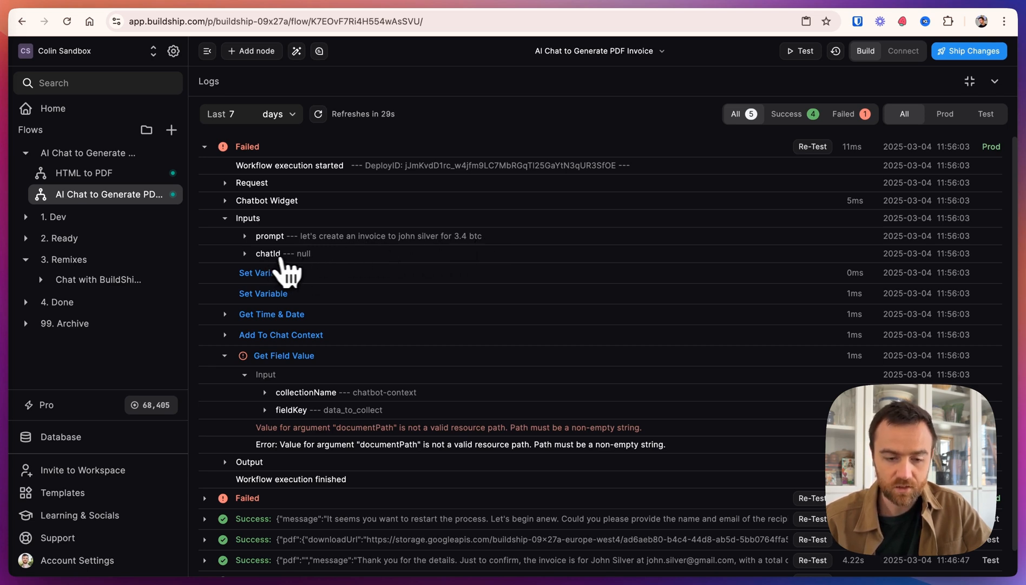
pyautogui.moveTo(316, 275)
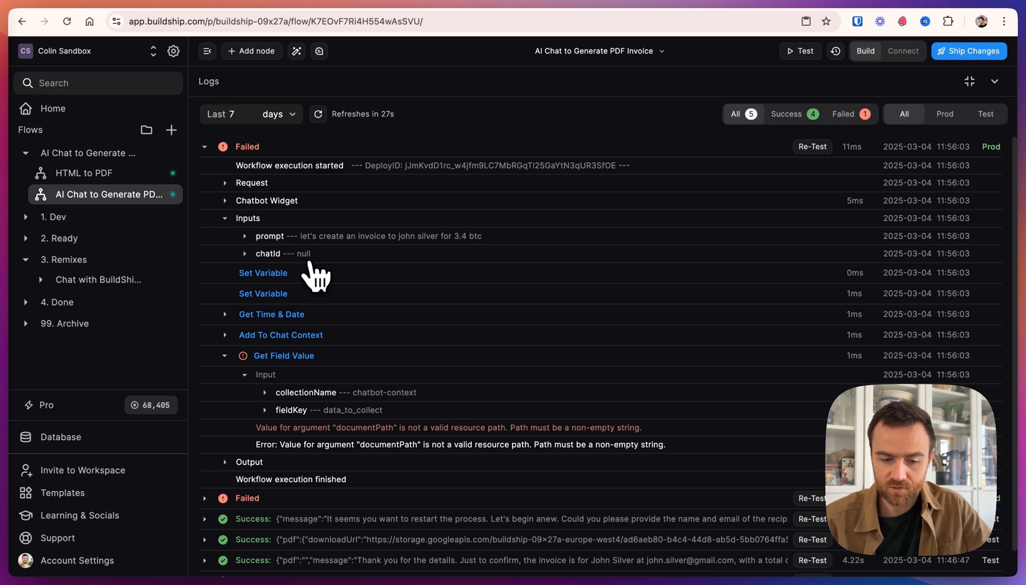
pyautogui.moveTo(445, 193)
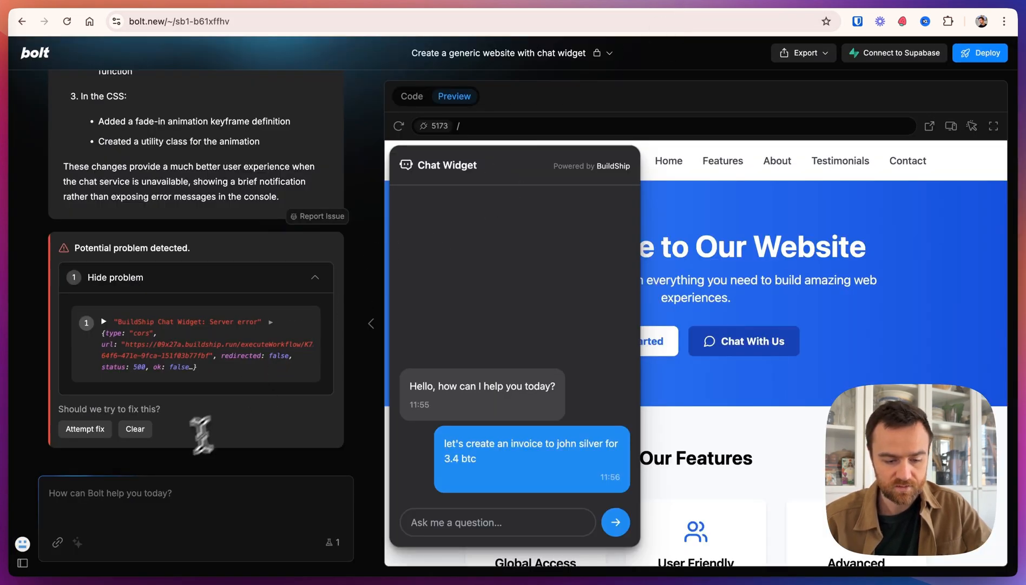
# Ask Bolt to have the widget pass a chatId value such as session-xyz-123.
pyautogui.write('ple')
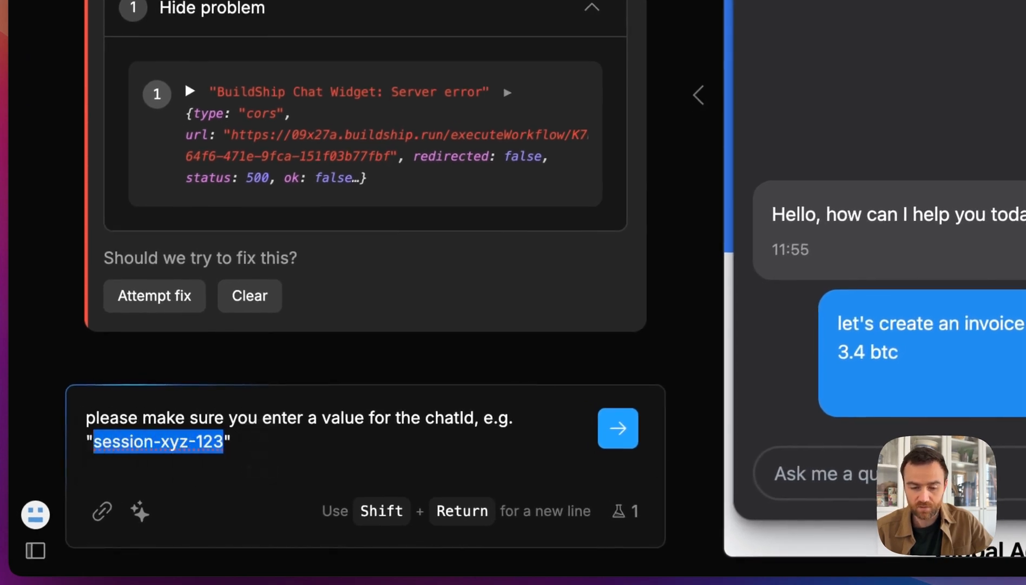
pyautogui.click(617, 427)
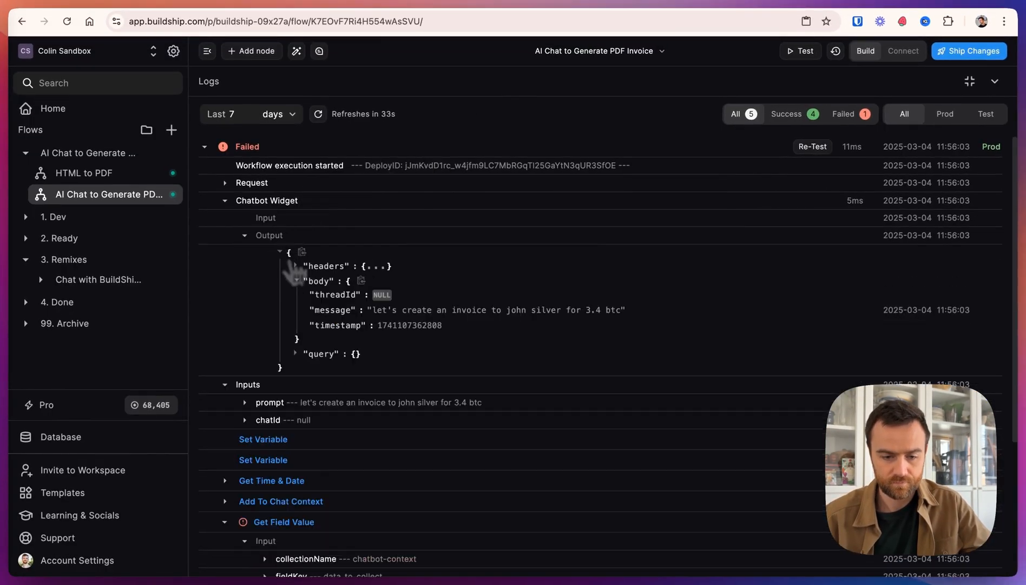
pyautogui.moveTo(409, 305)
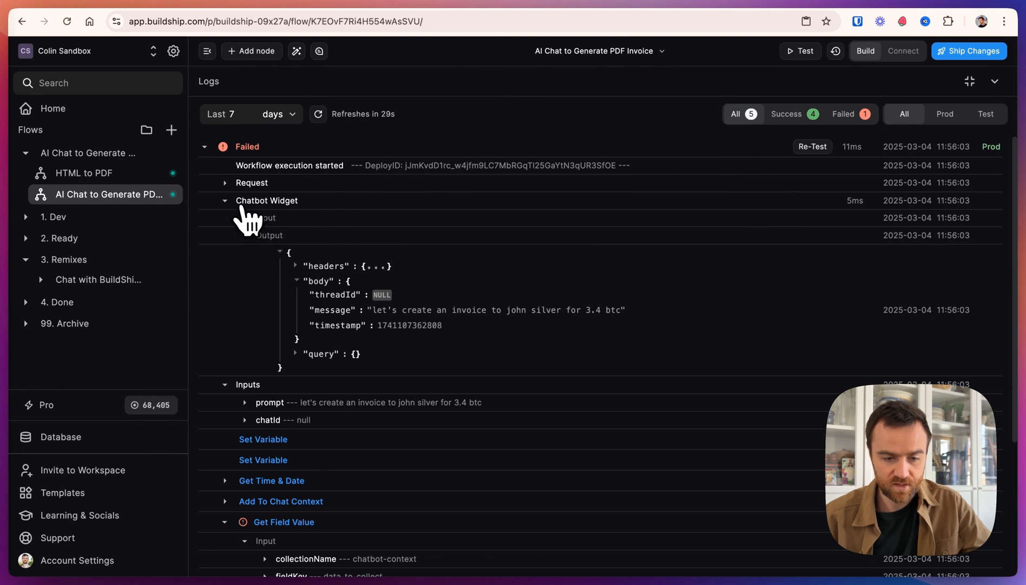
pyautogui.moveTo(324, 314)
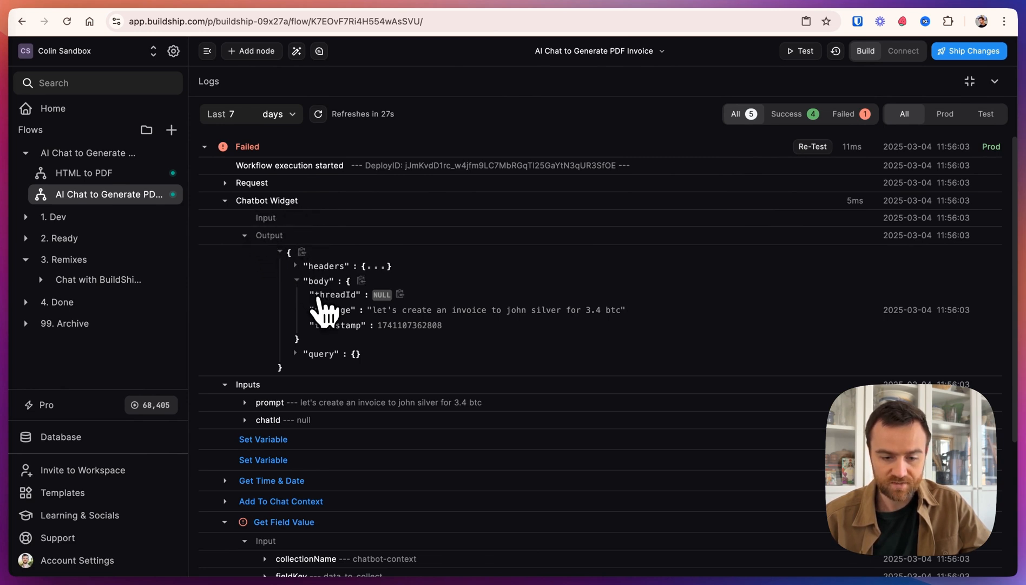
pyautogui.moveTo(314, 412)
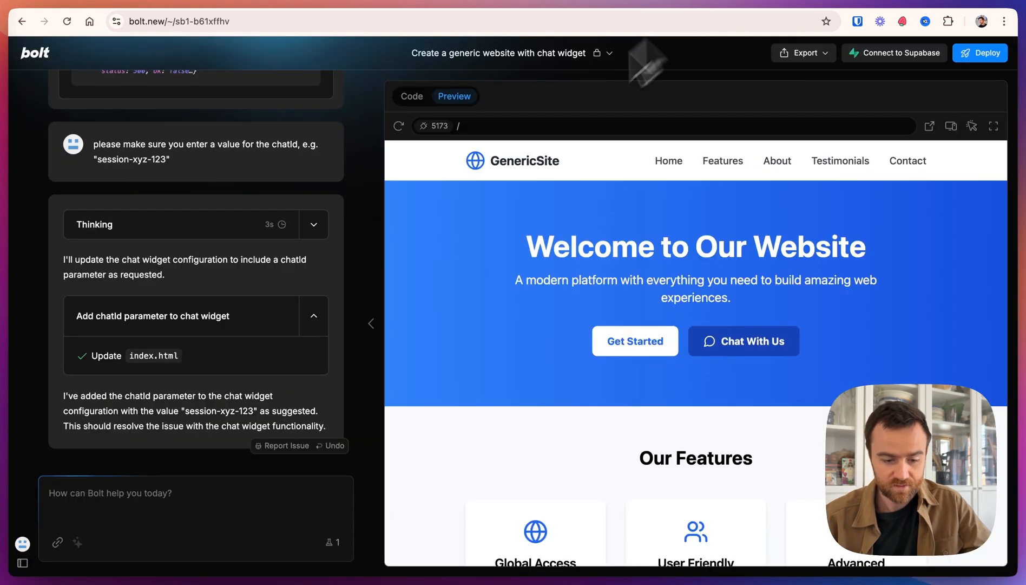
# Ask Bolt to name the parameter threadId instead of chatId in the API call.
pyautogui.write('sorry,')
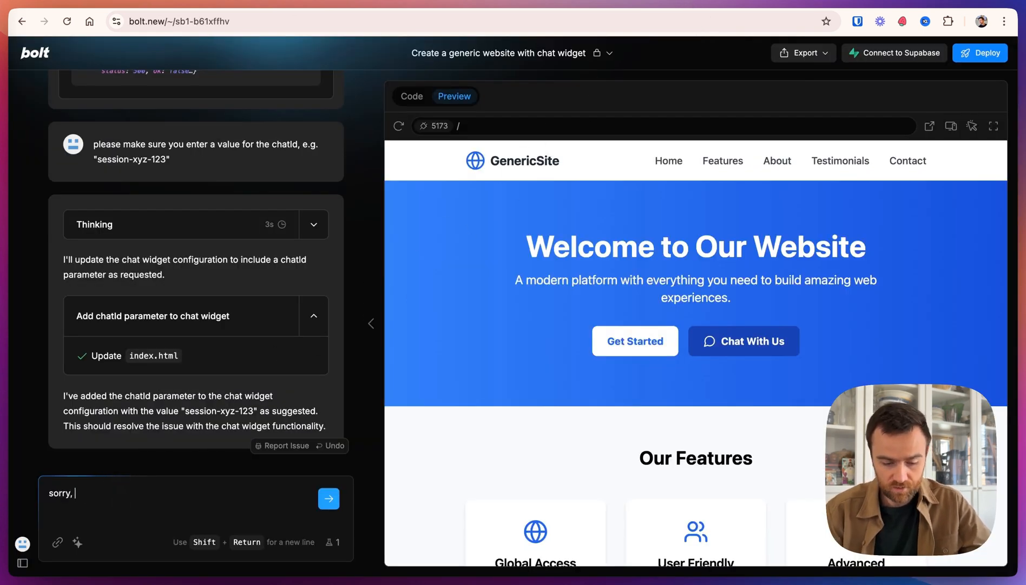
pyautogui.write('call it')
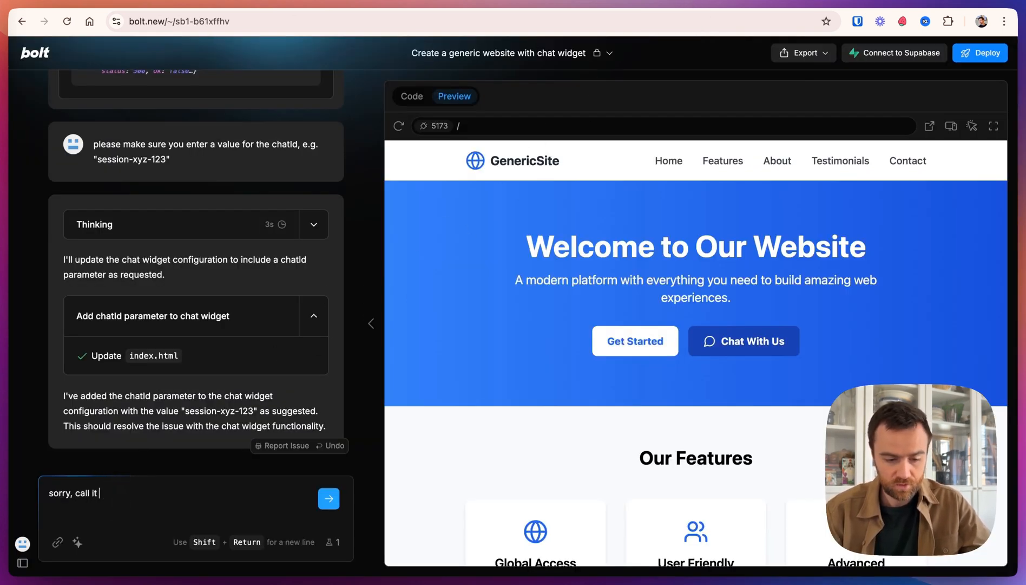
pyautogui.write('the threadA')
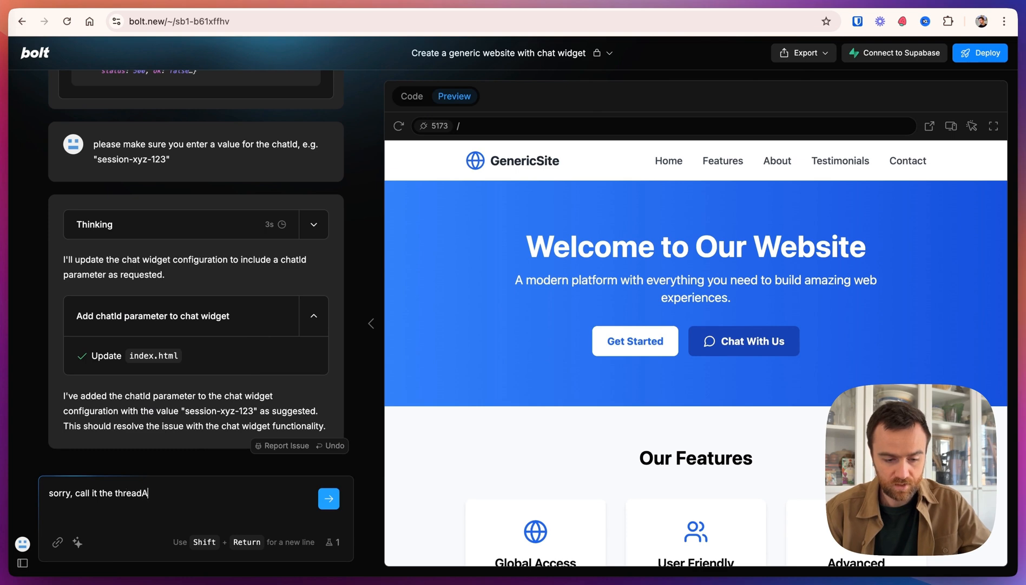
pyautogui.write('Id in the api call, no')
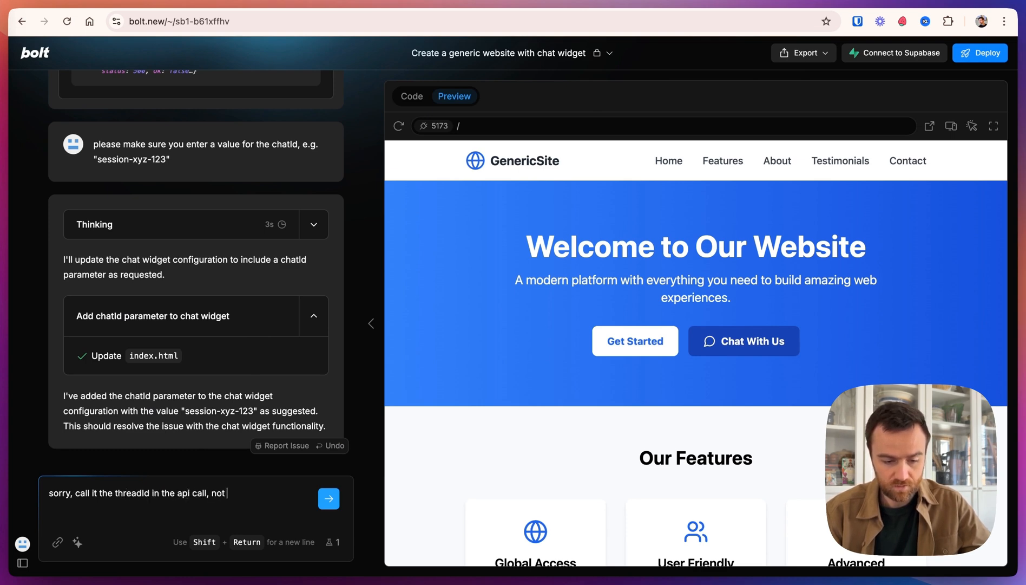
pyautogui.write('the chatId')
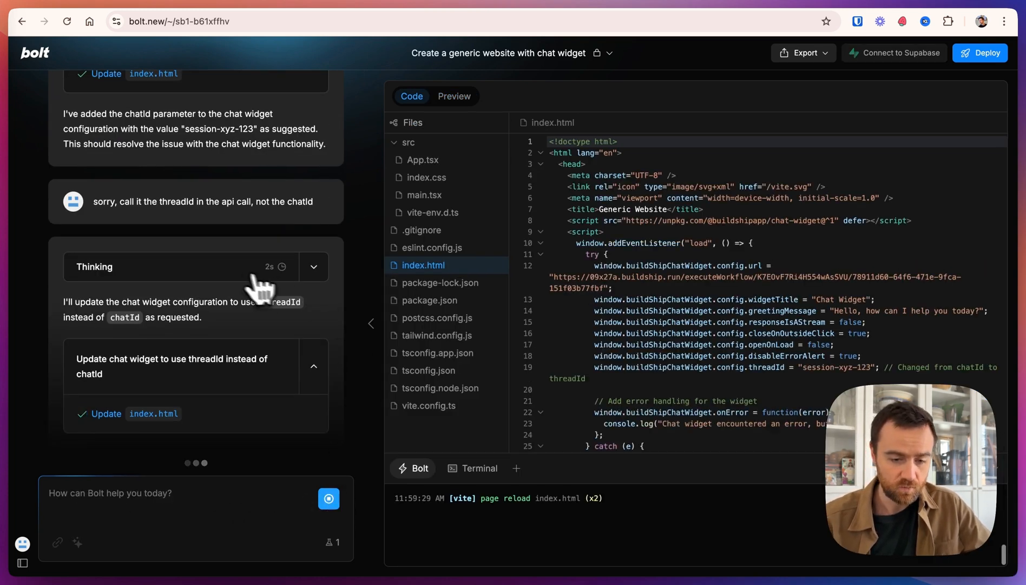
pyautogui.click(454, 96)
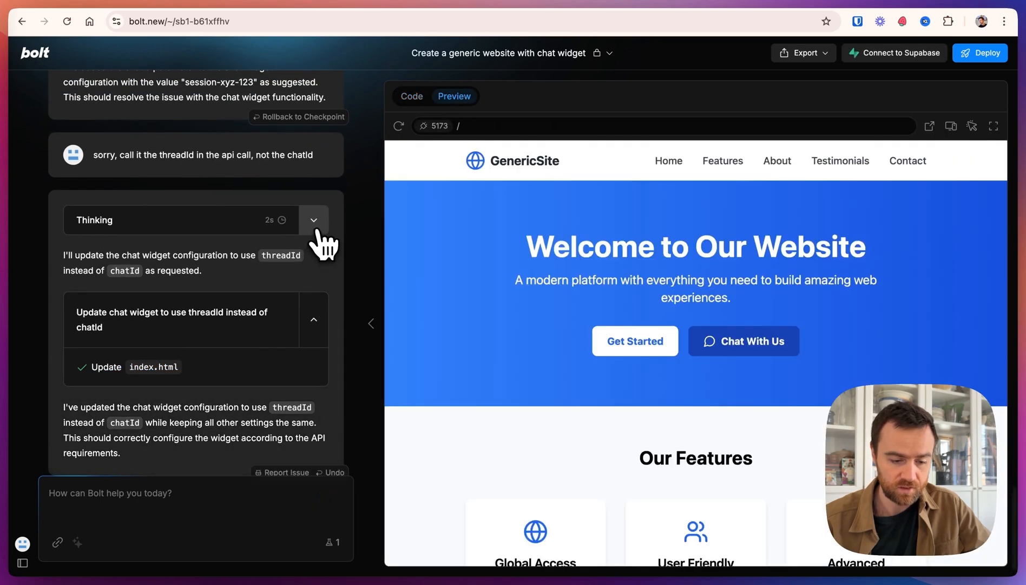
pyautogui.click(23, 544)
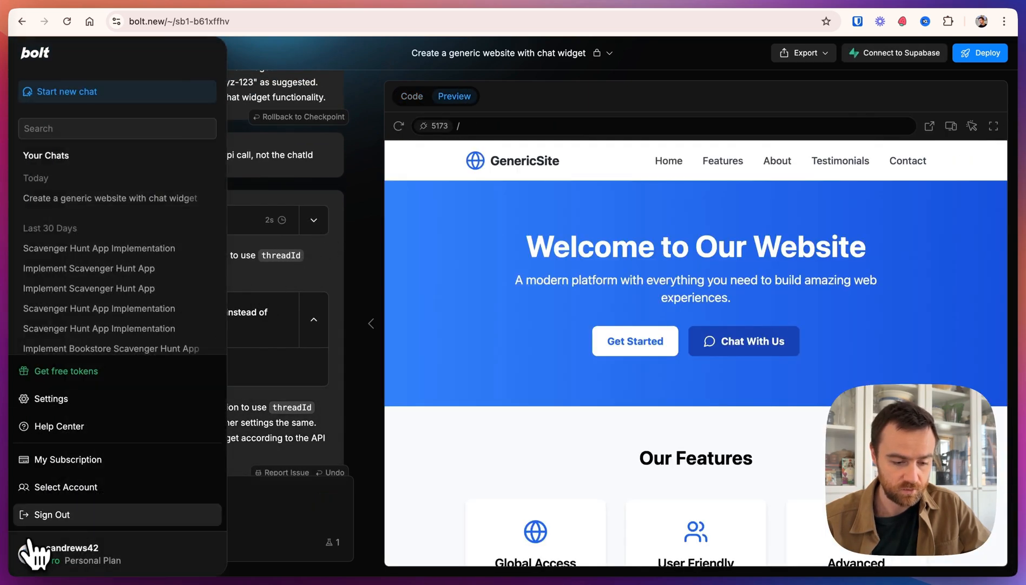
pyautogui.click(51, 399)
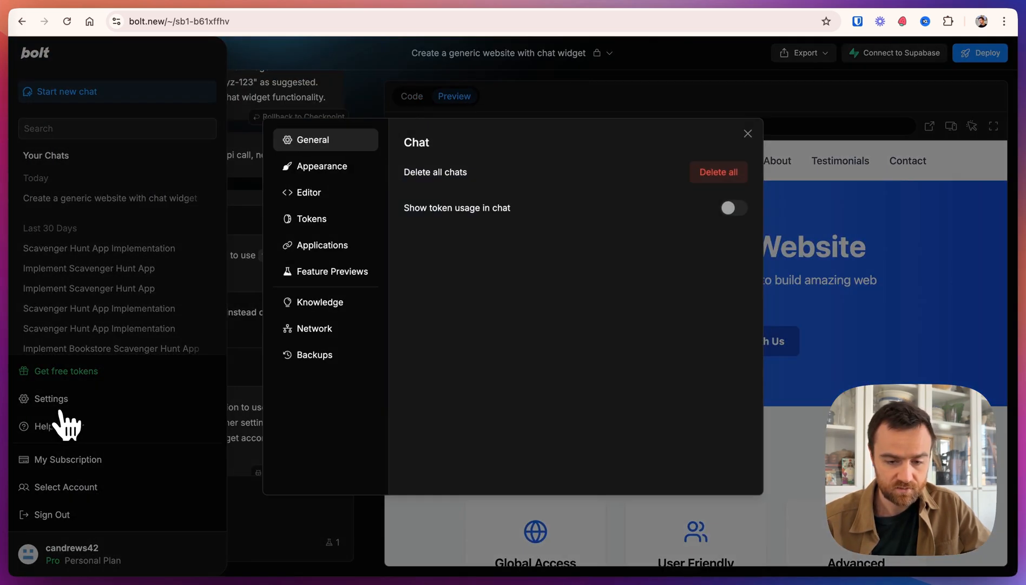
pyautogui.click(332, 271)
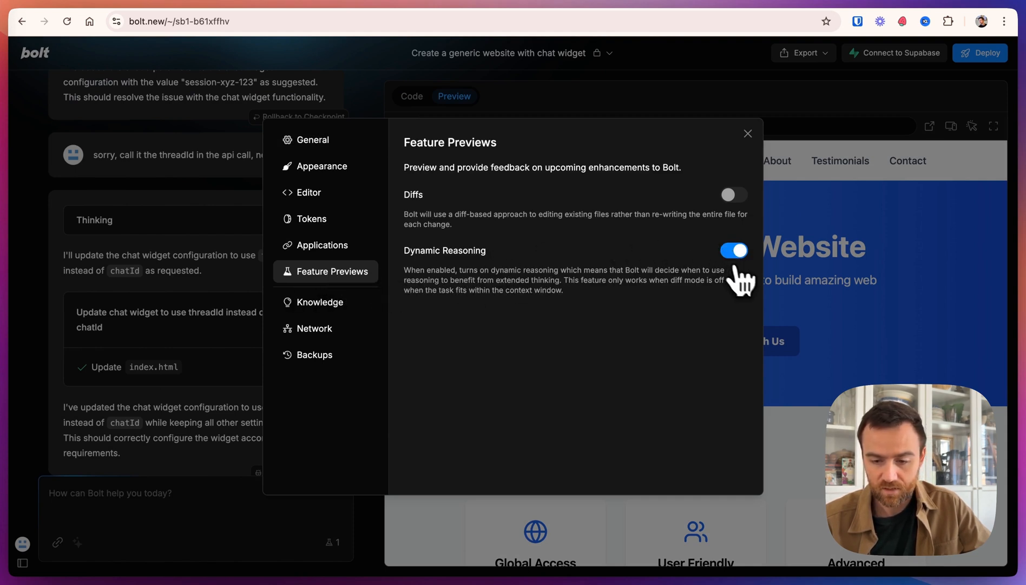
pyautogui.moveTo(734, 307)
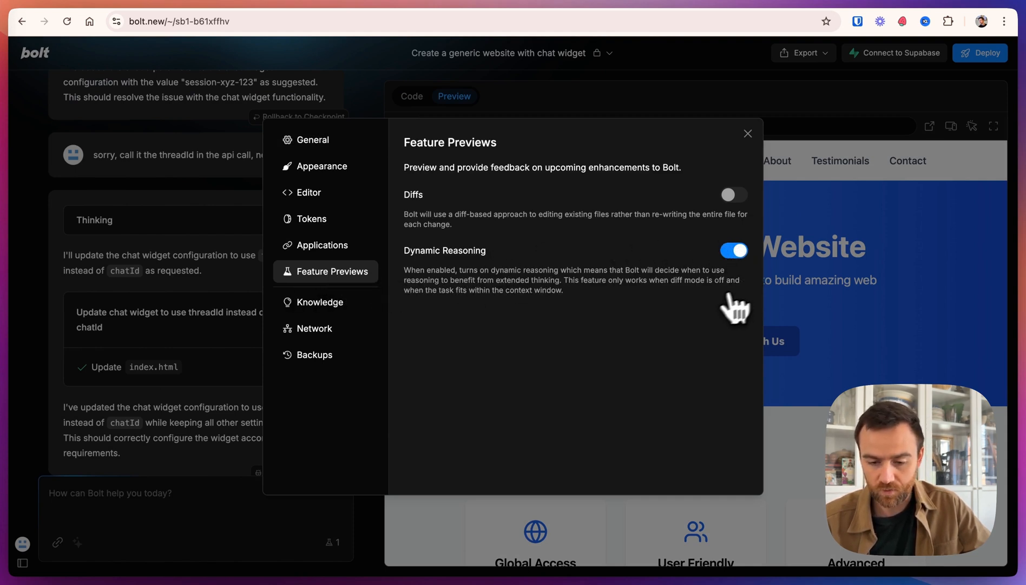
pyautogui.moveTo(416, 292)
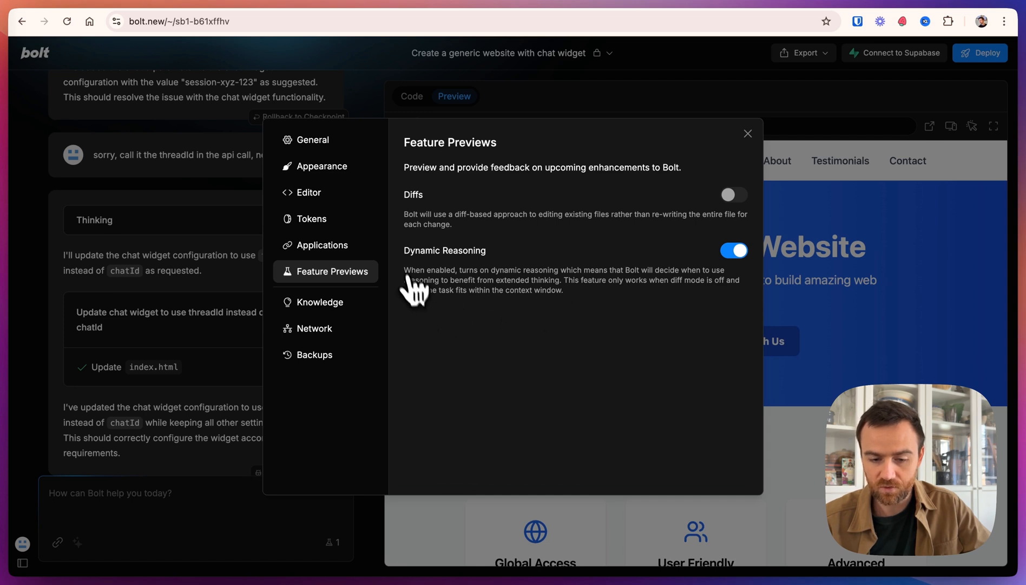
pyautogui.moveTo(675, 321)
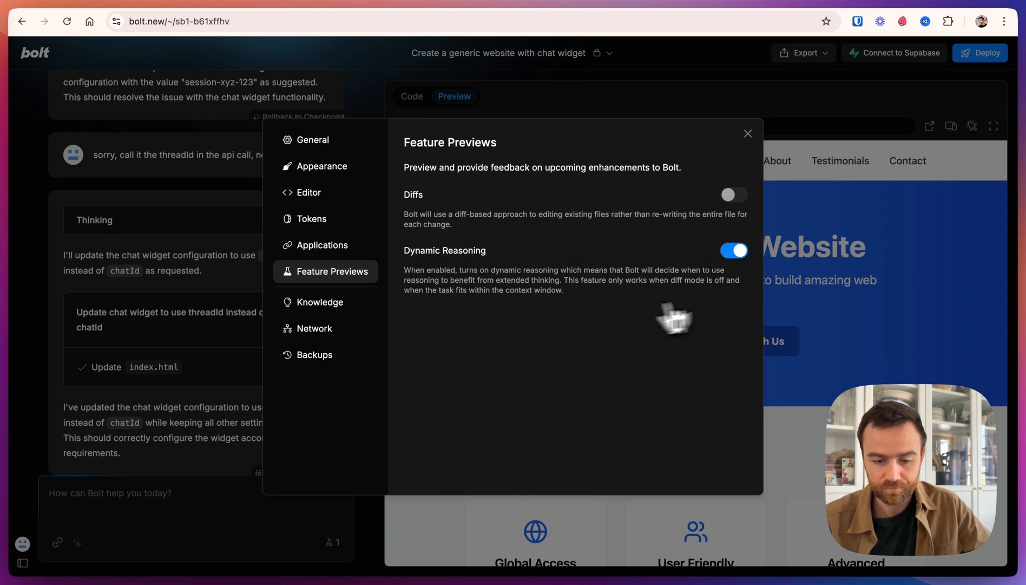
pyautogui.moveTo(432, 199)
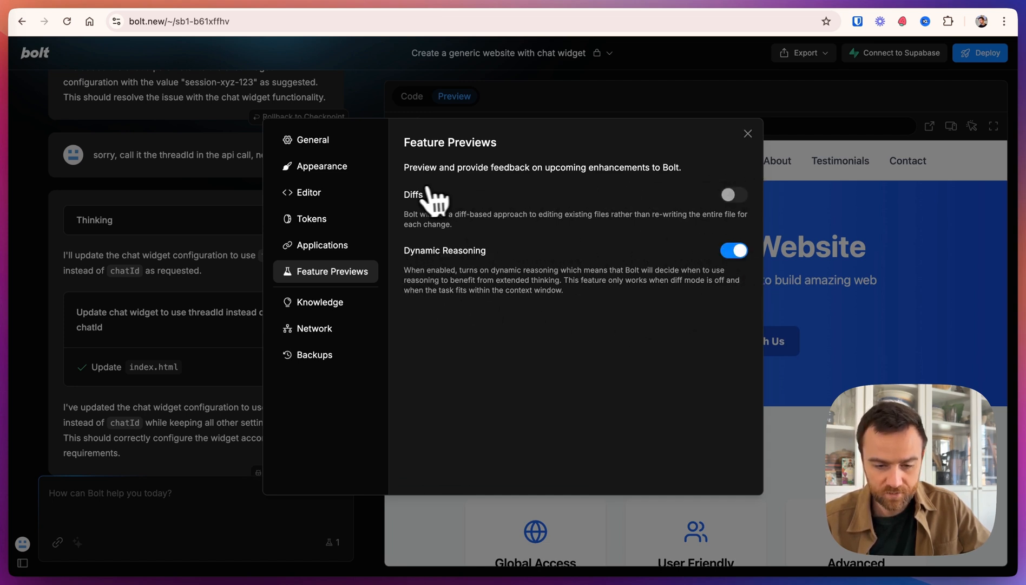
pyautogui.moveTo(684, 154)
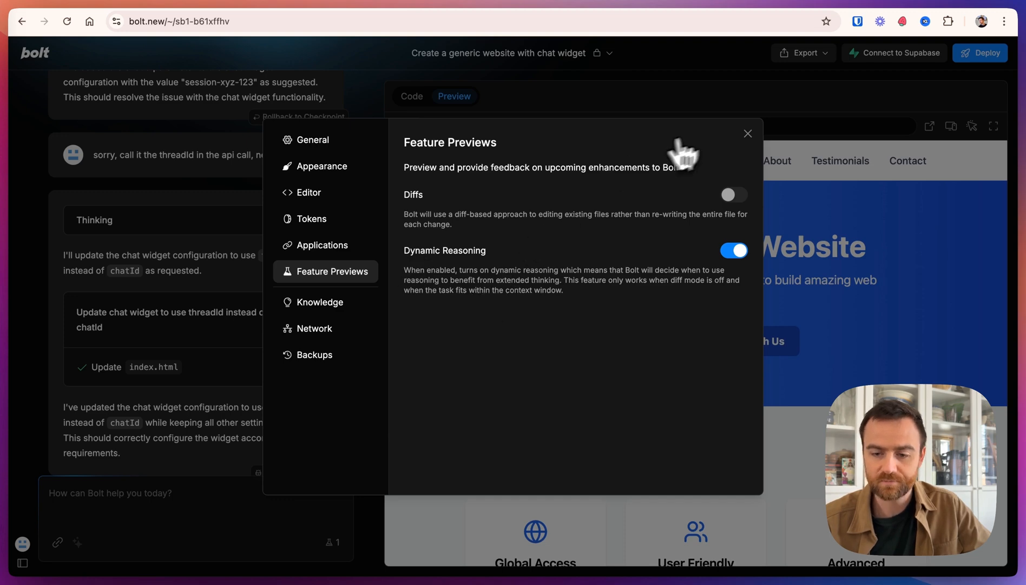
pyautogui.click(747, 133)
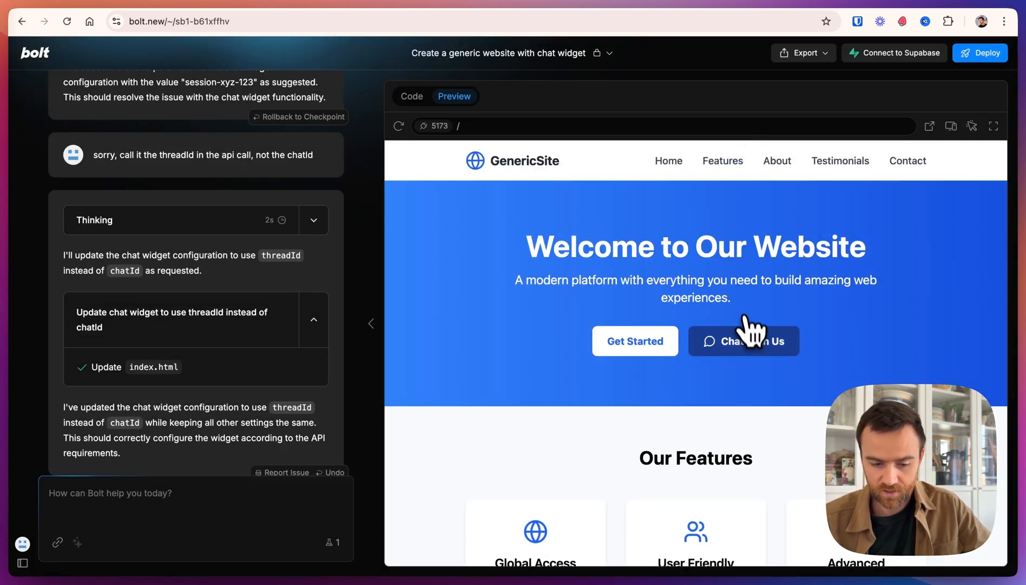
# Request a new invoice to John Silver for 3.5 btc in the Chat With Us widget.
pyautogui.click(743, 340)
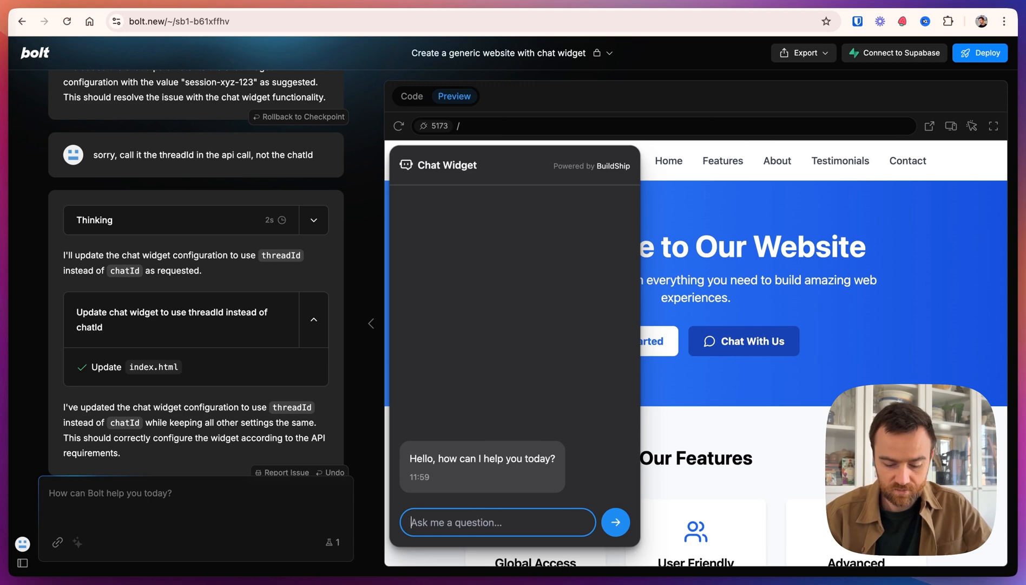
pyautogui.write('new invoice to John Silver for 3.5 btc')
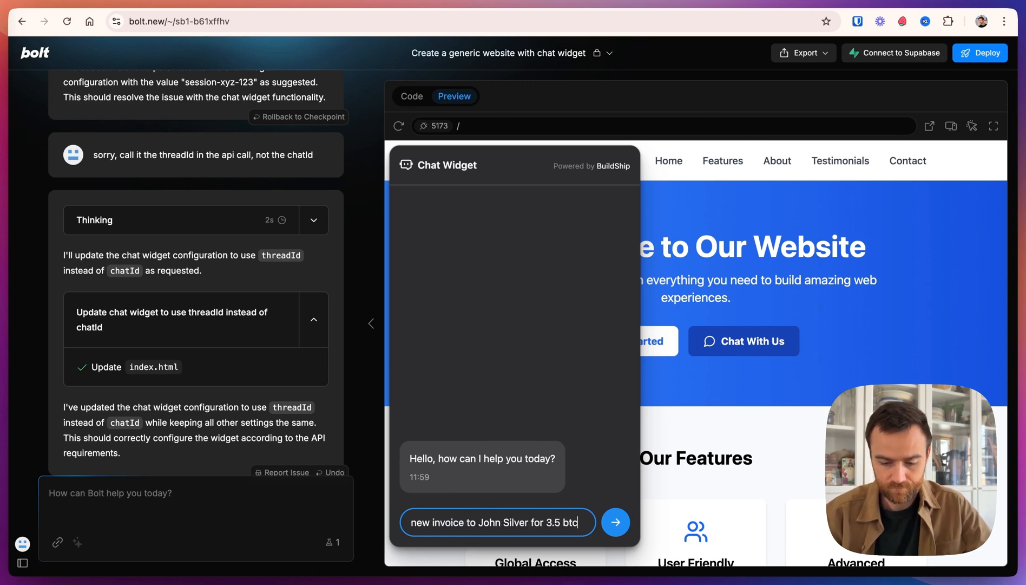
pyautogui.click(615, 522)
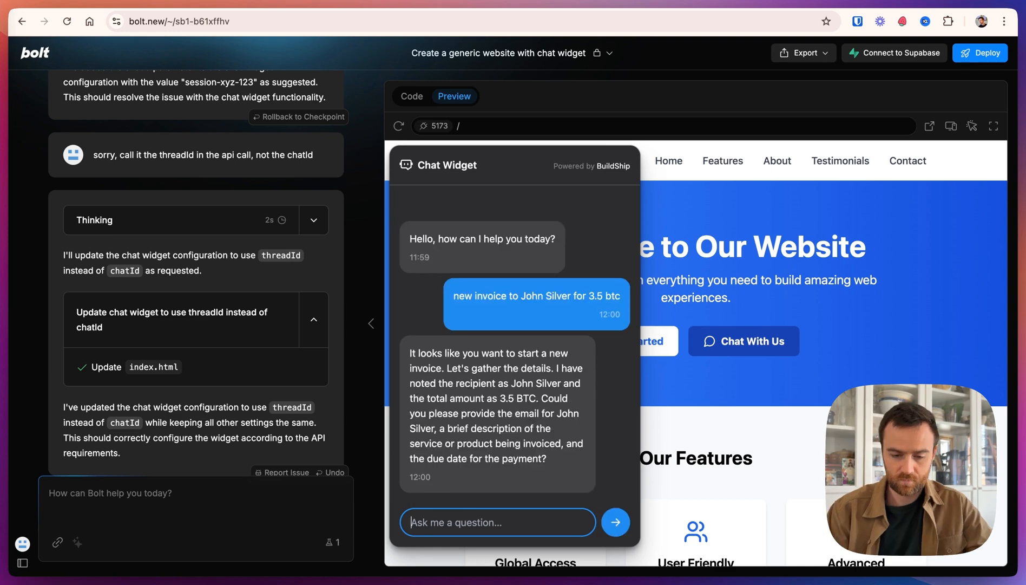
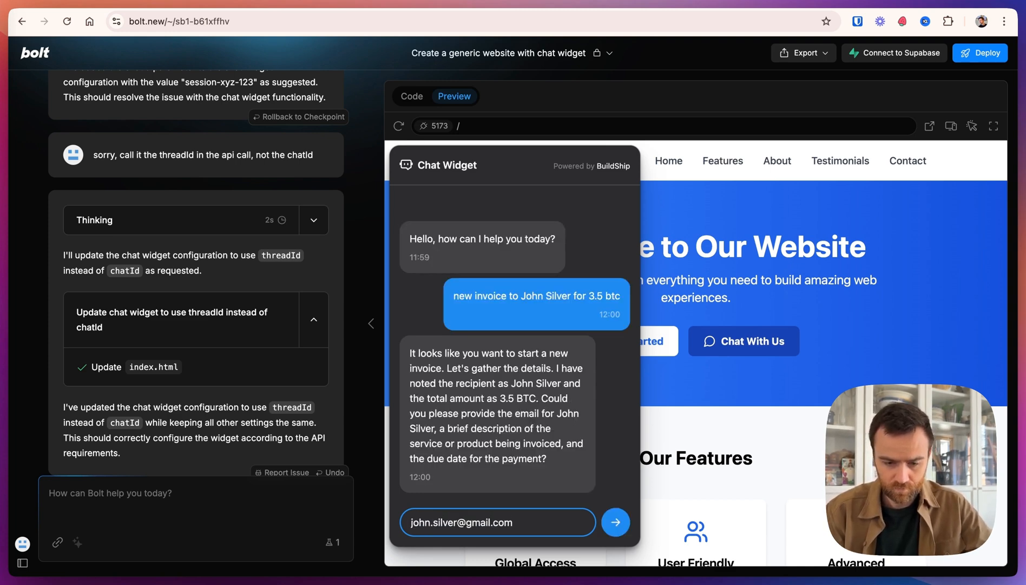
pyautogui.write(', 2 sails')
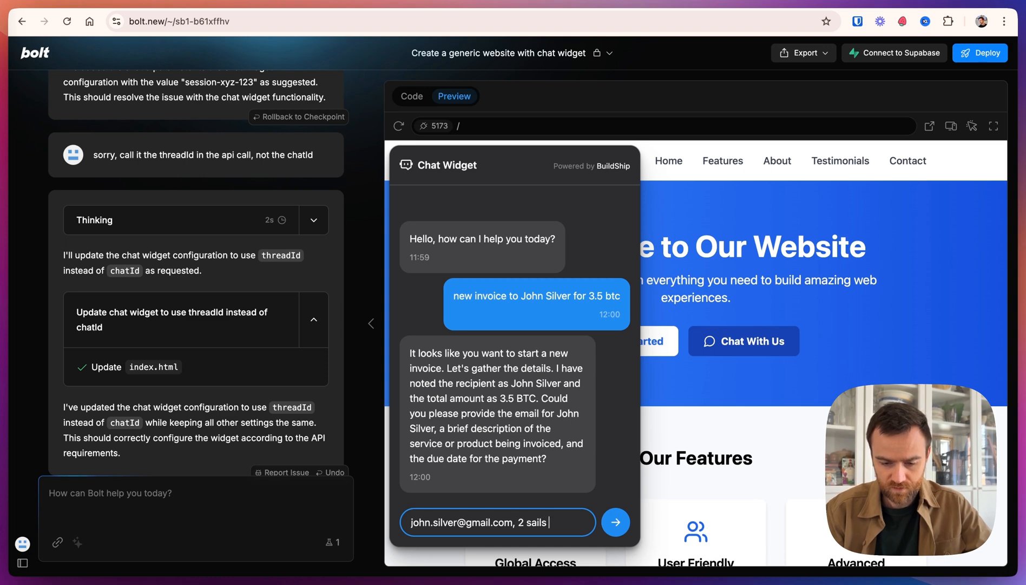
pyautogui.write('and 3 masts')
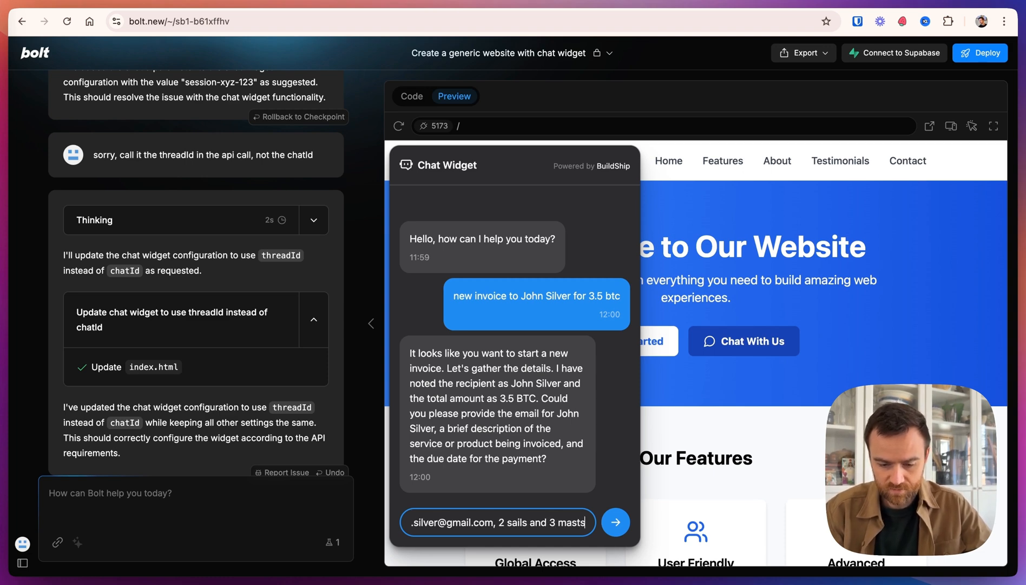
pyautogui.write(', 1 week')
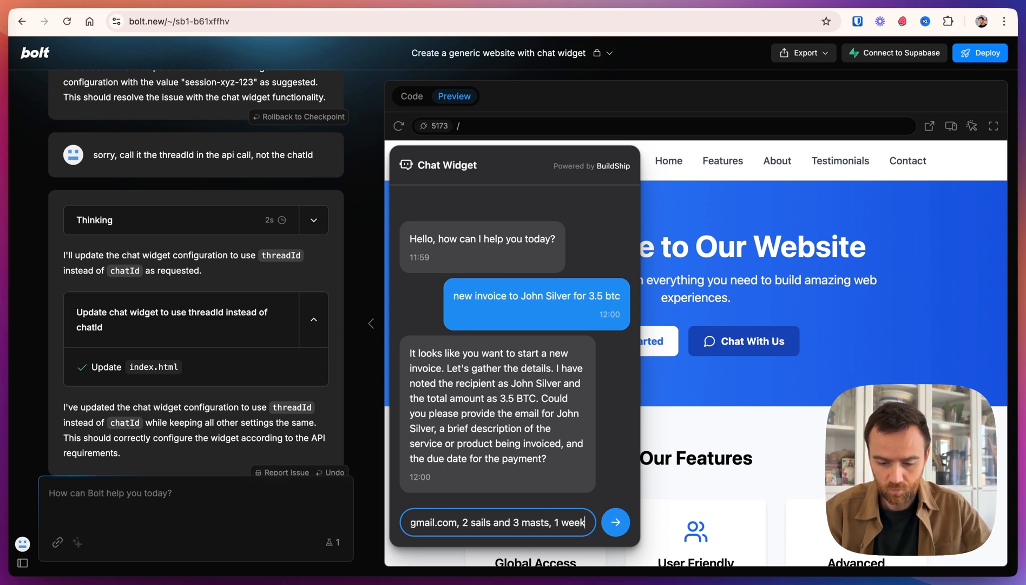
pyautogui.click(615, 522)
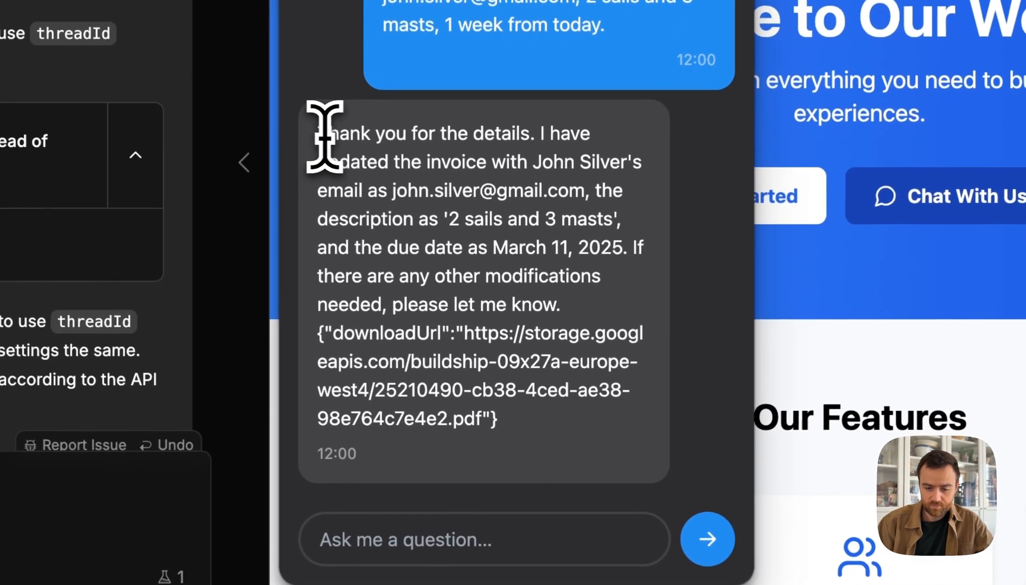
pyautogui.moveTo(484, 354)
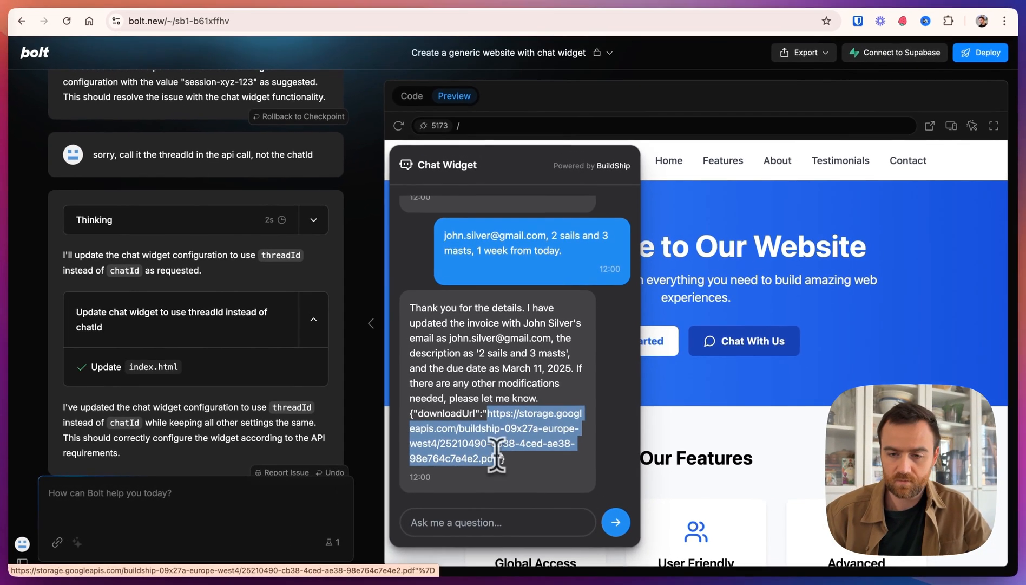
pyautogui.click(496, 443)
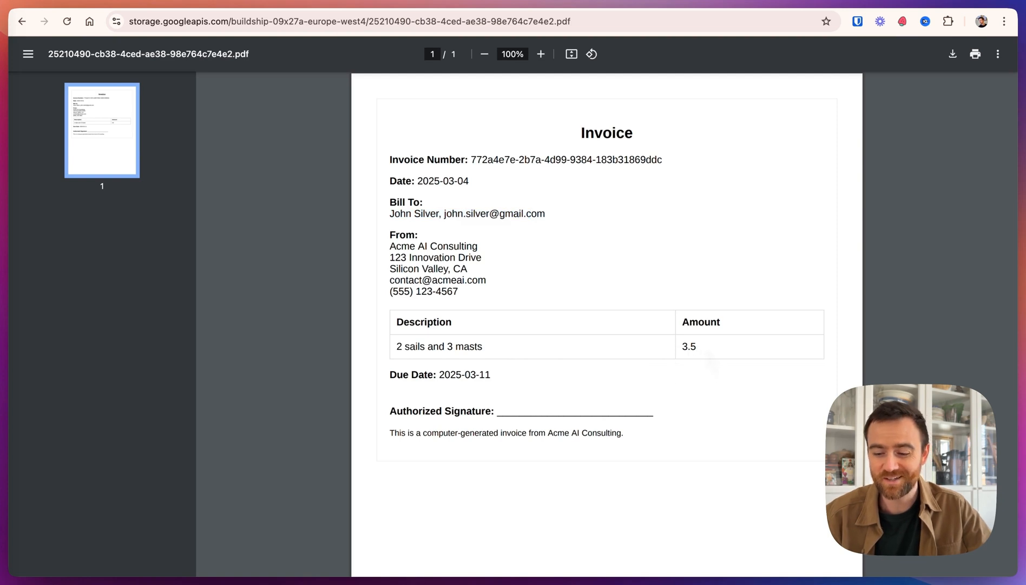
pyautogui.moveTo(668, 285)
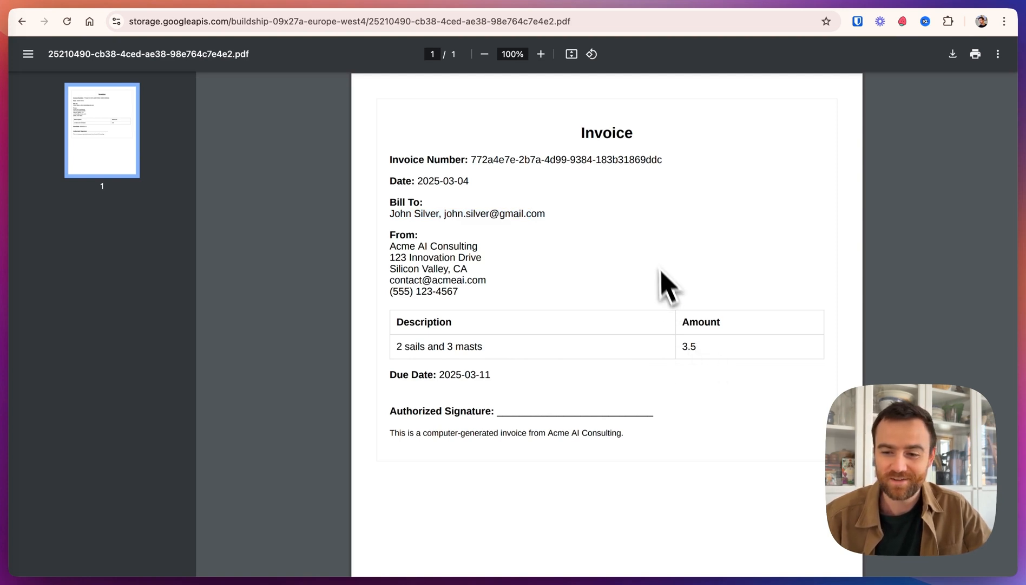
pyautogui.moveTo(583, 147)
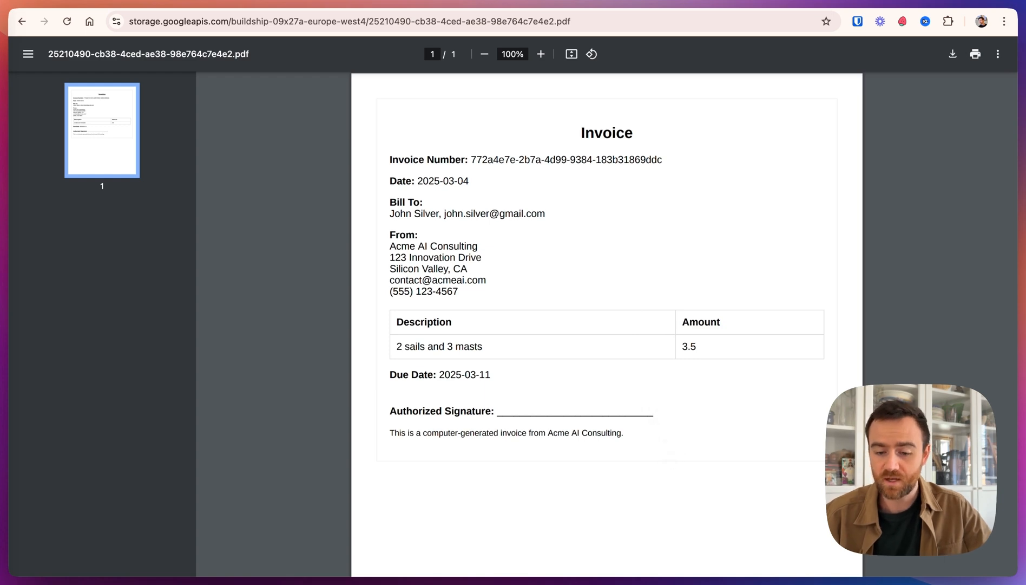
pyautogui.moveTo(598, 242)
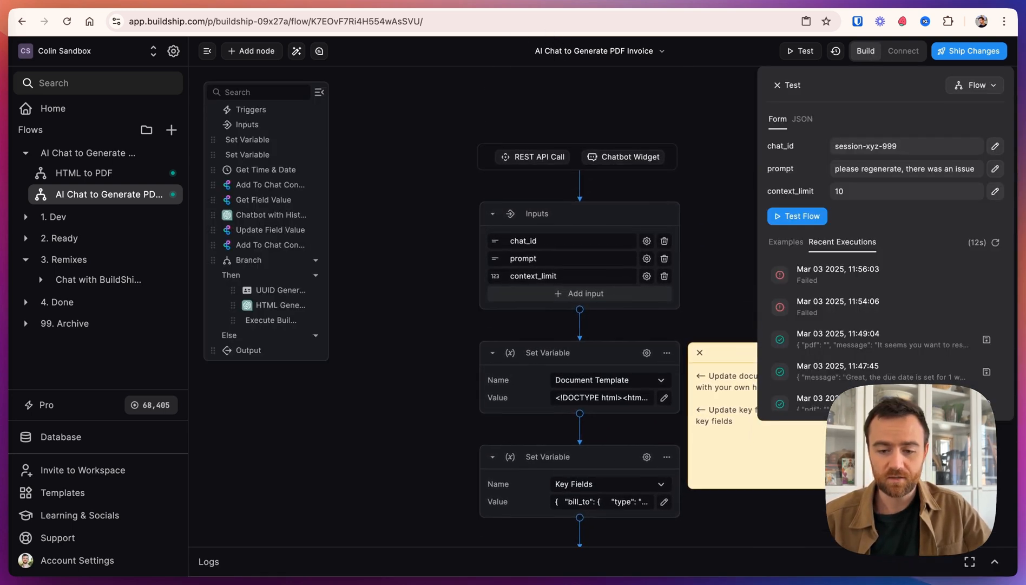
pyautogui.moveTo(422, 196)
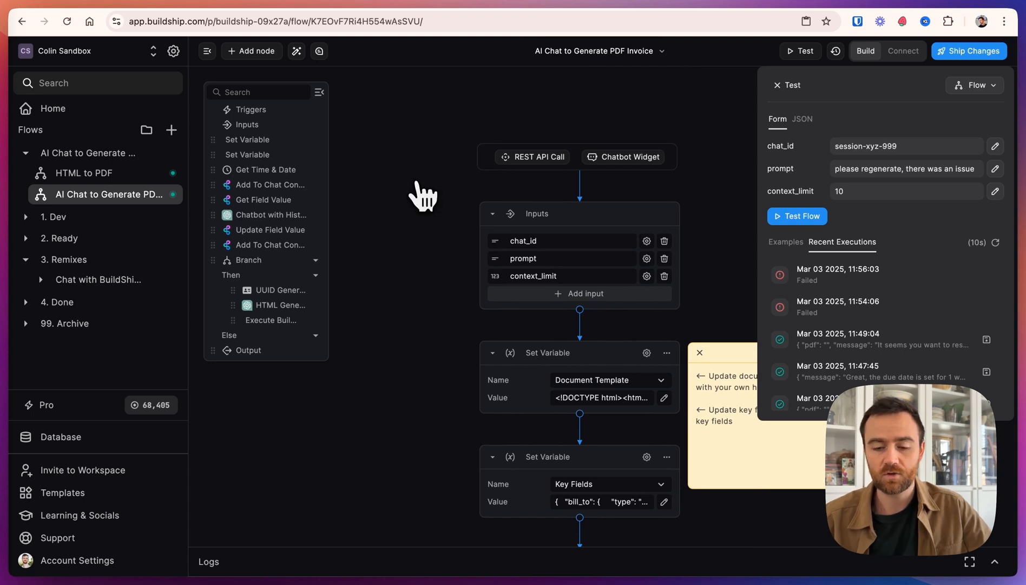
pyautogui.moveTo(445, 233)
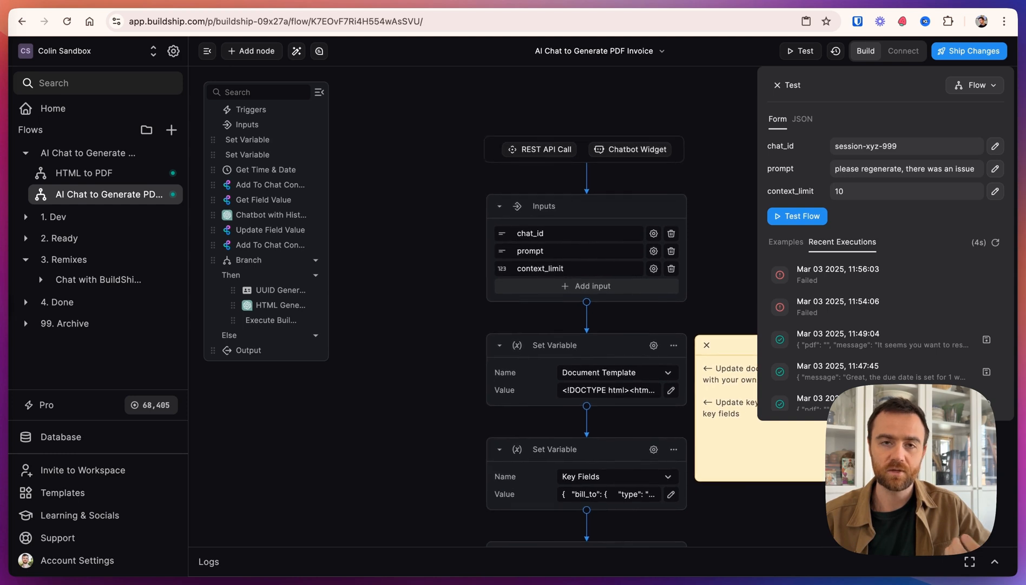
pyautogui.moveTo(428, 273)
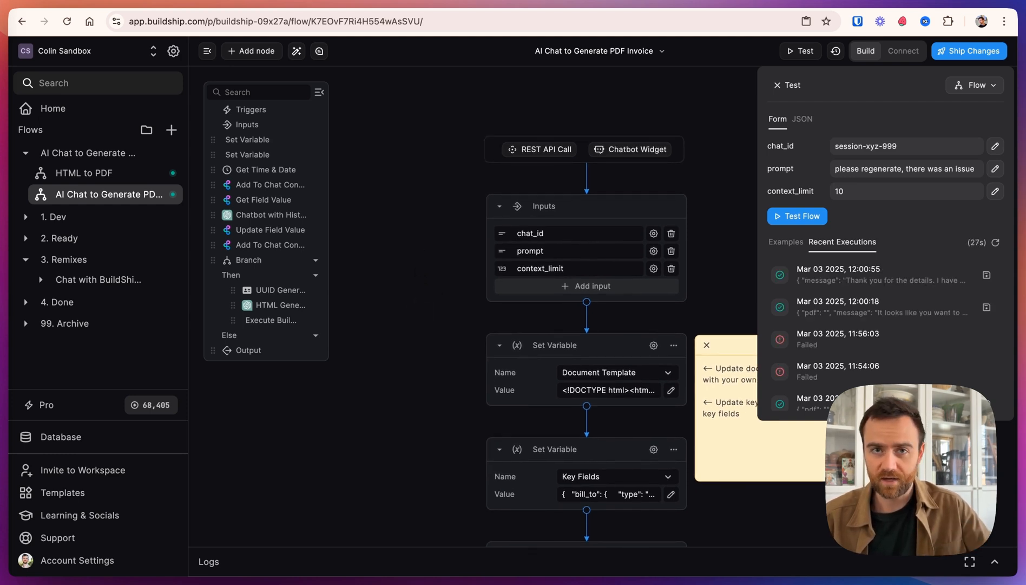
# Scroll the Recent Executions list showing the two new successful 12:00 runs.
pyautogui.scroll(-3)
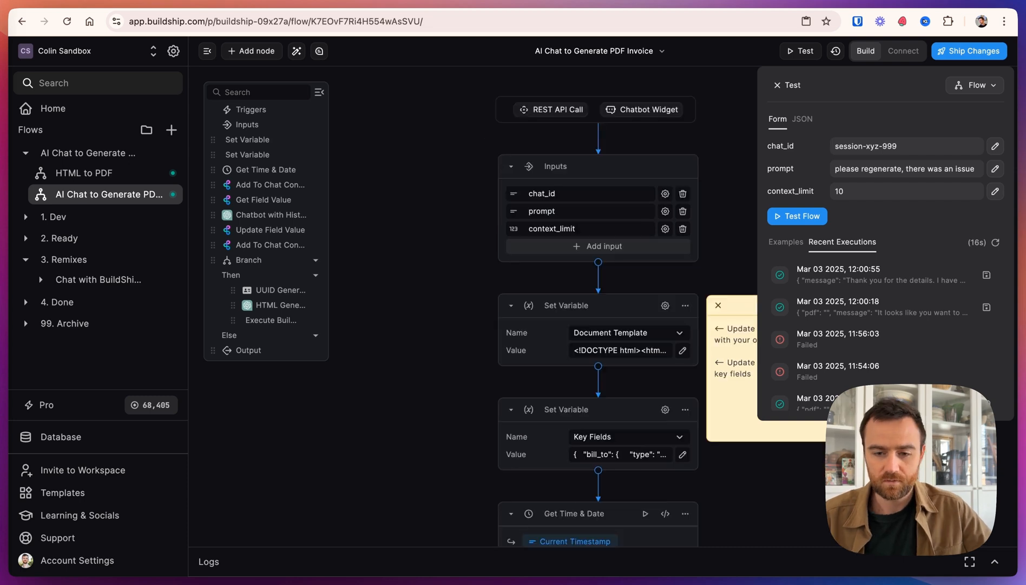